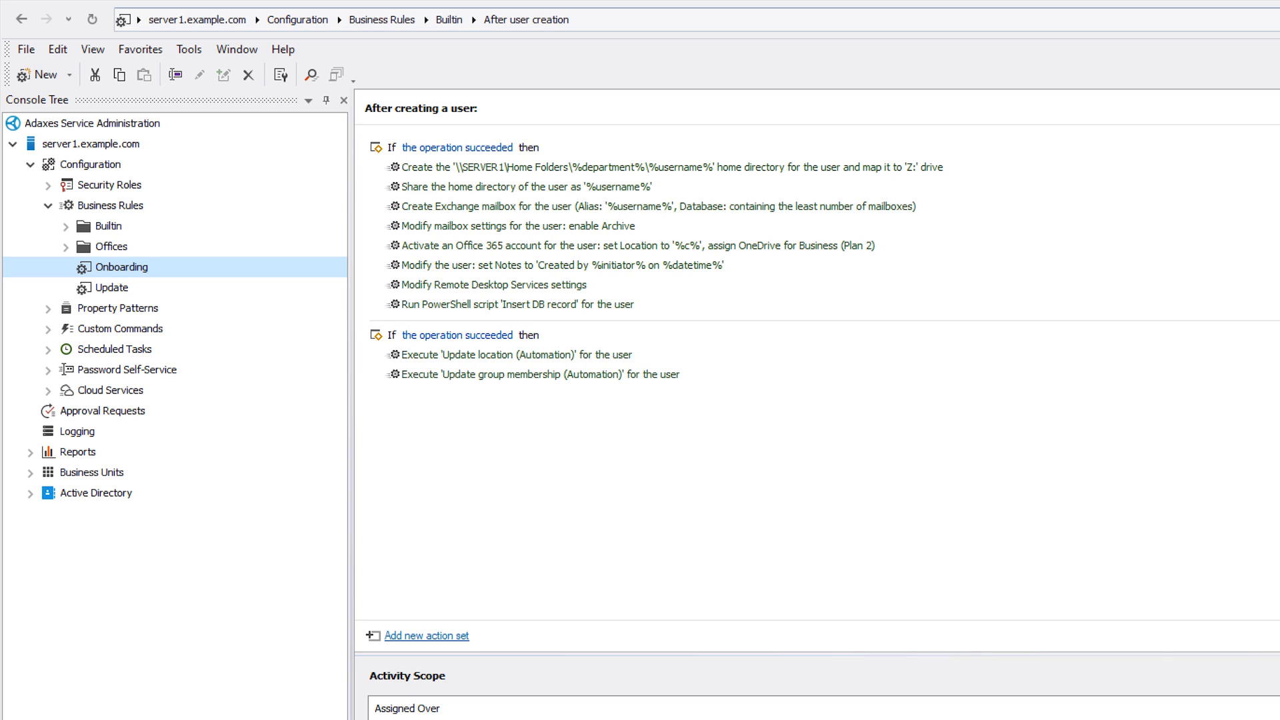
{"action": "mouse_move", "coordinate": [481, 132]}
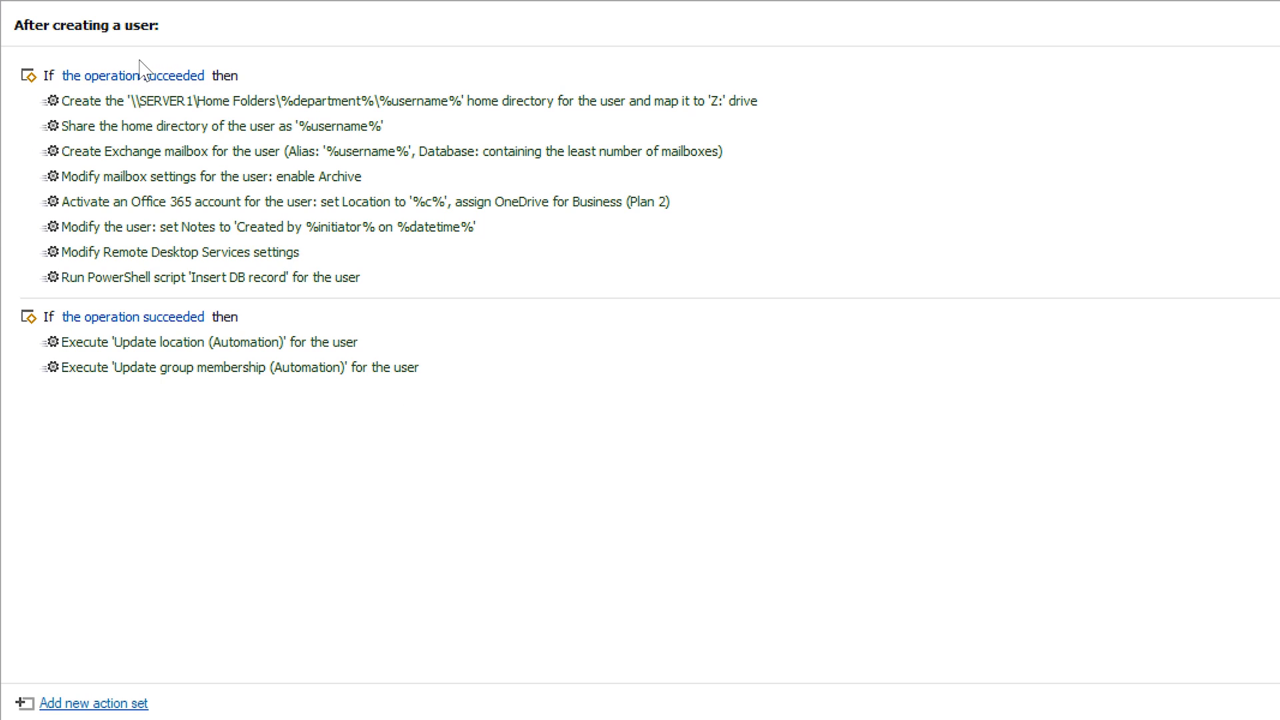
Review the home directory action's network path and close its settings.
{"action": "left_click", "coordinate": [224, 126]}
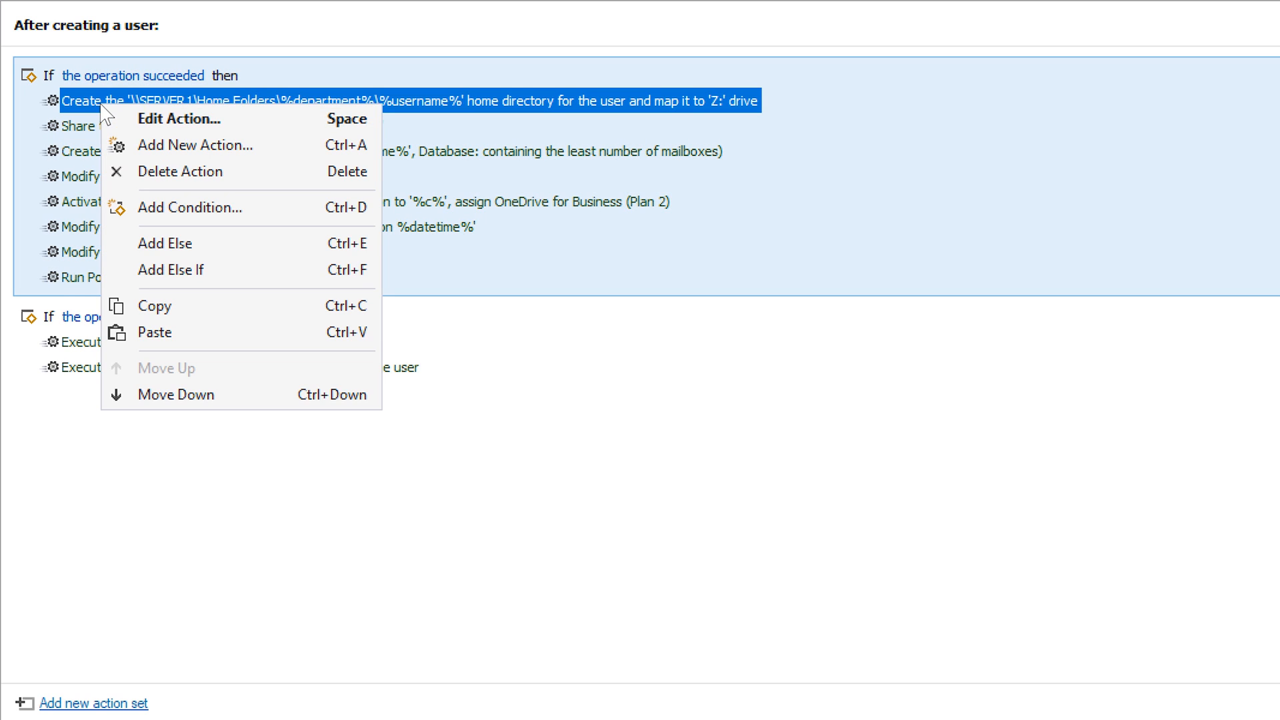
{"action": "left_click", "coordinate": [178, 118]}
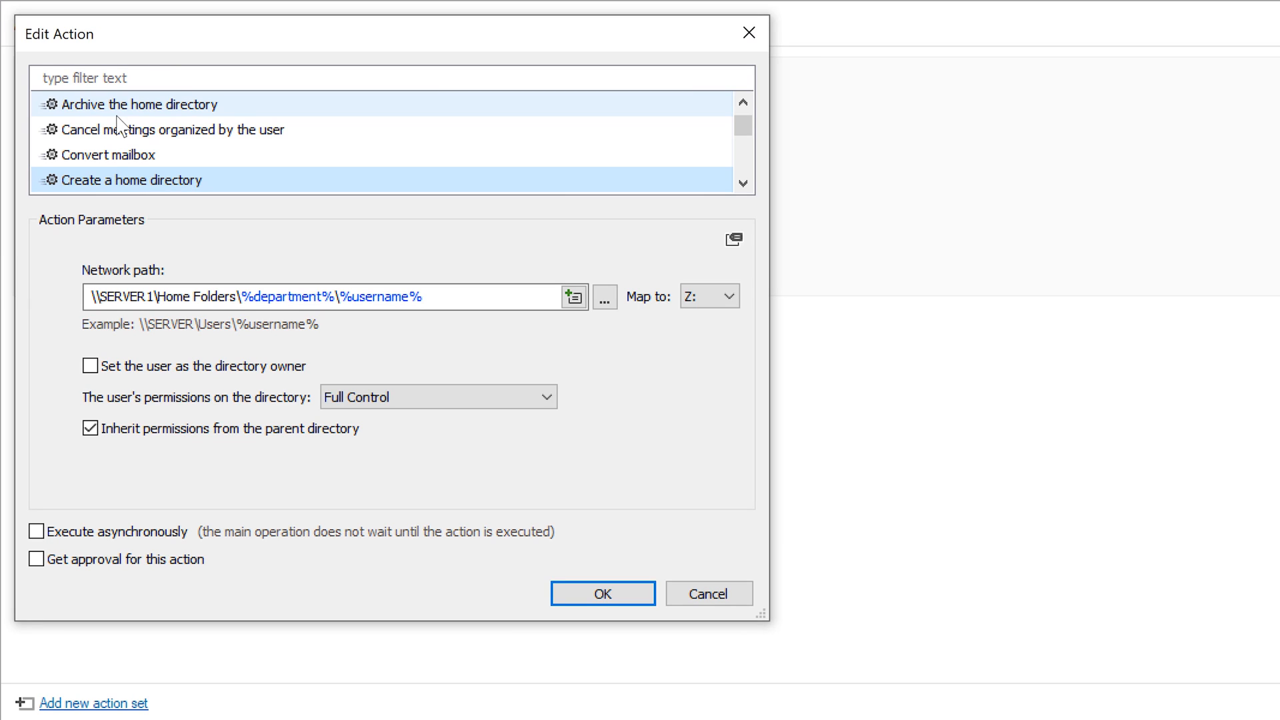
{"action": "left_click", "coordinate": [360, 295]}
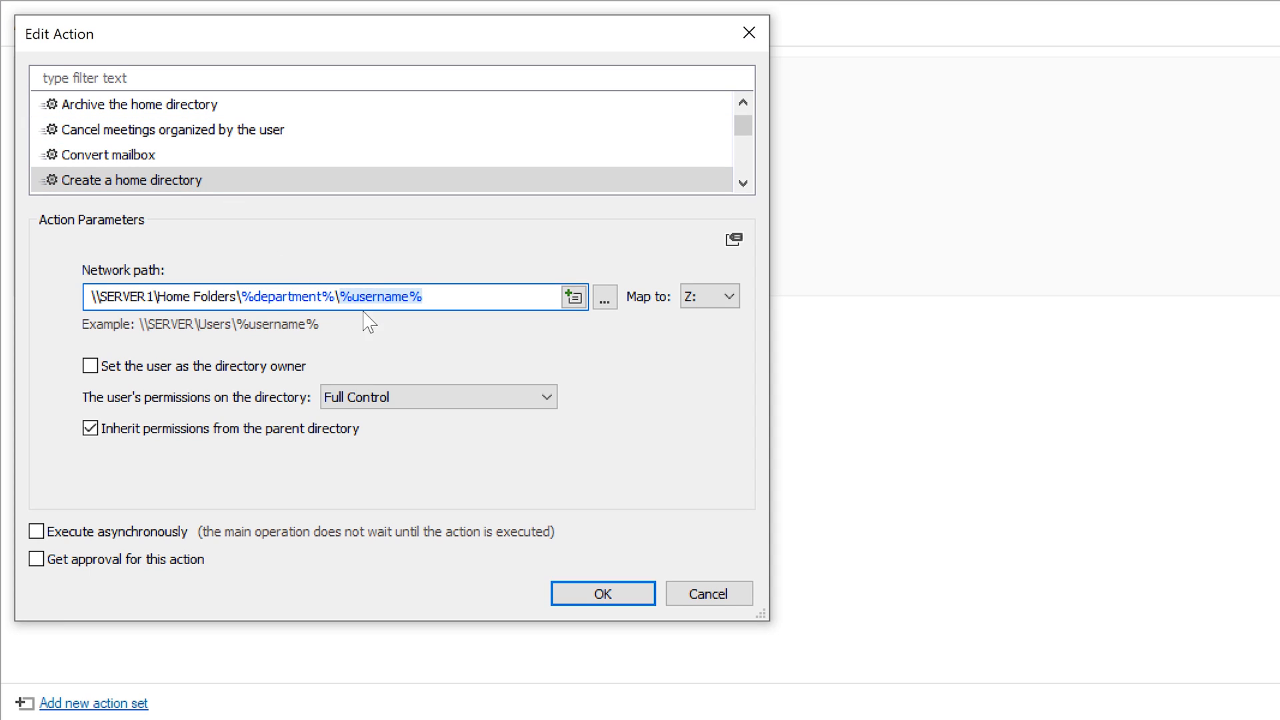
{"action": "left_click", "coordinate": [438, 397]}
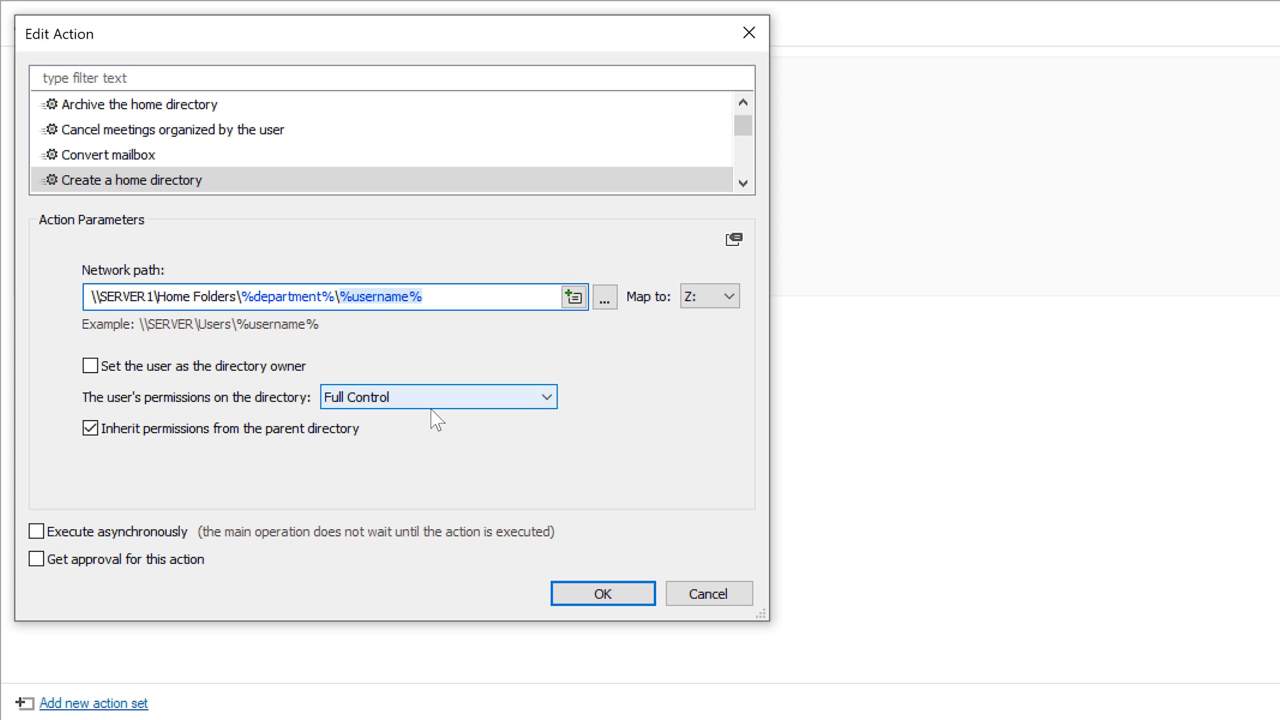
{"action": "left_click", "coordinate": [601, 592]}
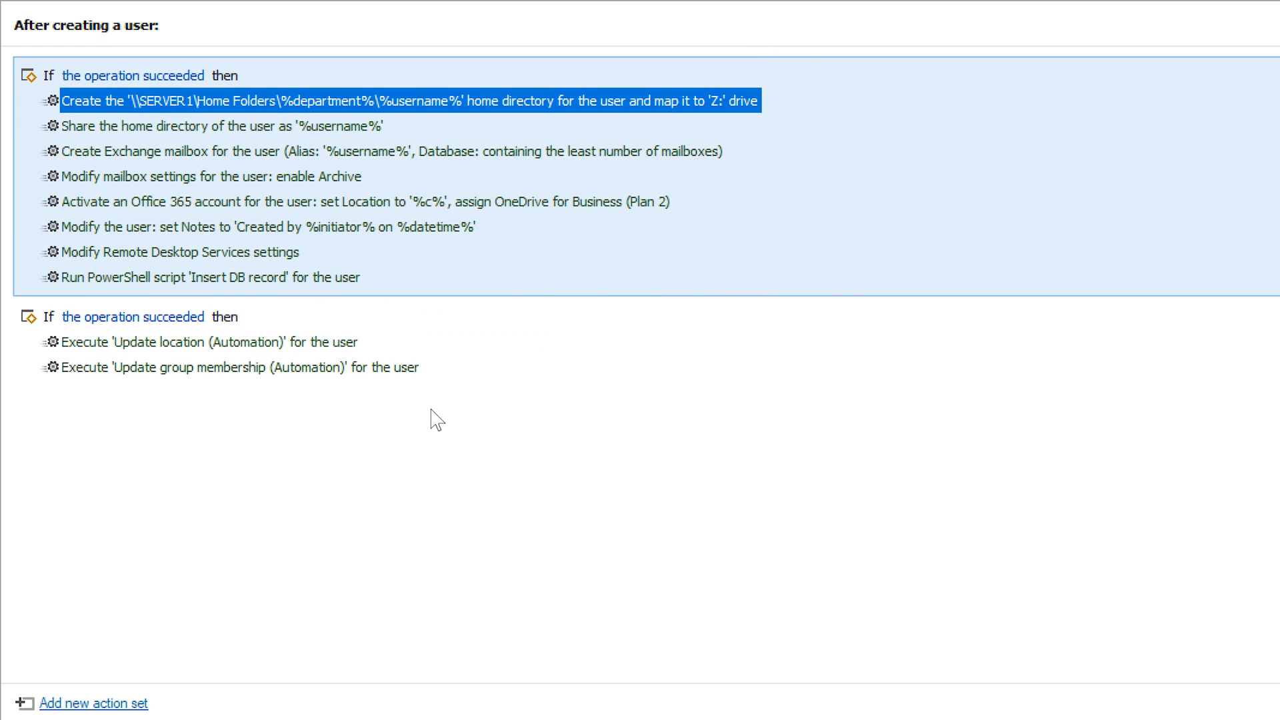
Set Create Exchange mailbox to select databases in rotation order (by turn).
{"action": "left_click", "coordinate": [392, 152]}
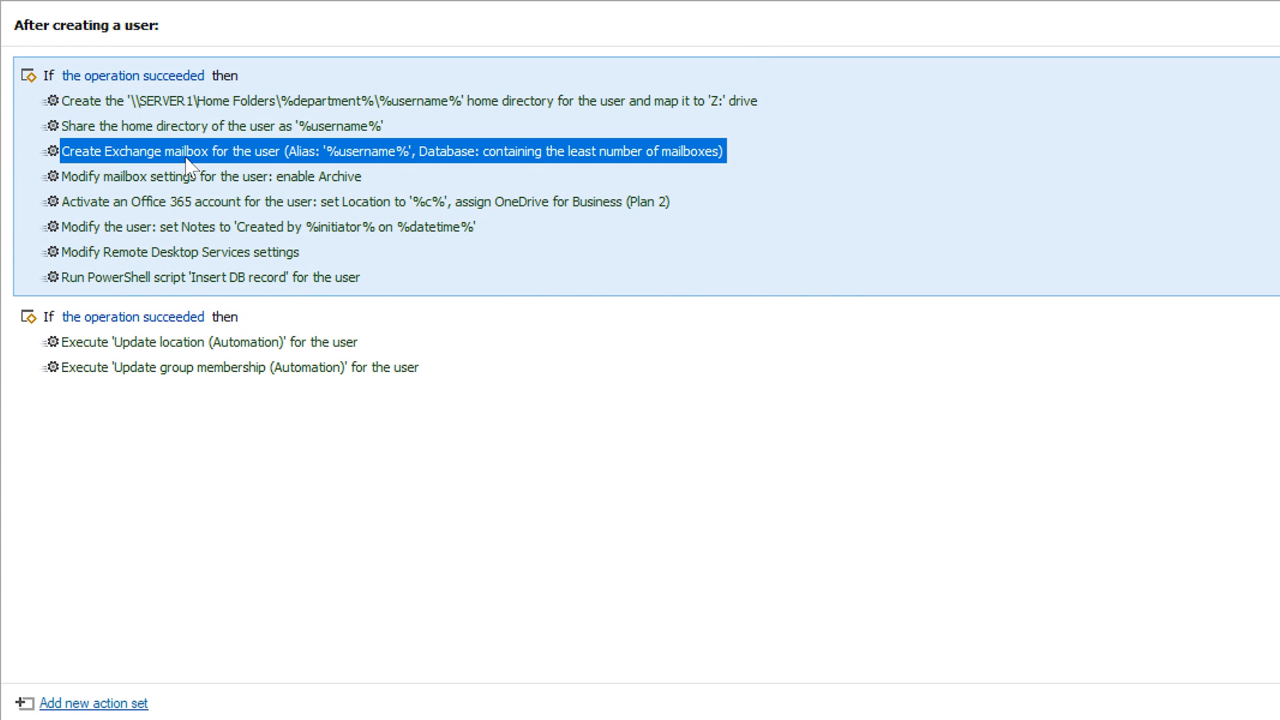
{"action": "right_click", "coordinate": [204, 151]}
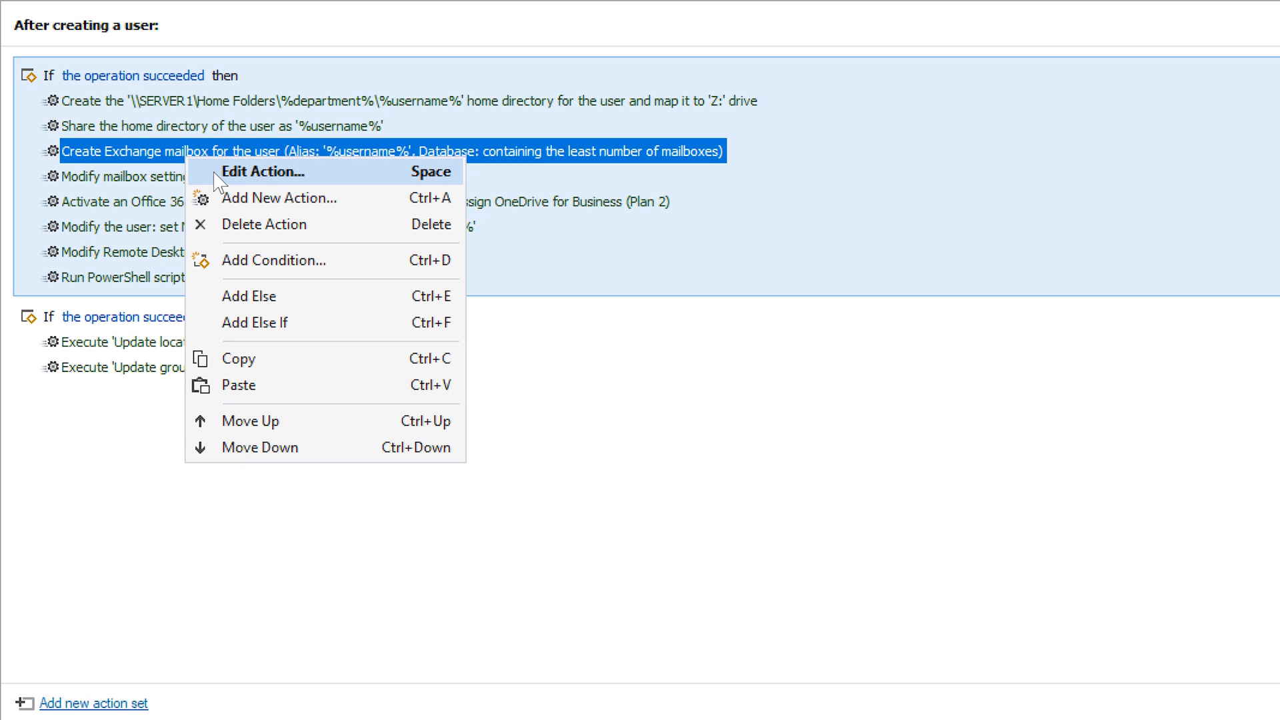
{"action": "left_click", "coordinate": [263, 171]}
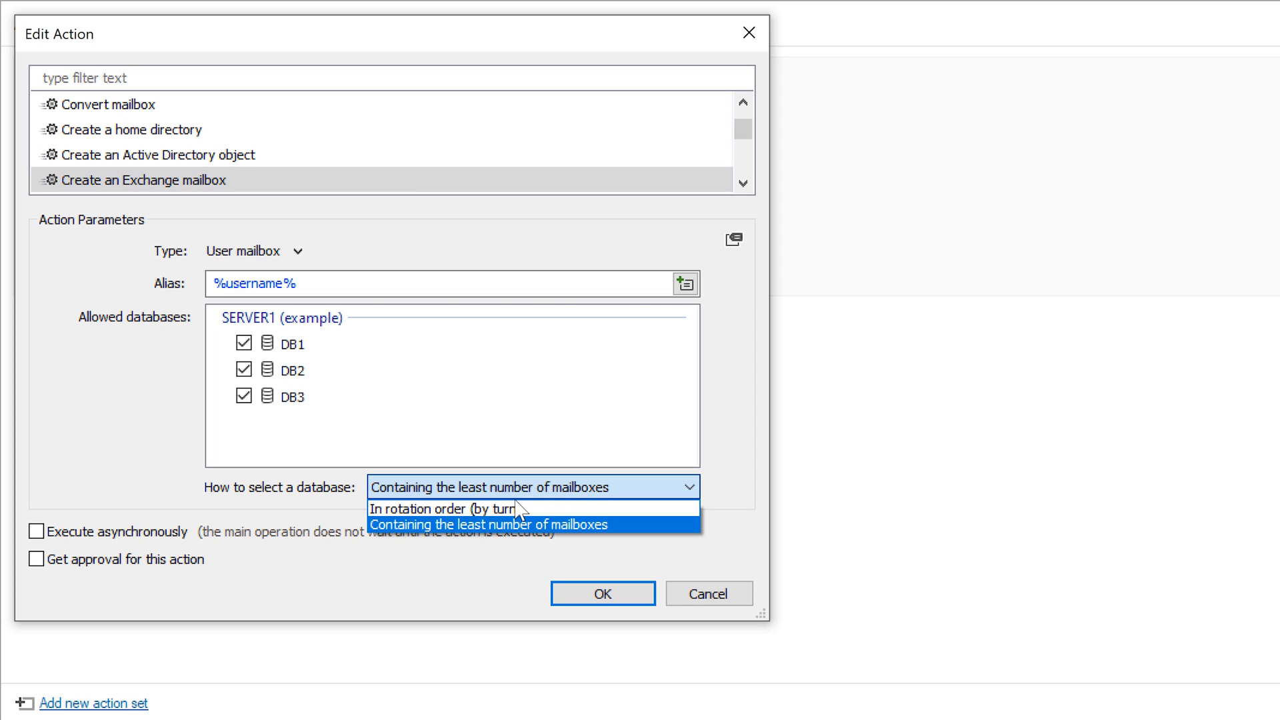
{"action": "left_click", "coordinate": [440, 508]}
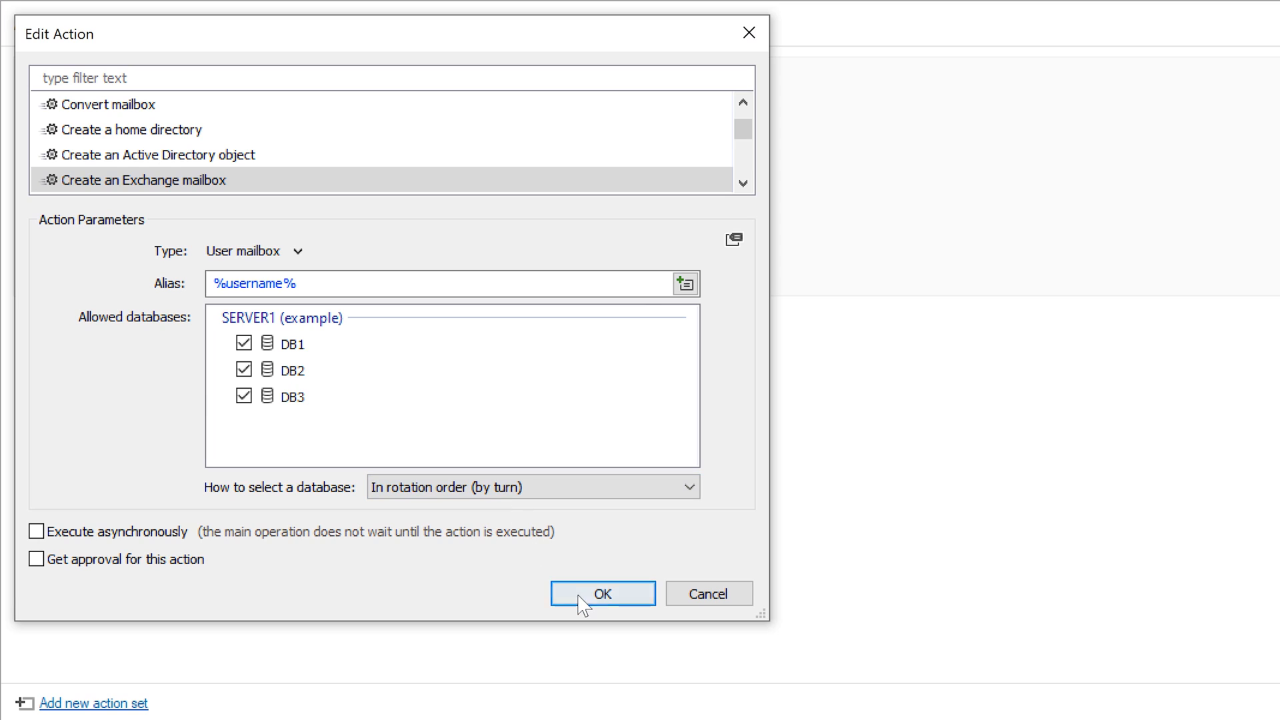
{"action": "left_click", "coordinate": [603, 593]}
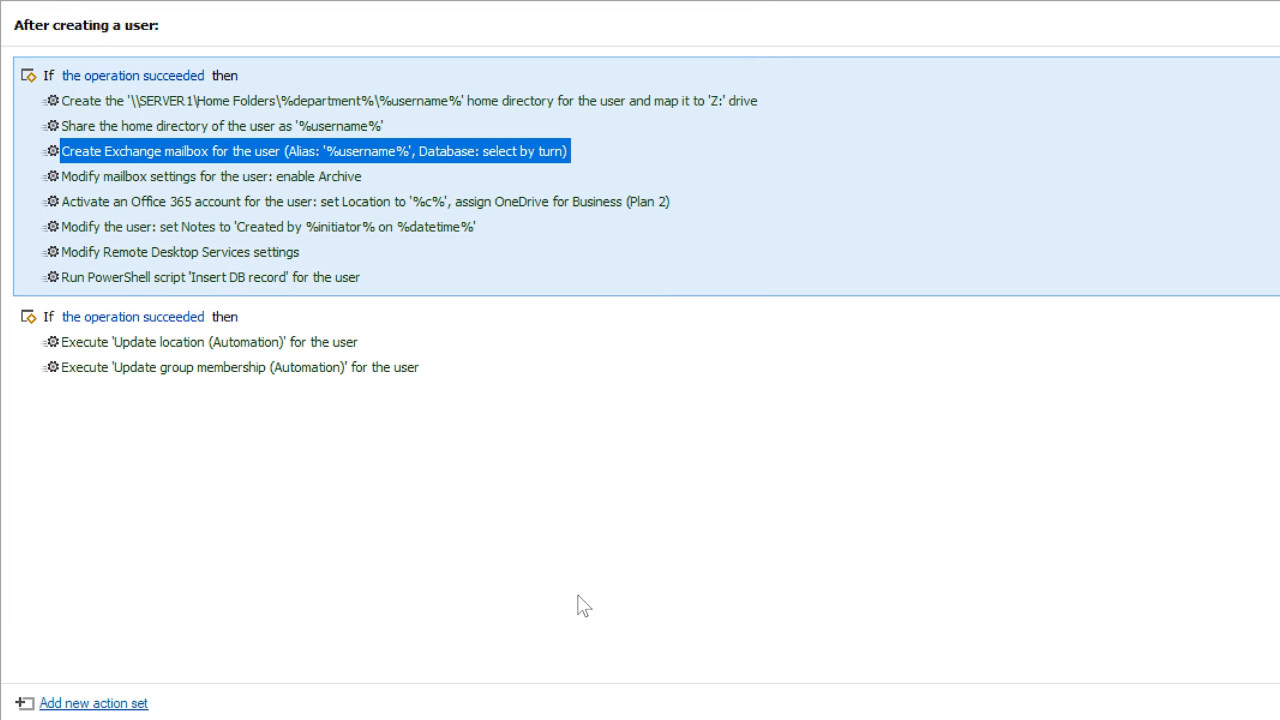
{"action": "right_click", "coordinate": [208, 176]}
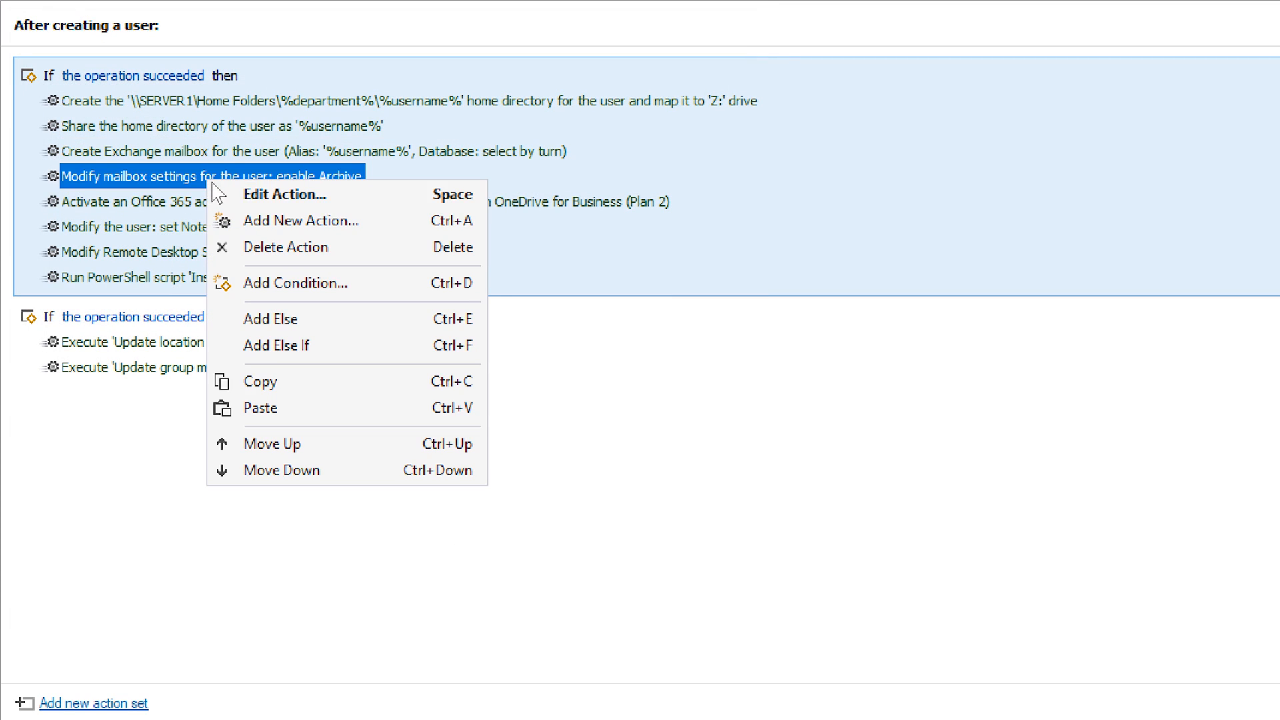
{"action": "left_click", "coordinate": [284, 193]}
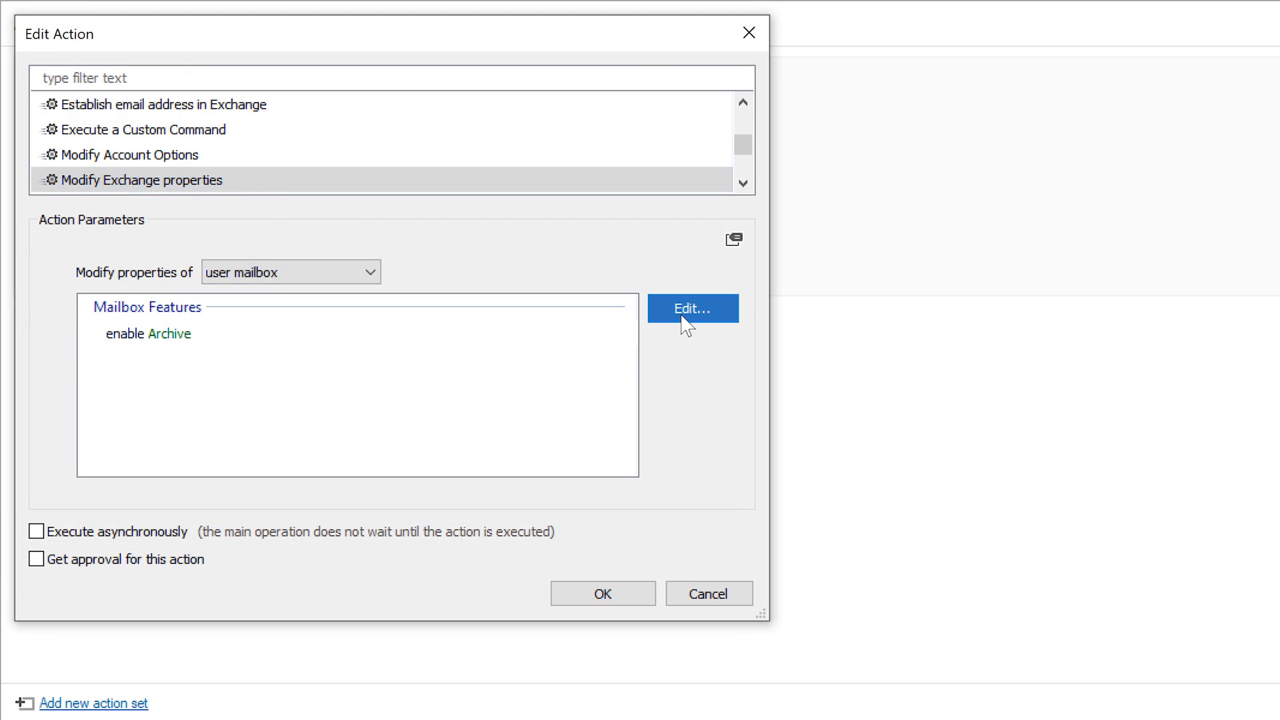
{"action": "left_click", "coordinate": [690, 308]}
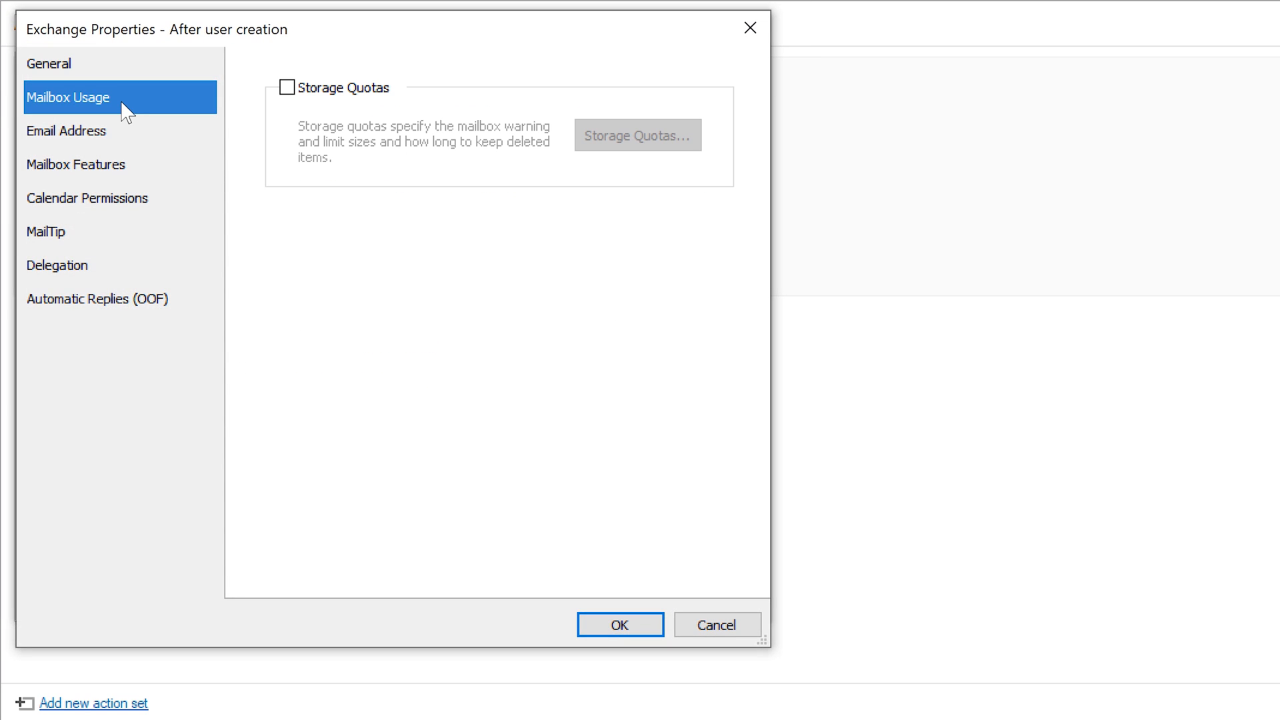
{"action": "left_click", "coordinate": [57, 265]}
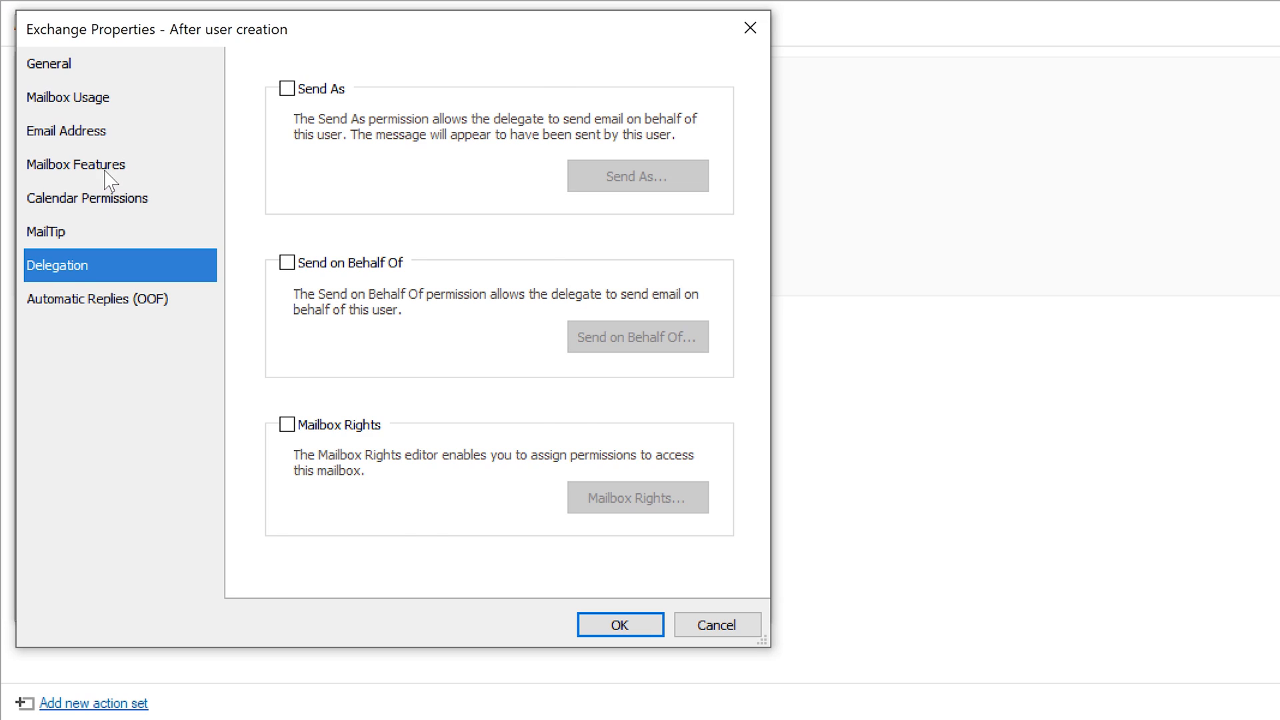
{"action": "left_click", "coordinate": [76, 164]}
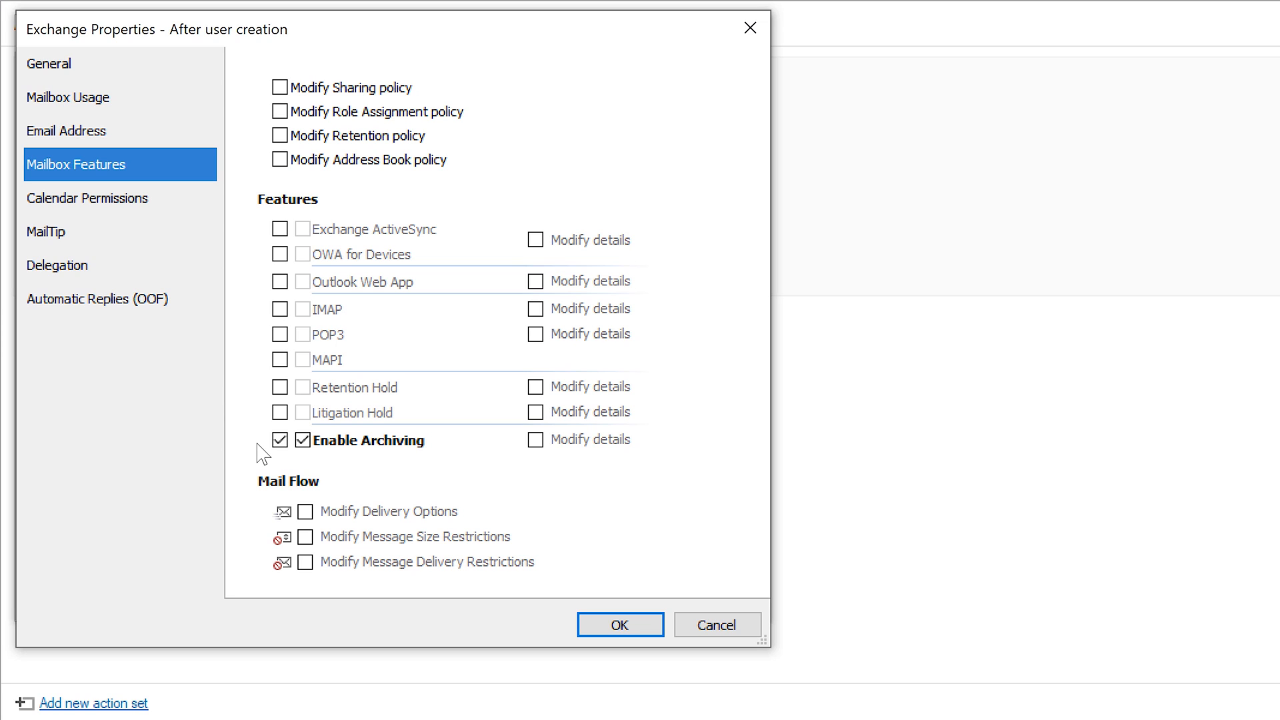
{"action": "mouse_move", "coordinate": [476, 477]}
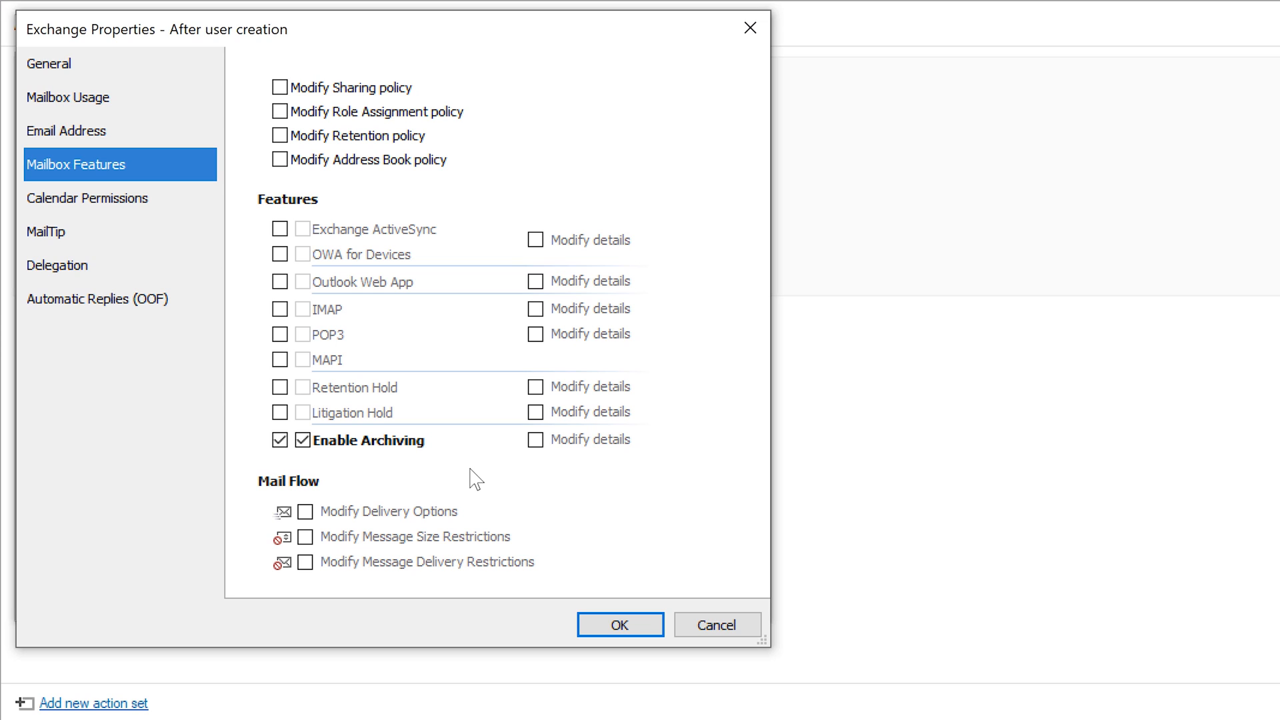
{"action": "left_click", "coordinate": [619, 624]}
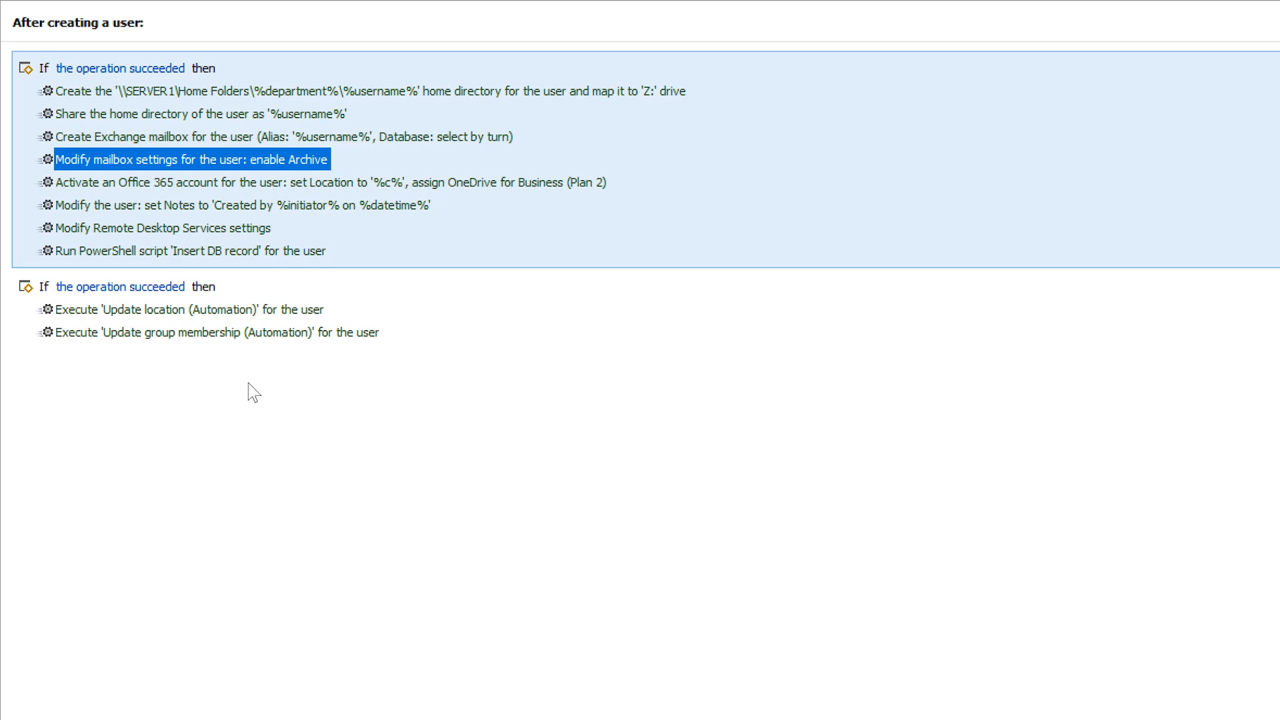
{"action": "mouse_move", "coordinate": [168, 314]}
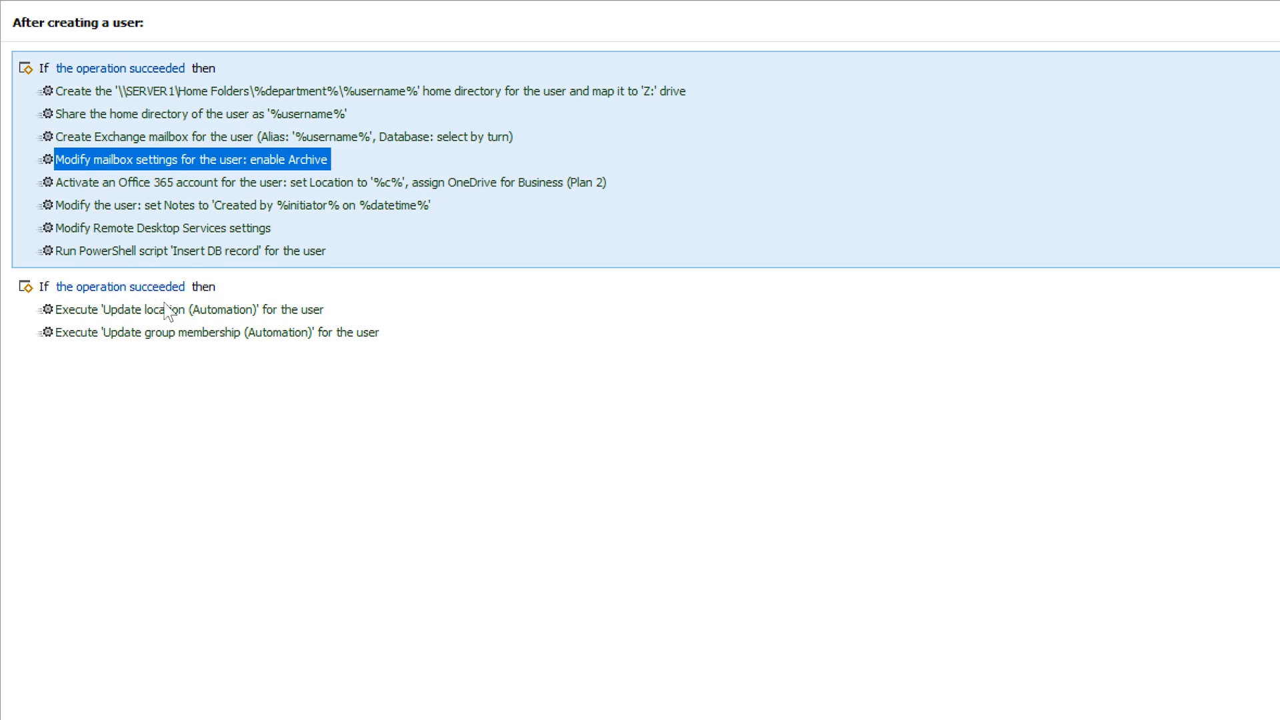
Edit Activate Office 365 to customize OneDrive services and require the user's manager's approval.
{"action": "left_click", "coordinate": [326, 182]}
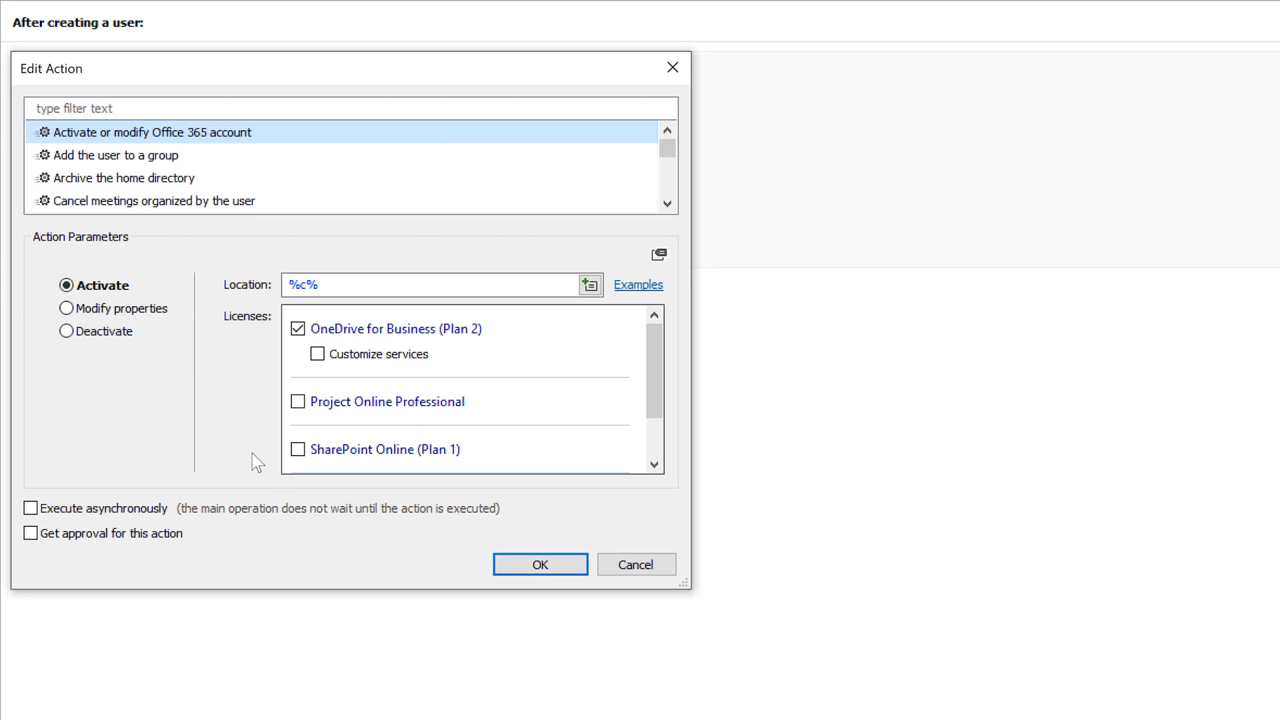
{"action": "mouse_move", "coordinate": [256, 378]}
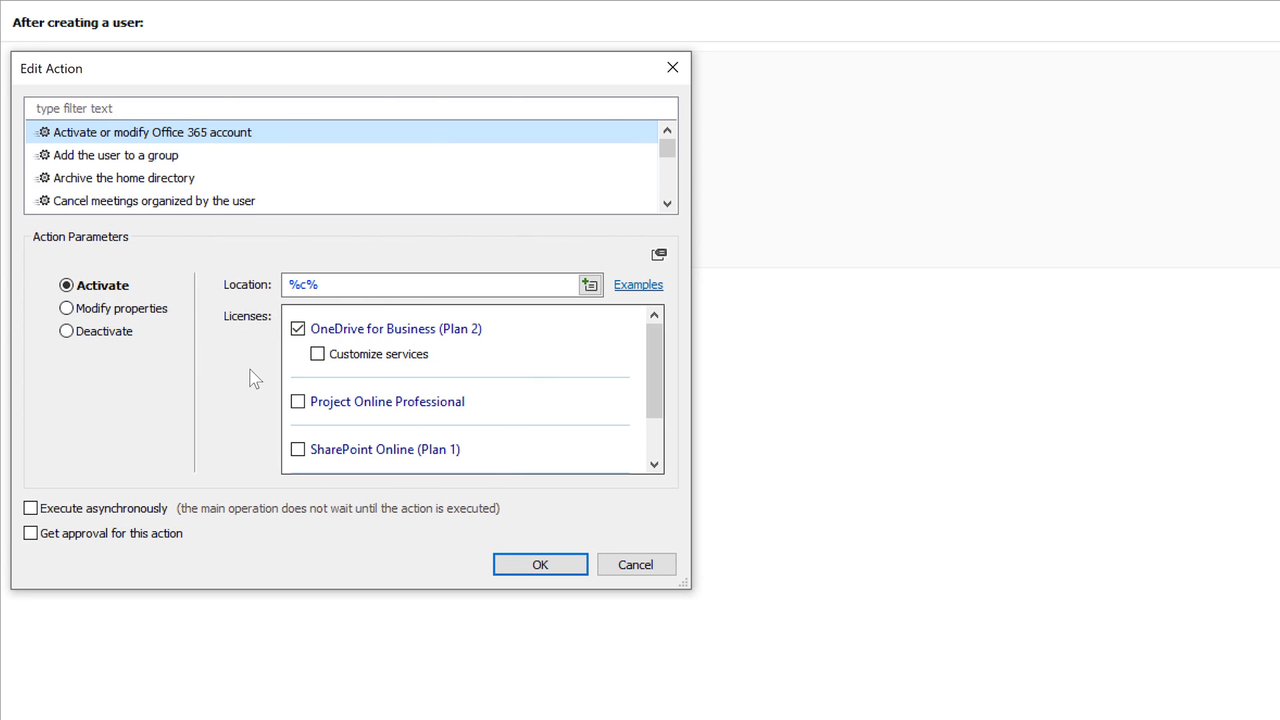
{"action": "mouse_move", "coordinate": [268, 366]}
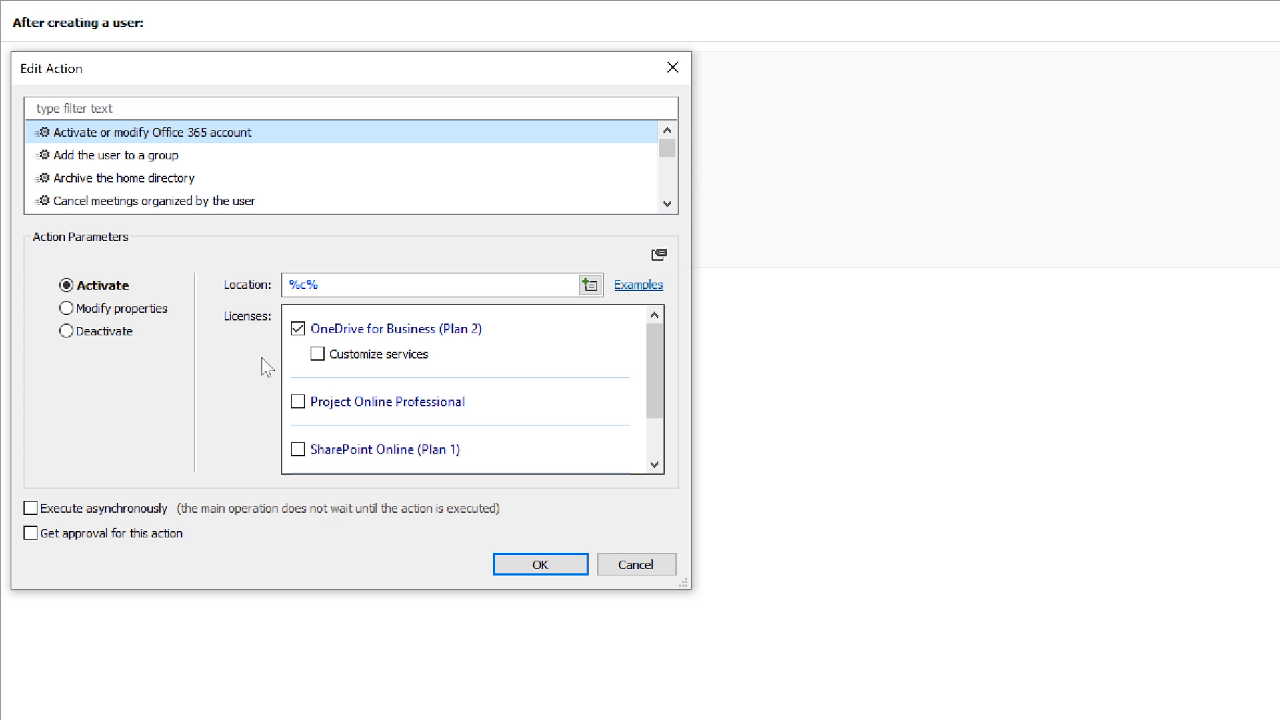
{"action": "left_click", "coordinate": [320, 353]}
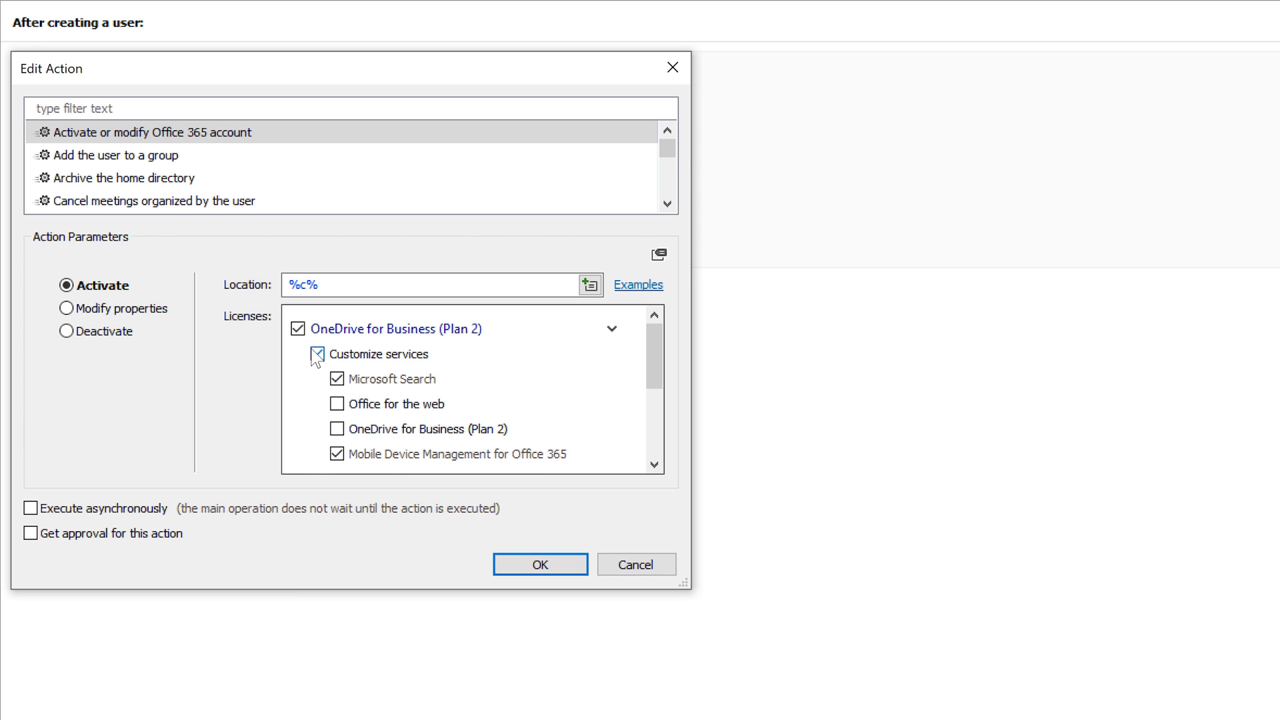
{"action": "left_click", "coordinate": [31, 534]}
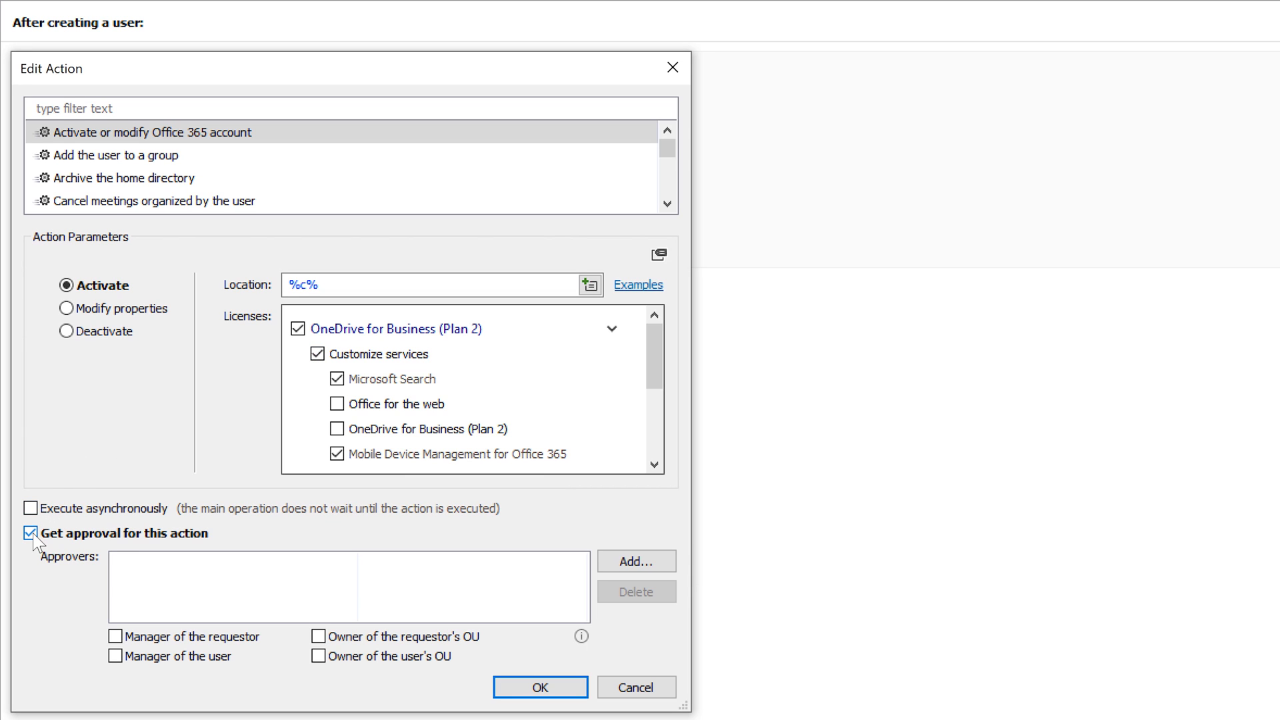
{"action": "left_click", "coordinate": [115, 657]}
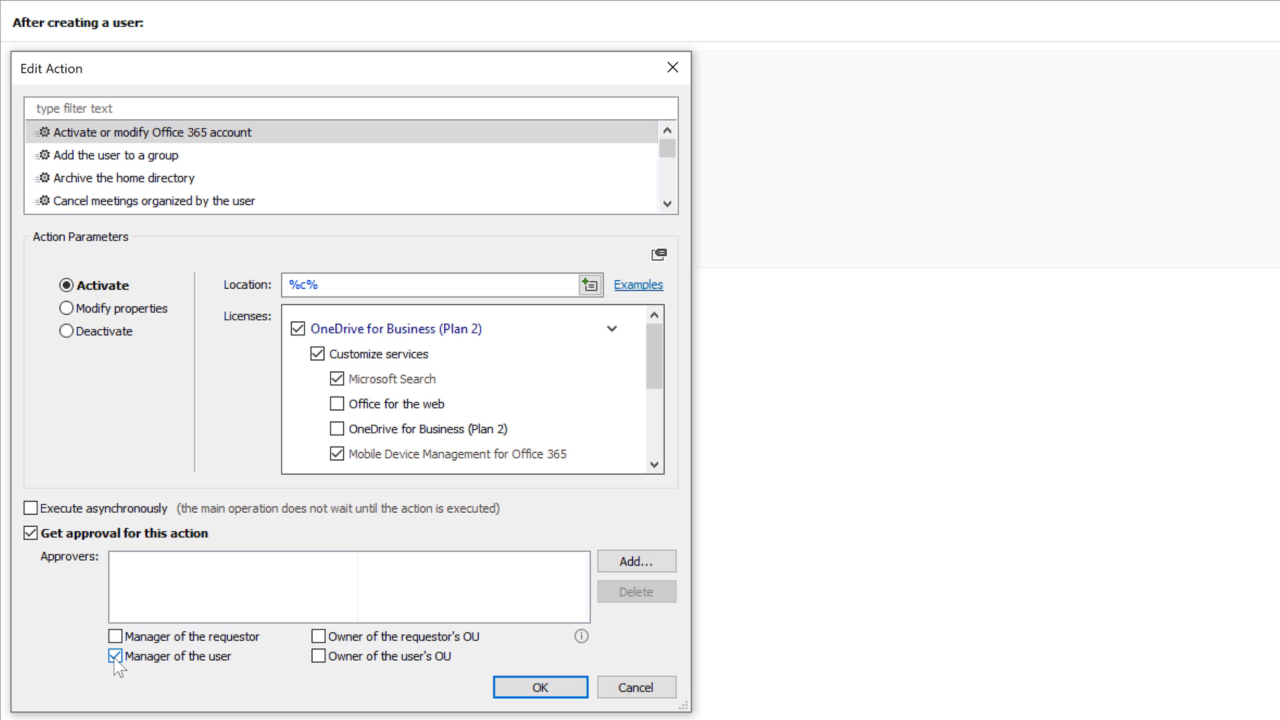
{"action": "left_click", "coordinate": [539, 687]}
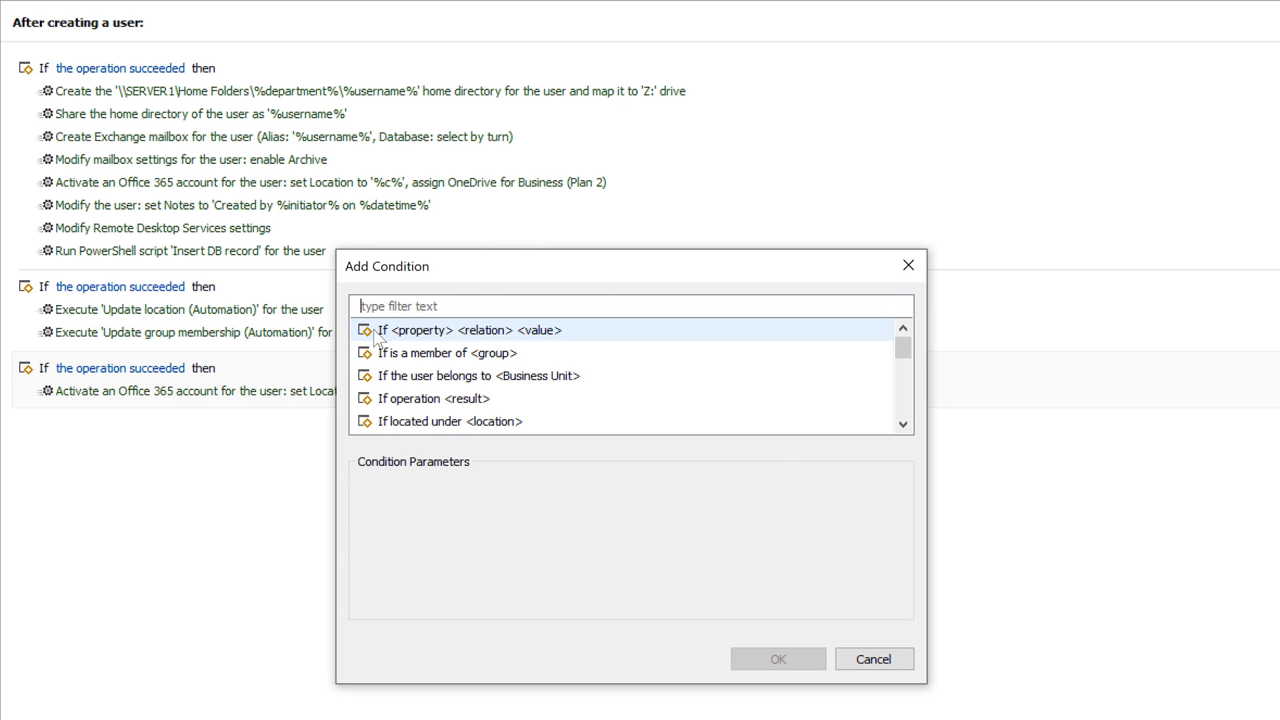
{"action": "type", "text": "Employee Type"}
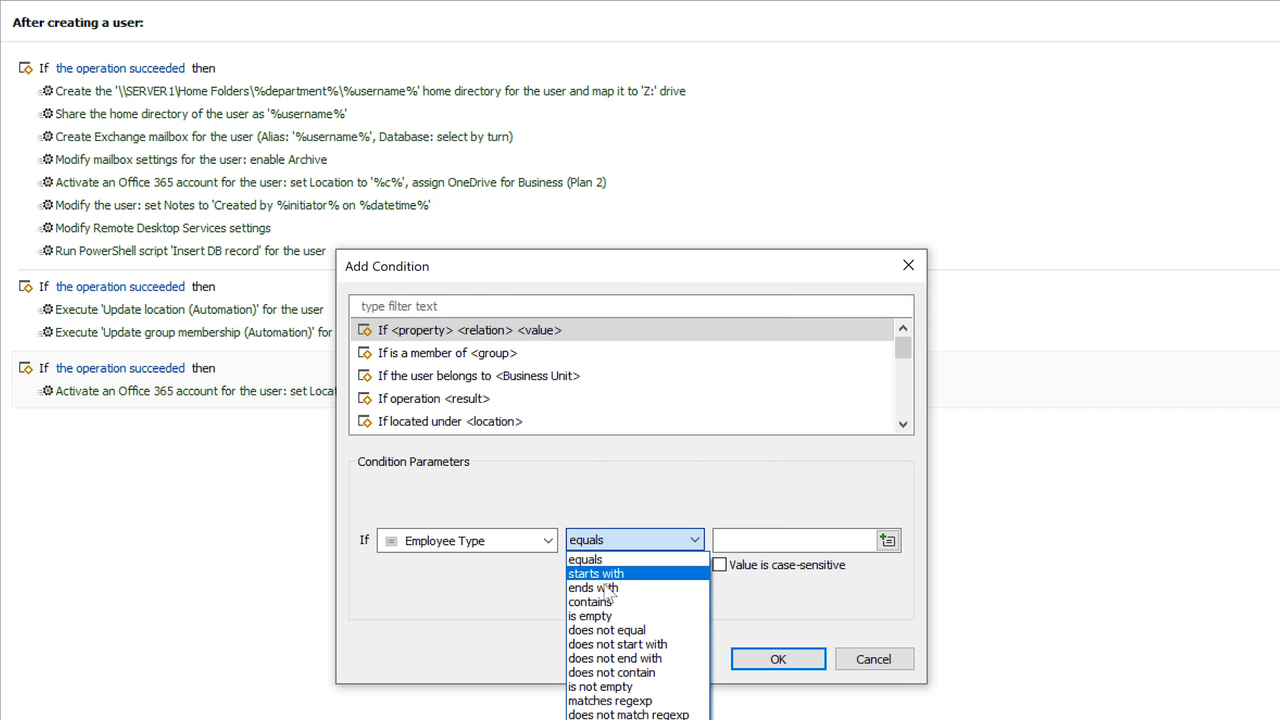
{"action": "left_click", "coordinate": [606, 629]}
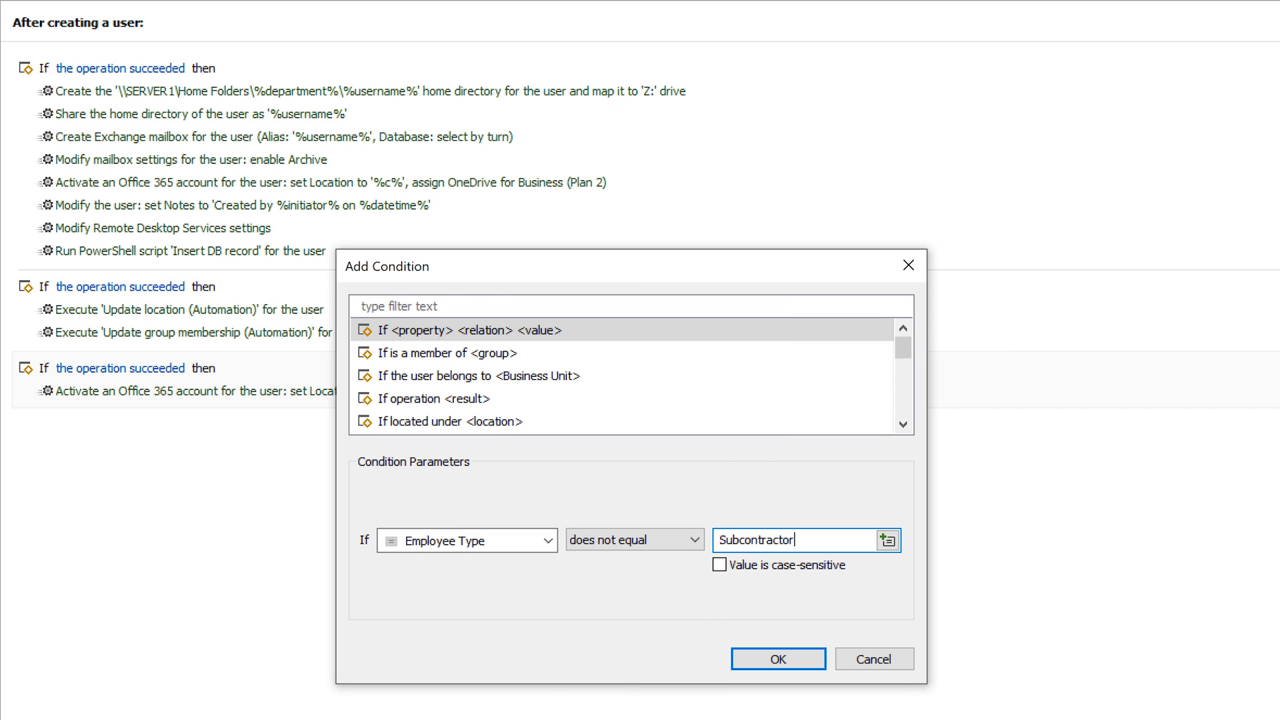
{"action": "left_click", "coordinate": [776, 659]}
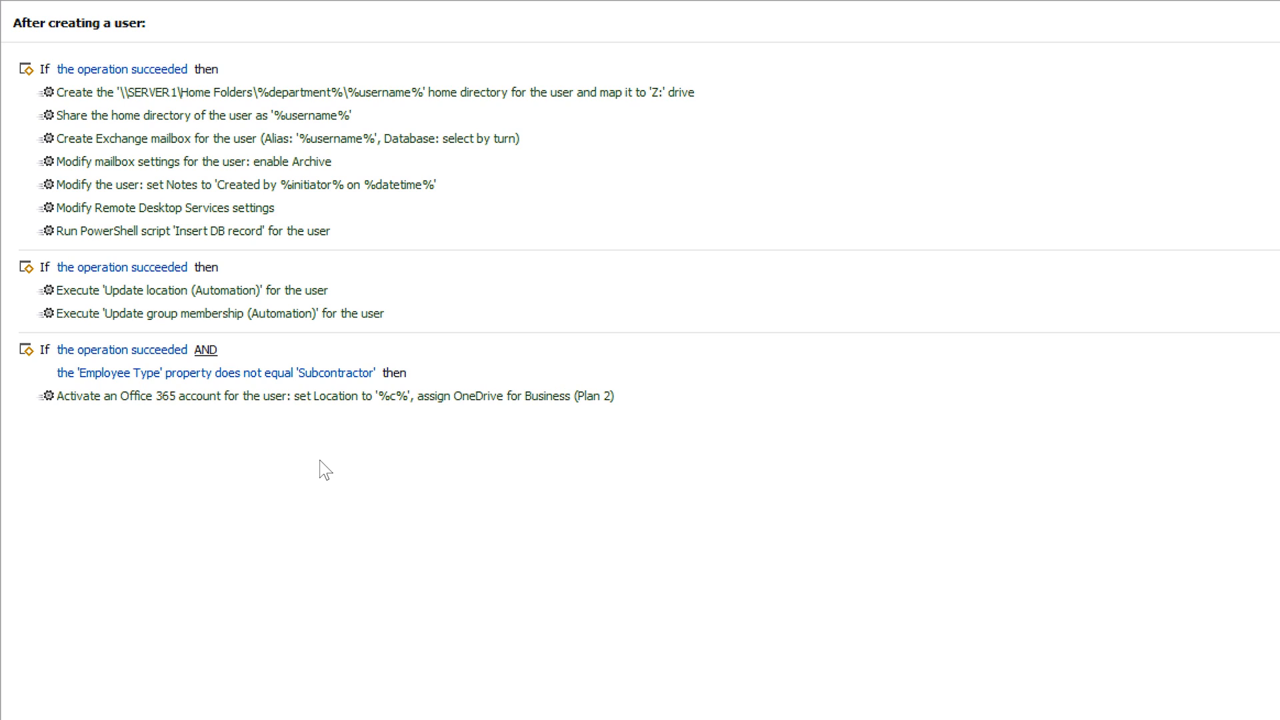
{"action": "mouse_move", "coordinate": [194, 254]}
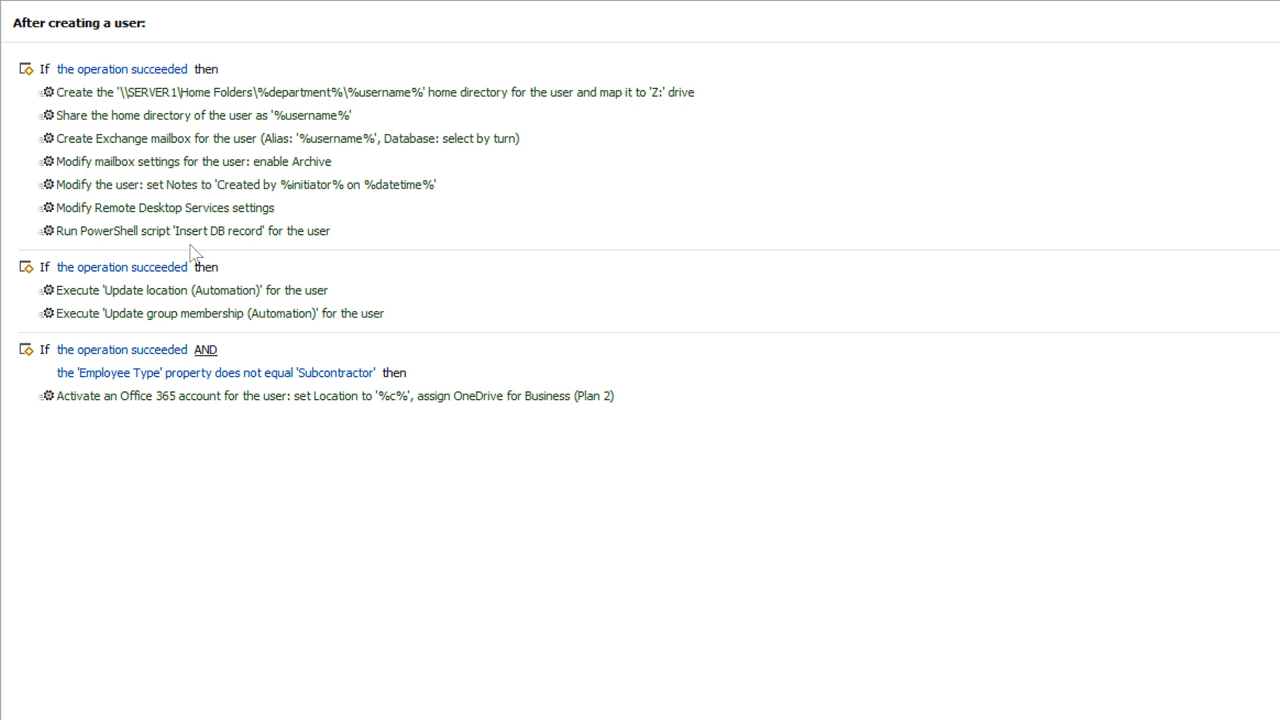
{"action": "left_click", "coordinate": [245, 185]}
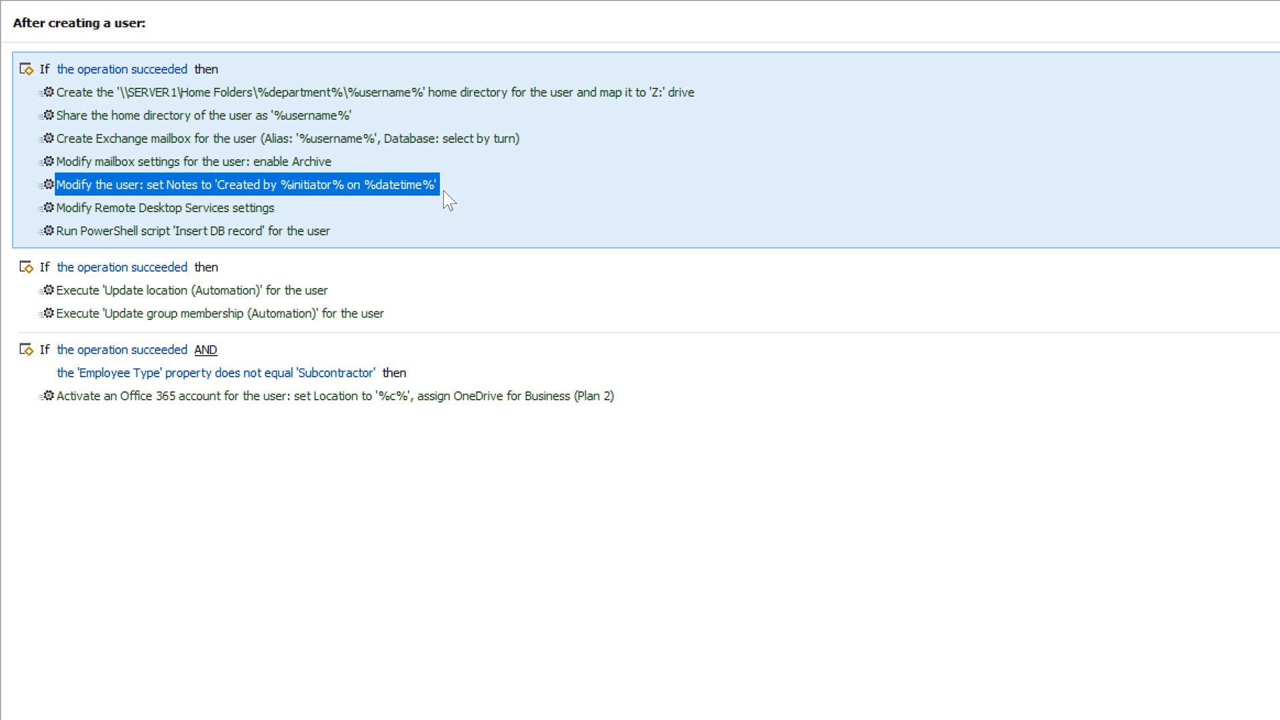
{"action": "left_click", "coordinate": [164, 207]}
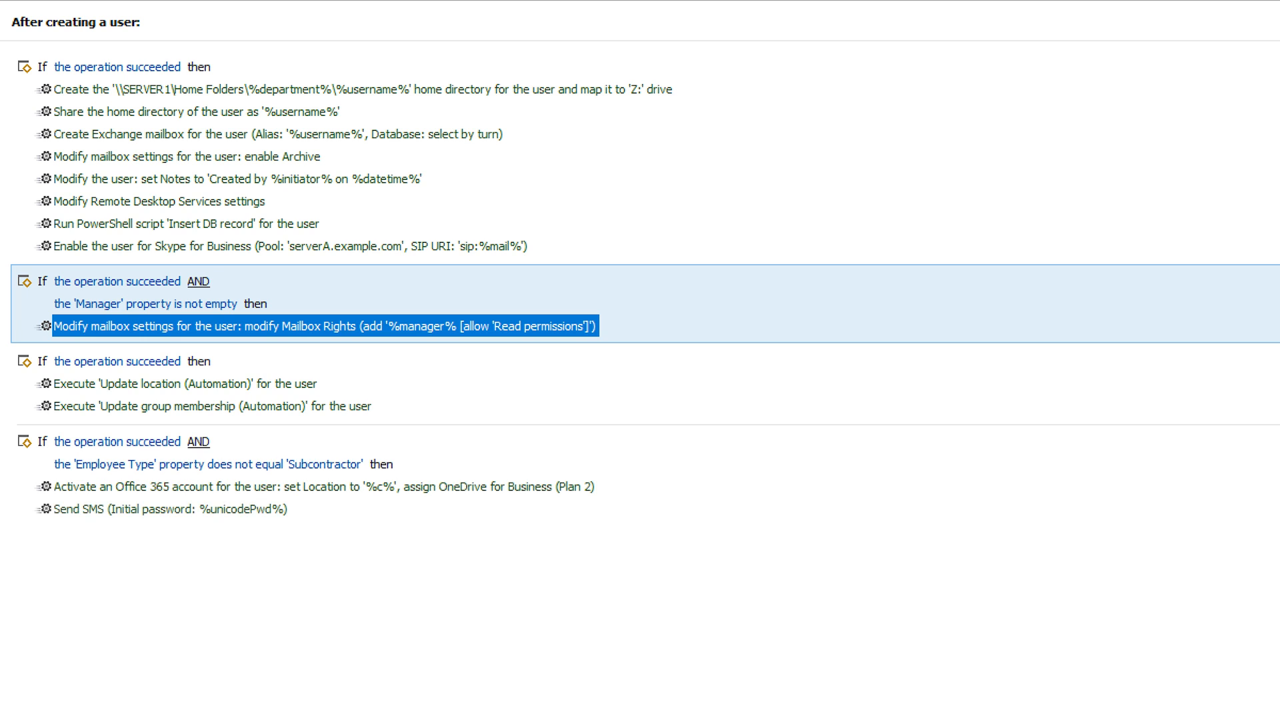
{"action": "left_click", "coordinate": [171, 508]}
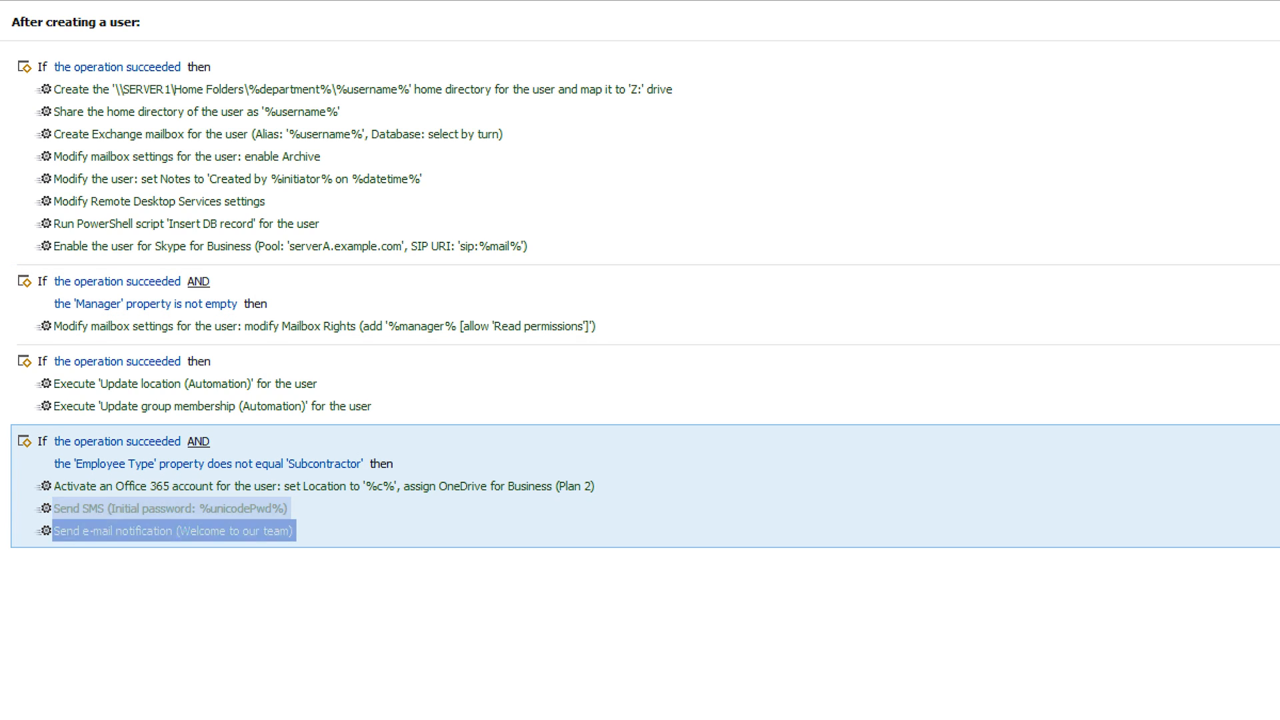
{"action": "left_click", "coordinate": [163, 531]}
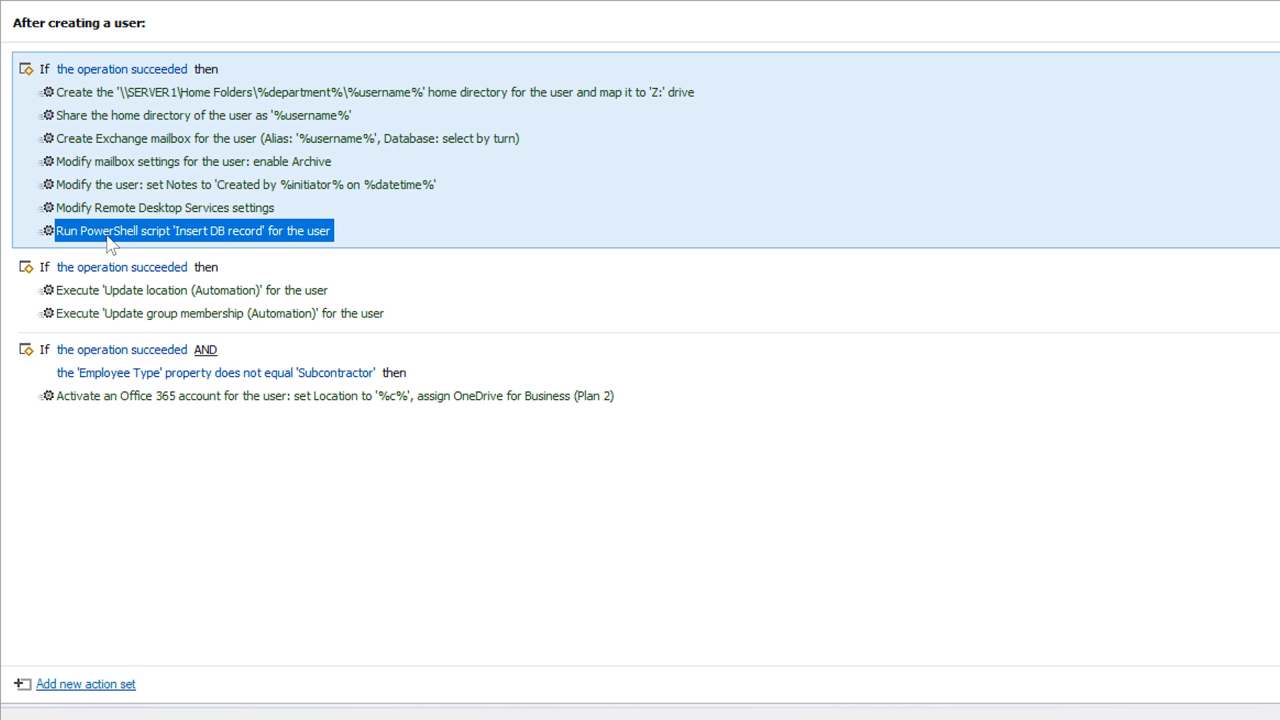
Set the 'Insert DB record' PowerShell script action to execute asynchronously.
{"action": "double_click", "coordinate": [192, 229]}
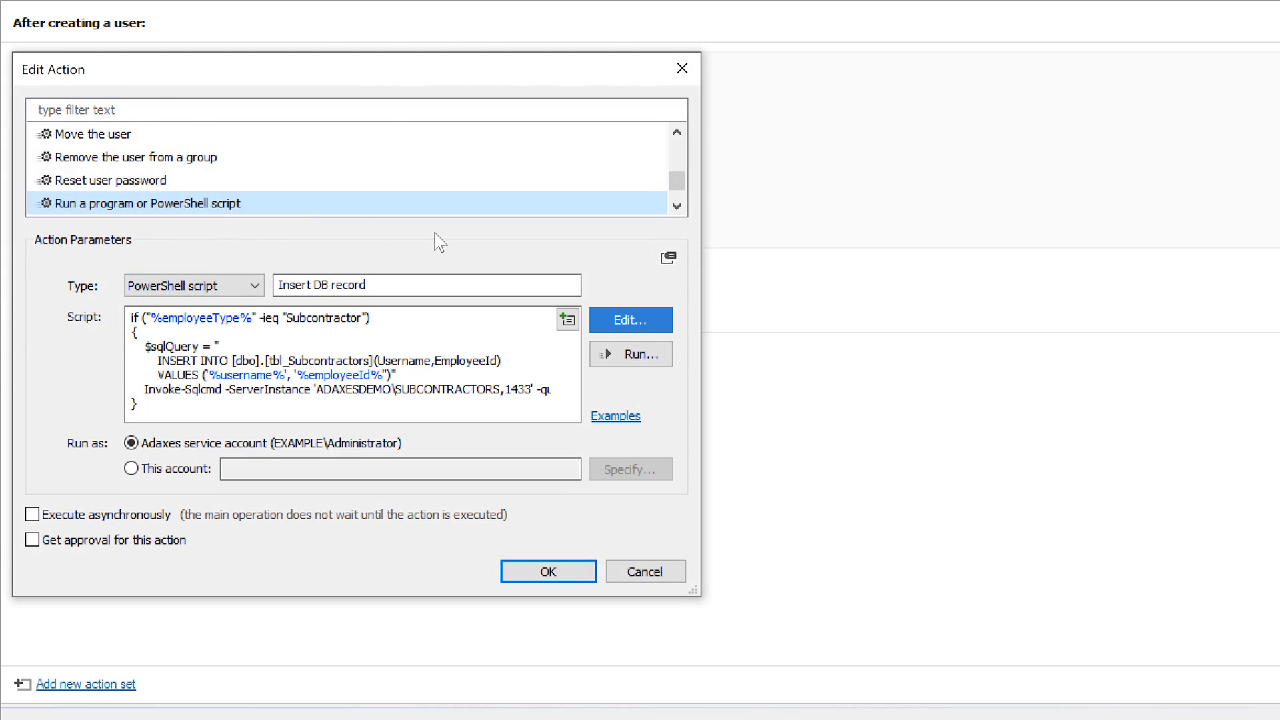
{"action": "left_click", "coordinate": [629, 319]}
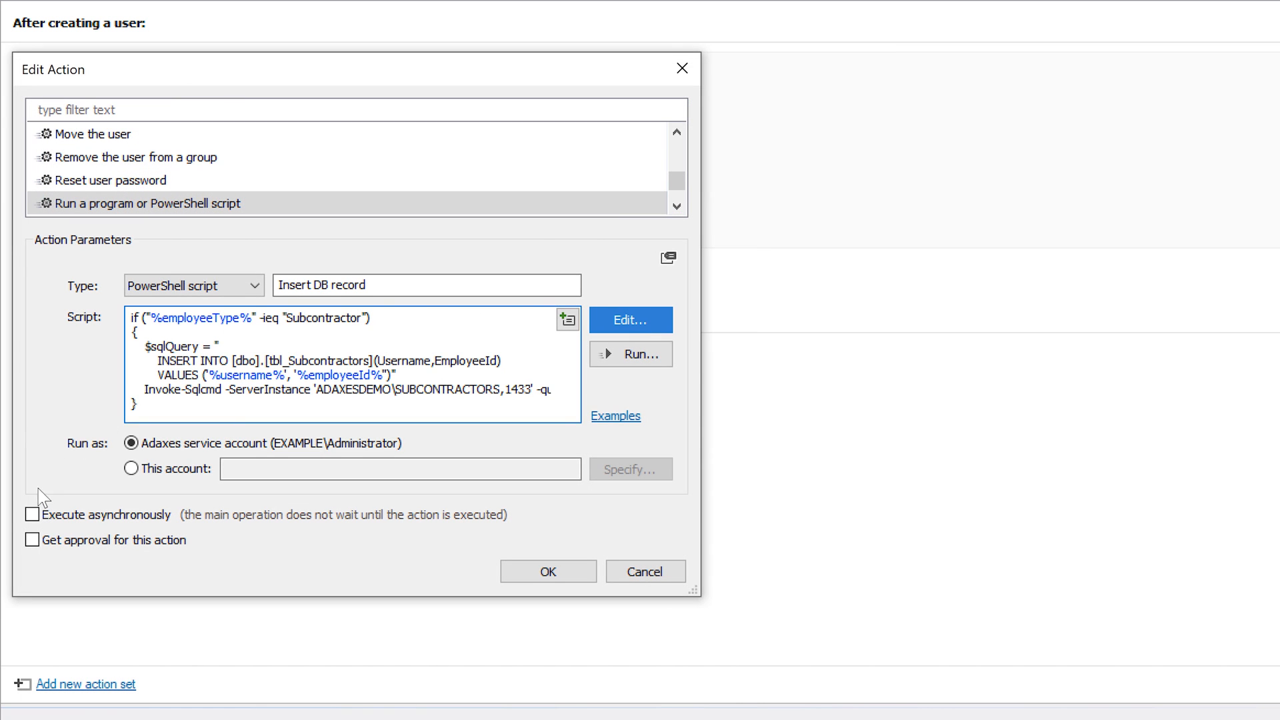
{"action": "left_click", "coordinate": [32, 514]}
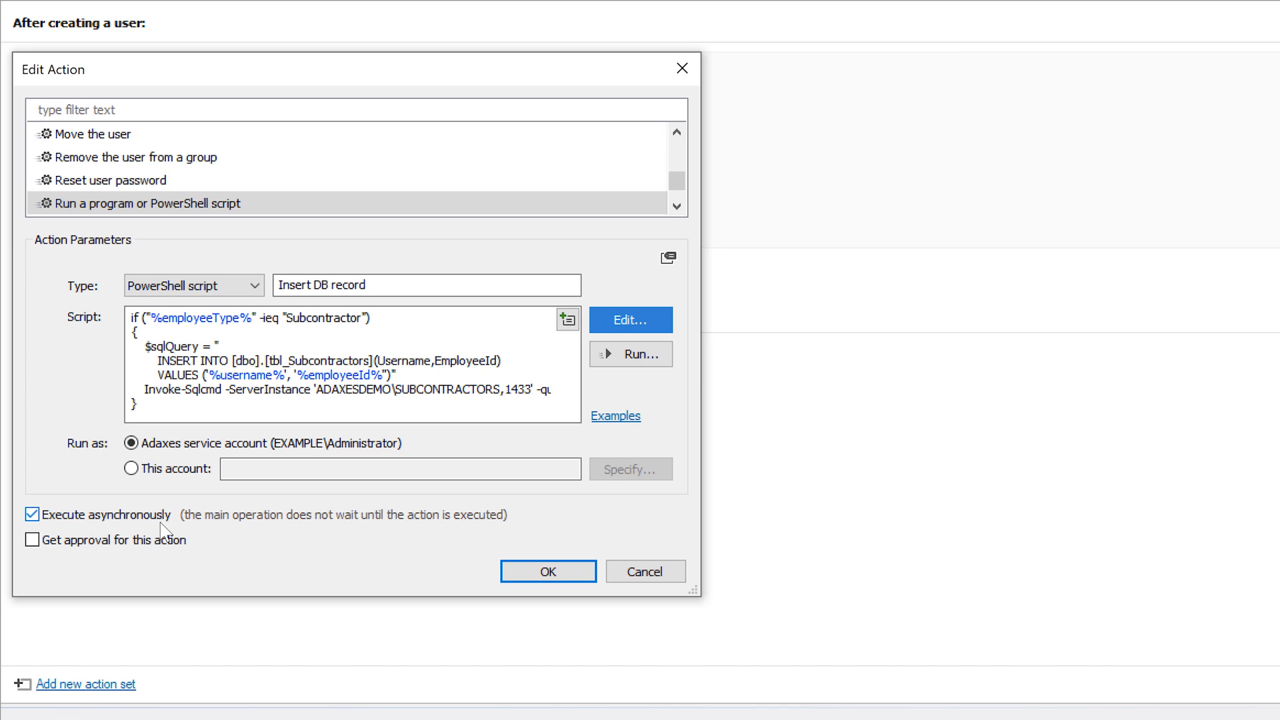
{"action": "left_click", "coordinate": [547, 571]}
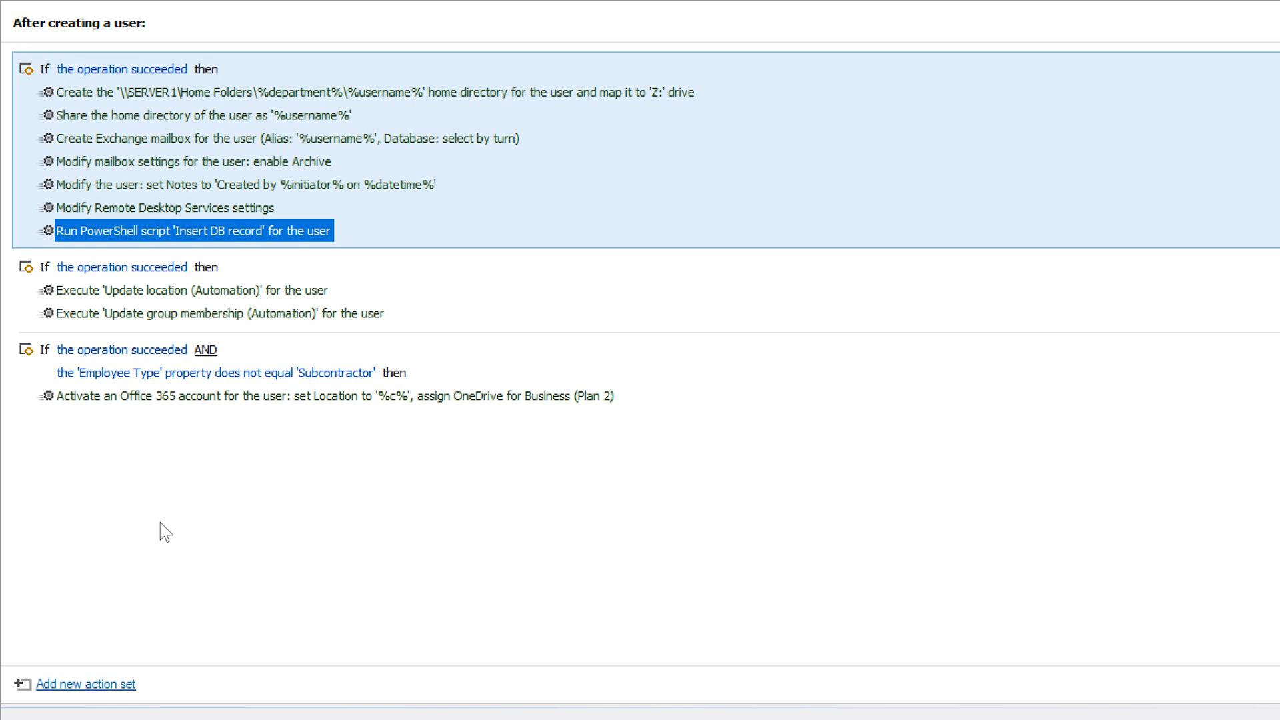
{"action": "mouse_move", "coordinate": [154, 516]}
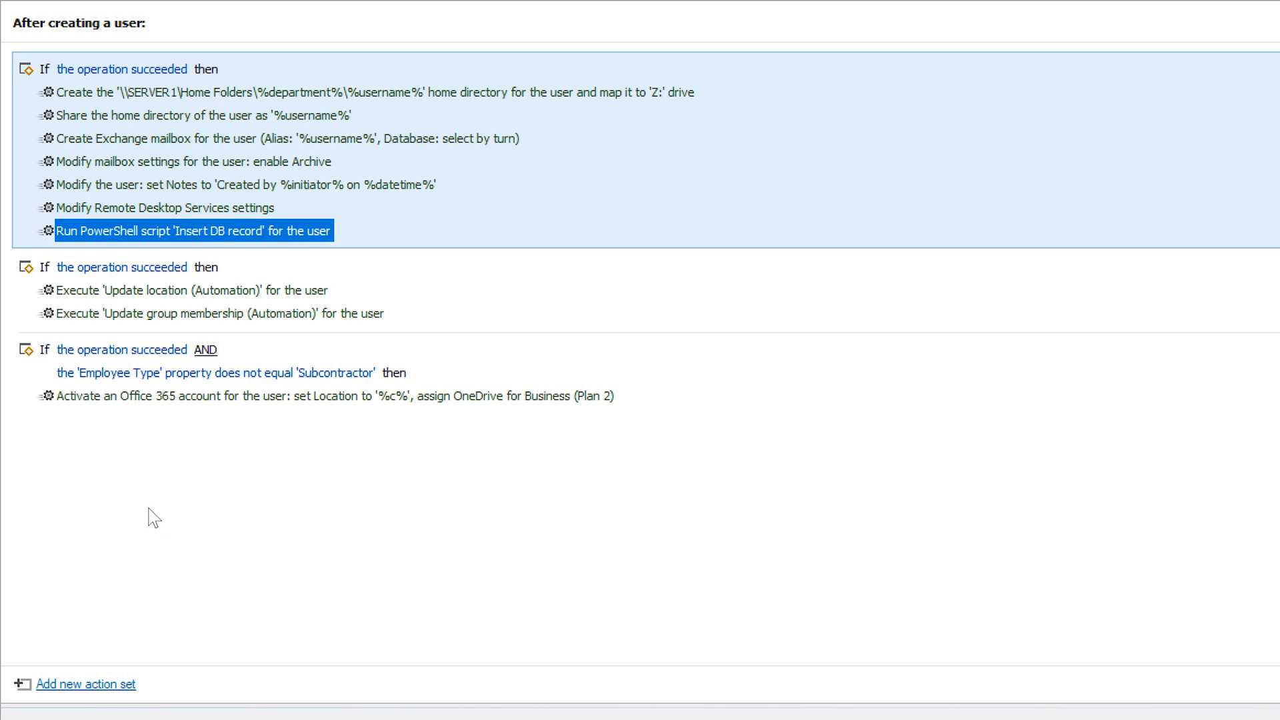
{"action": "left_click", "coordinate": [192, 290]}
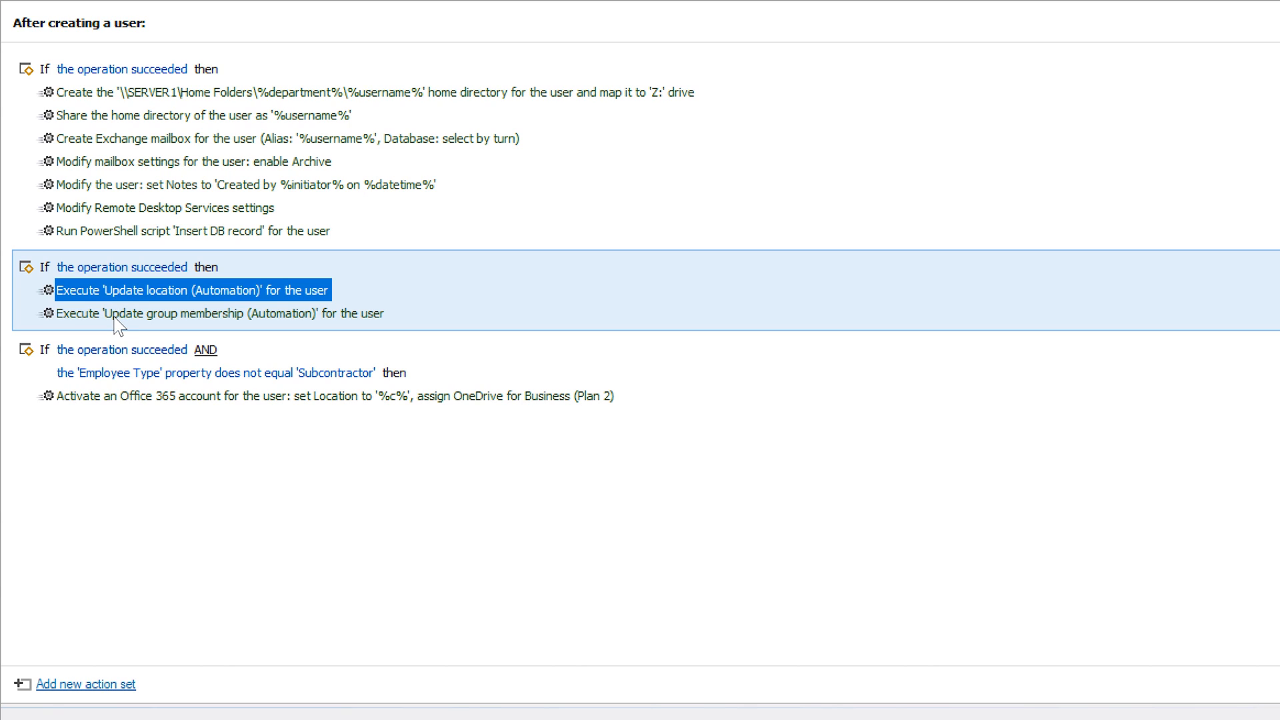
{"action": "left_click", "coordinate": [218, 313]}
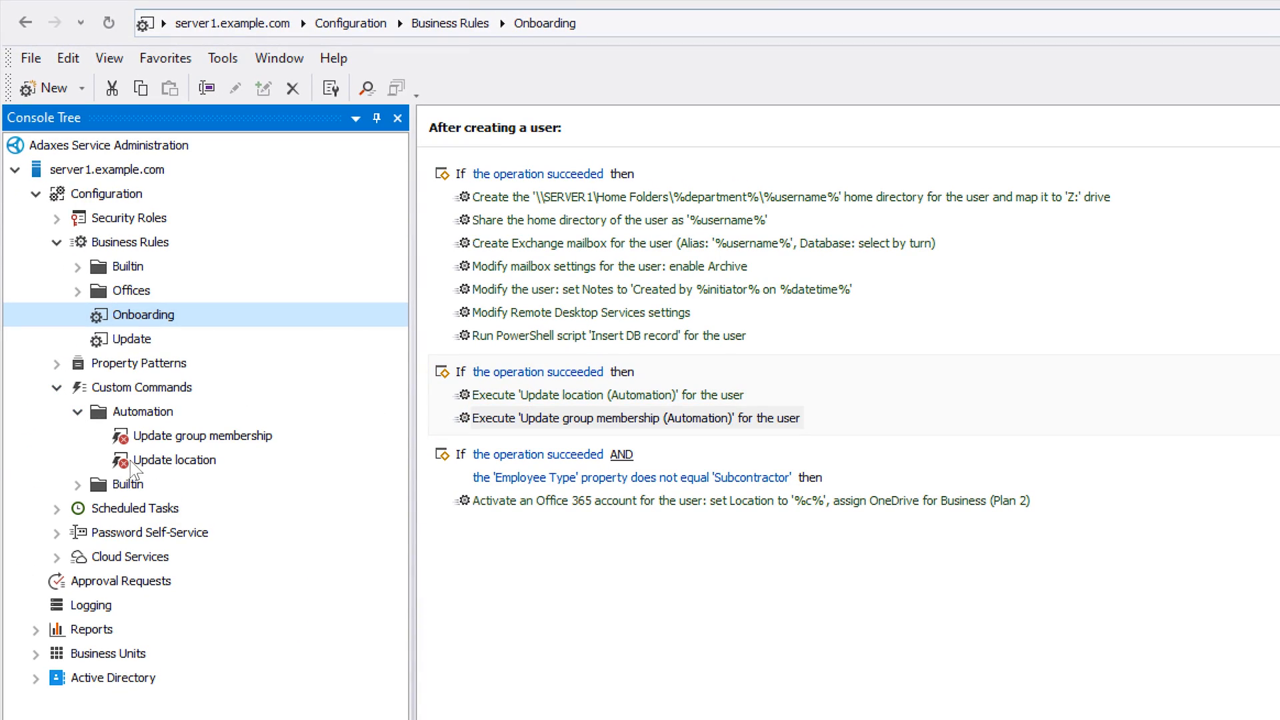
Review Update location's London condition and New York and London Office move actions.
{"action": "left_click", "coordinate": [174, 459]}
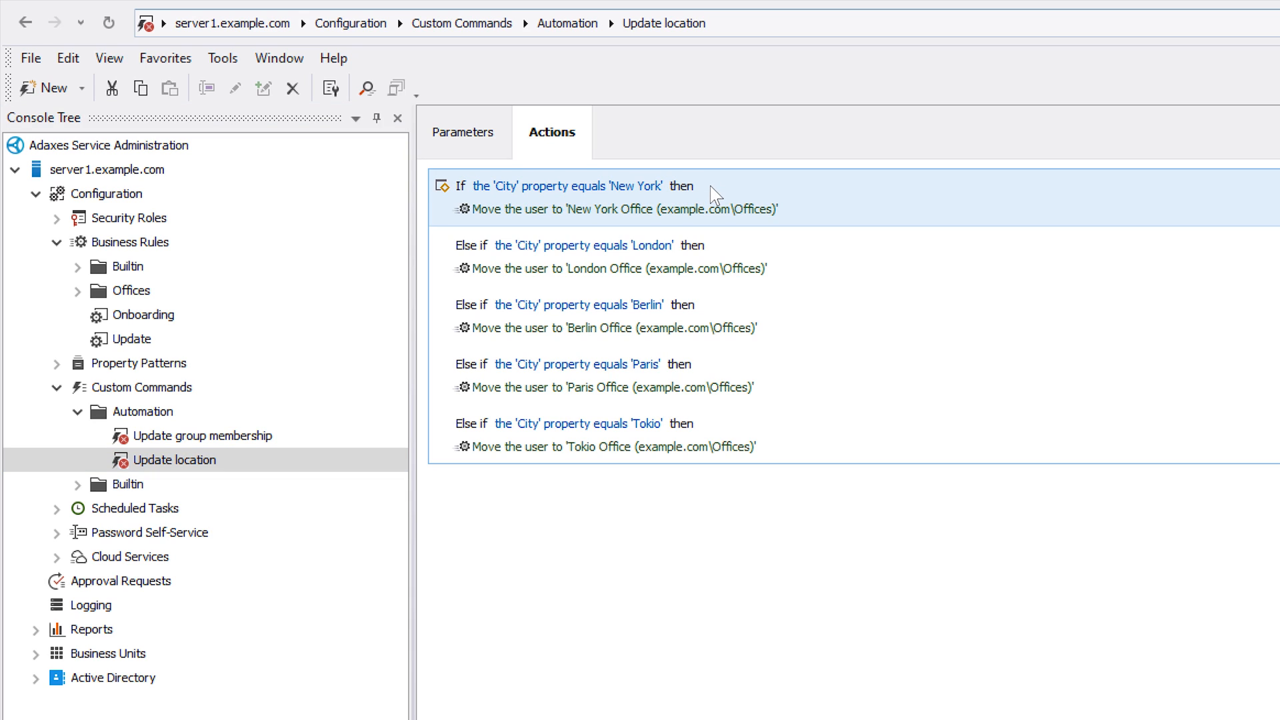
{"action": "mouse_move", "coordinate": [571, 192]}
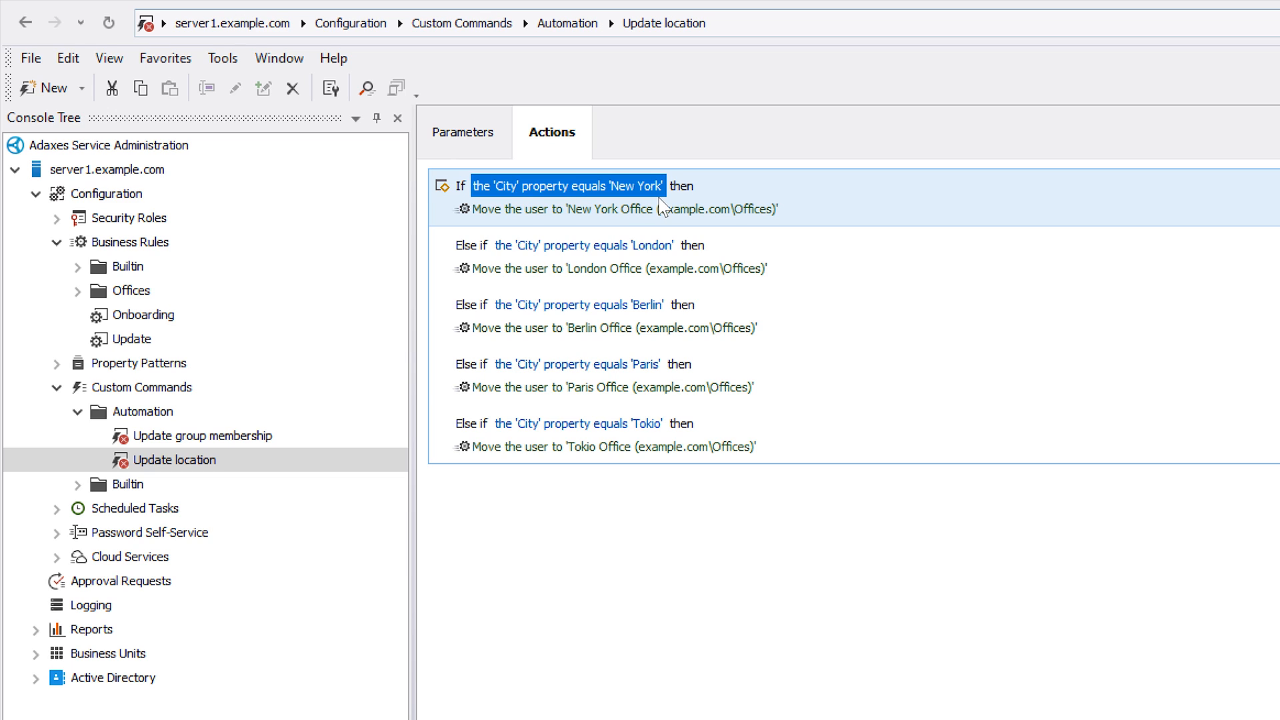
{"action": "left_click", "coordinate": [625, 209]}
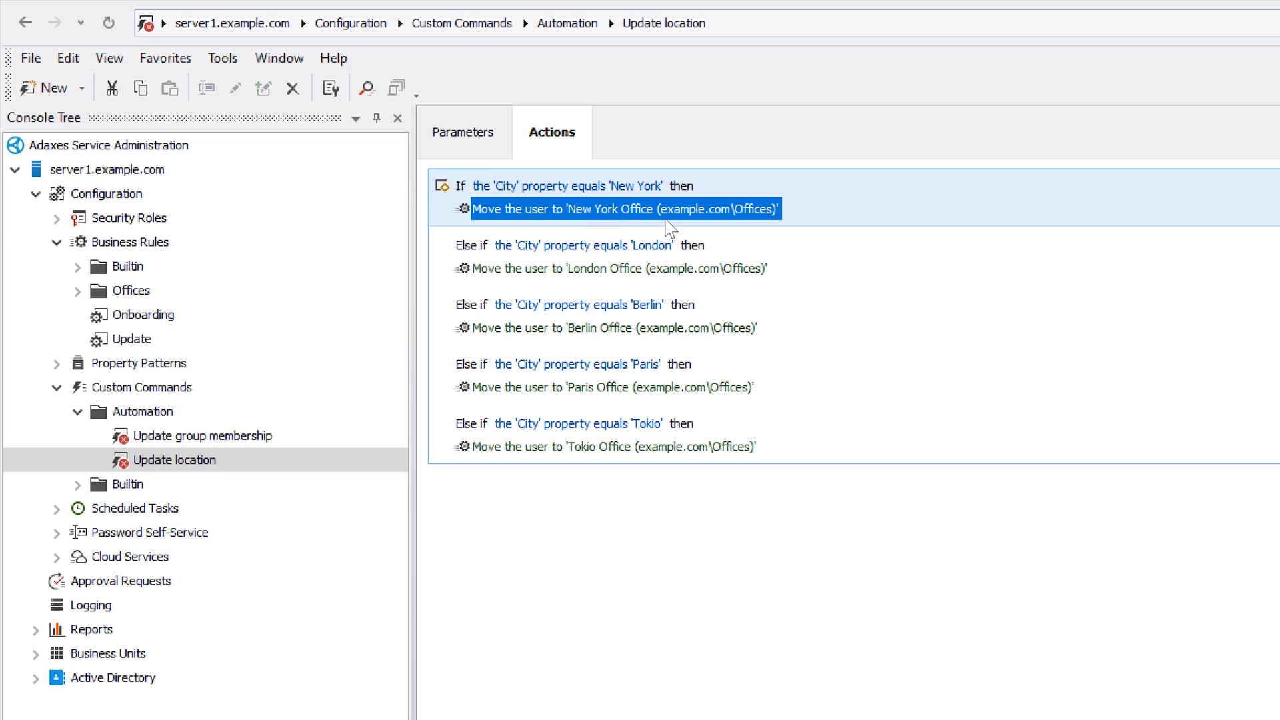
{"action": "left_click", "coordinate": [583, 244]}
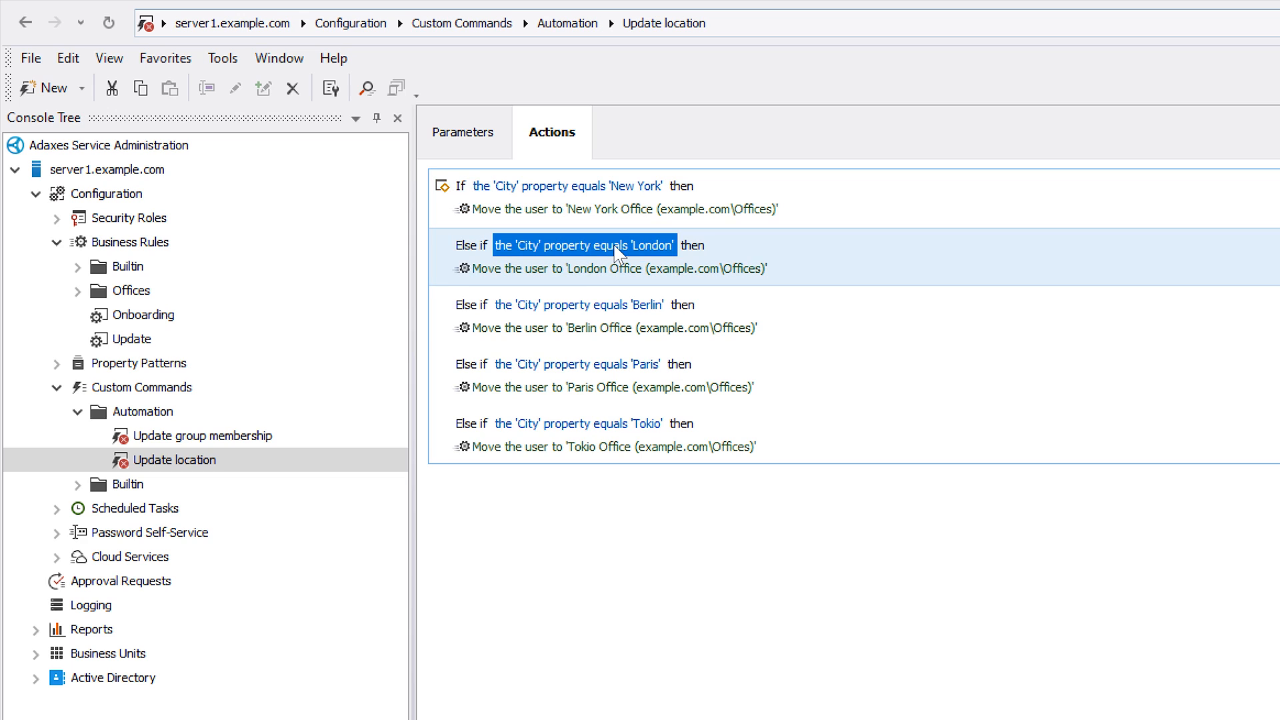
{"action": "left_click", "coordinate": [618, 268]}
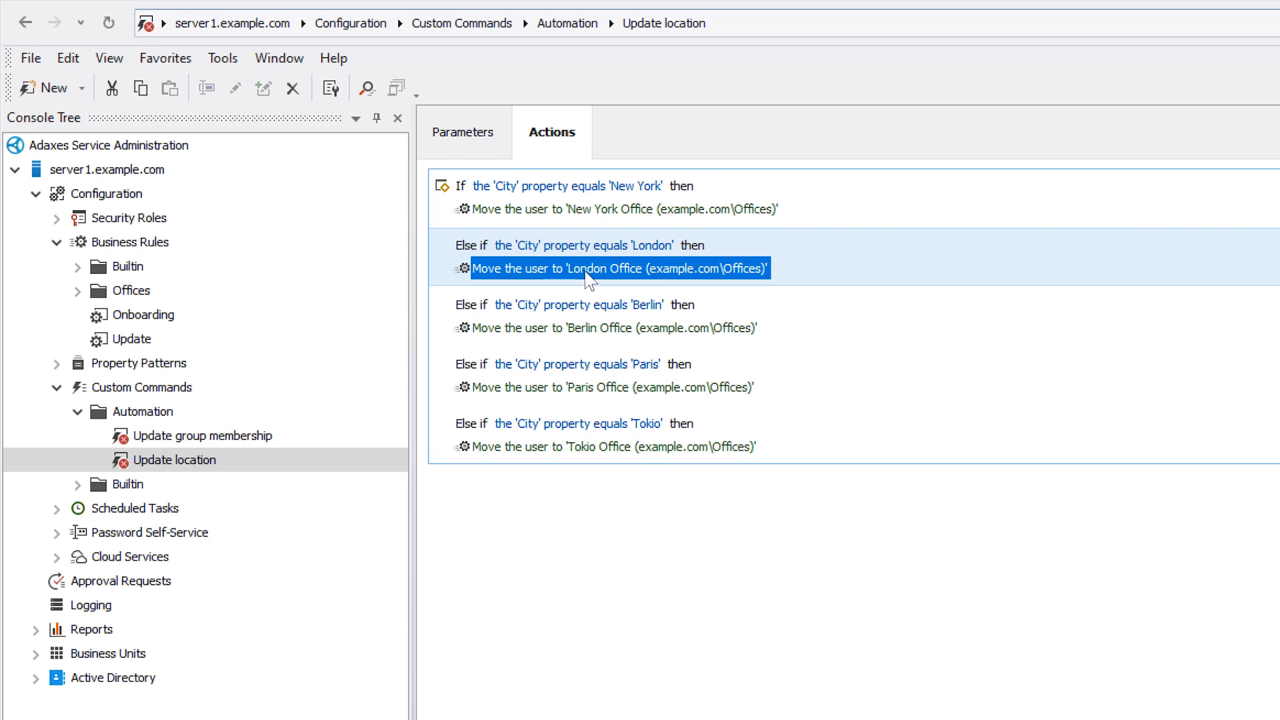
Review Update group membership's Sales Staff action and Sales department condition.
{"action": "left_click", "coordinate": [208, 435]}
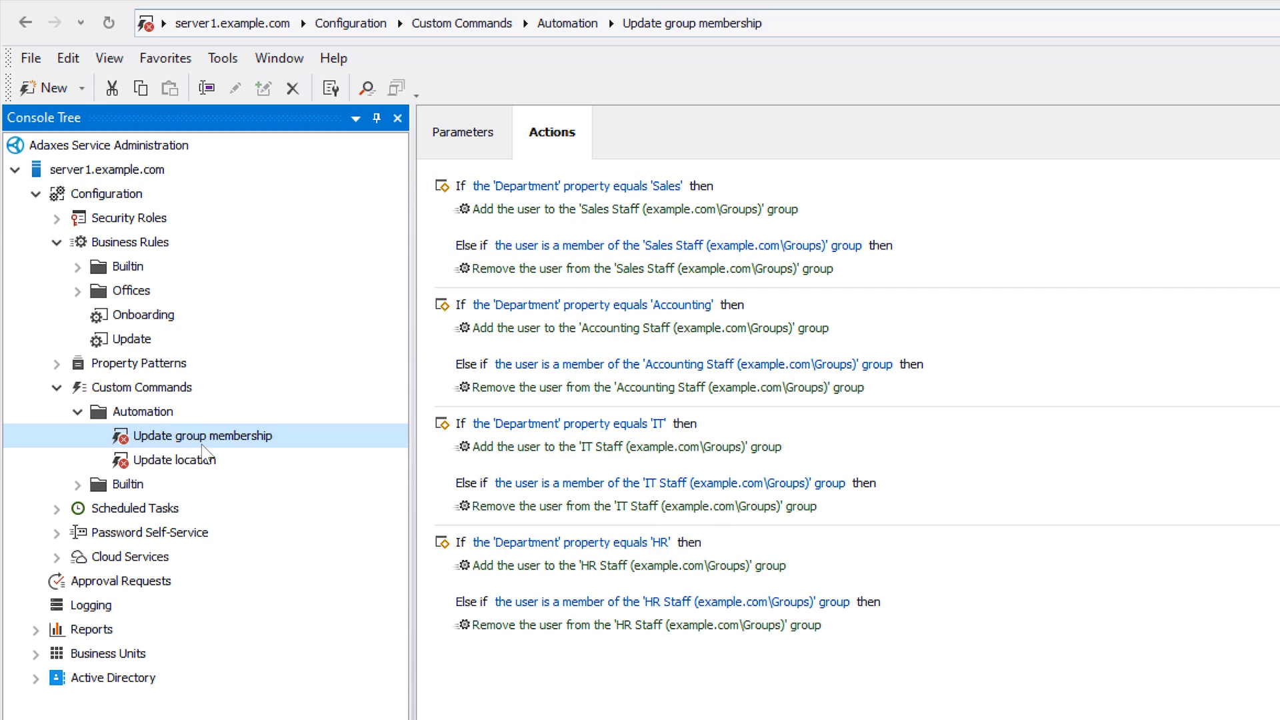
{"action": "left_click", "coordinate": [634, 209]}
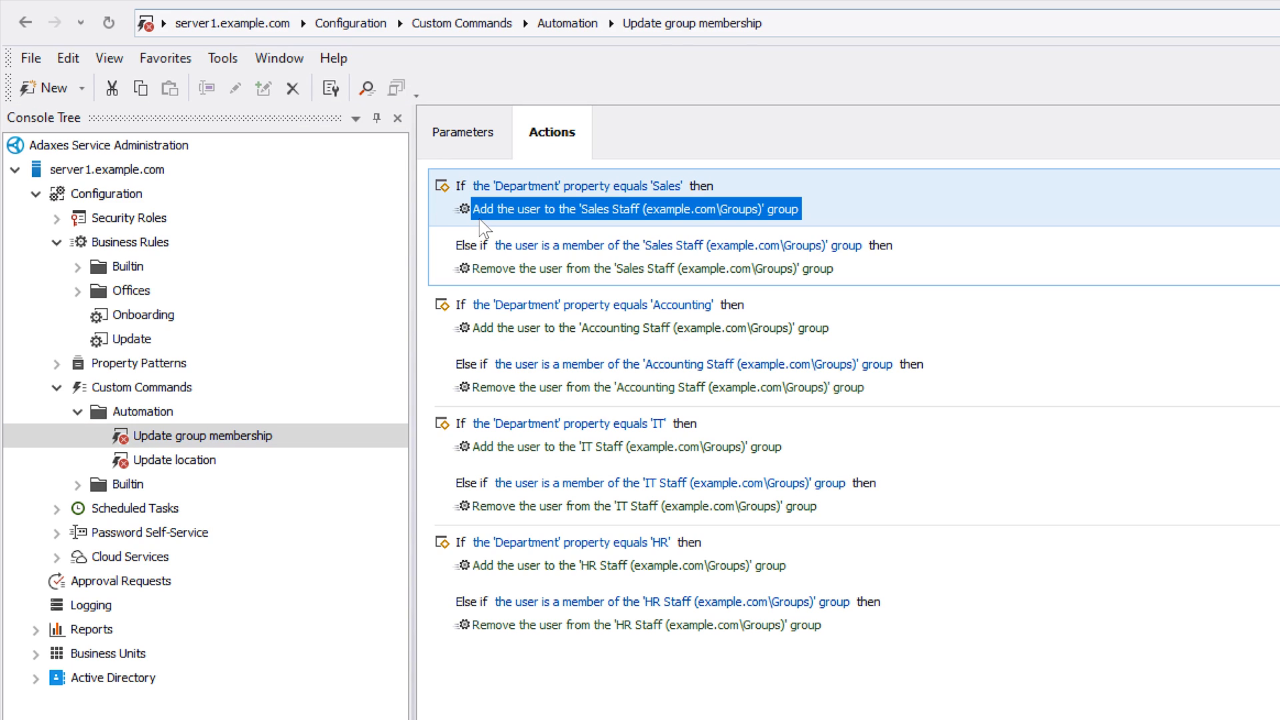
{"action": "mouse_move", "coordinate": [680, 200]}
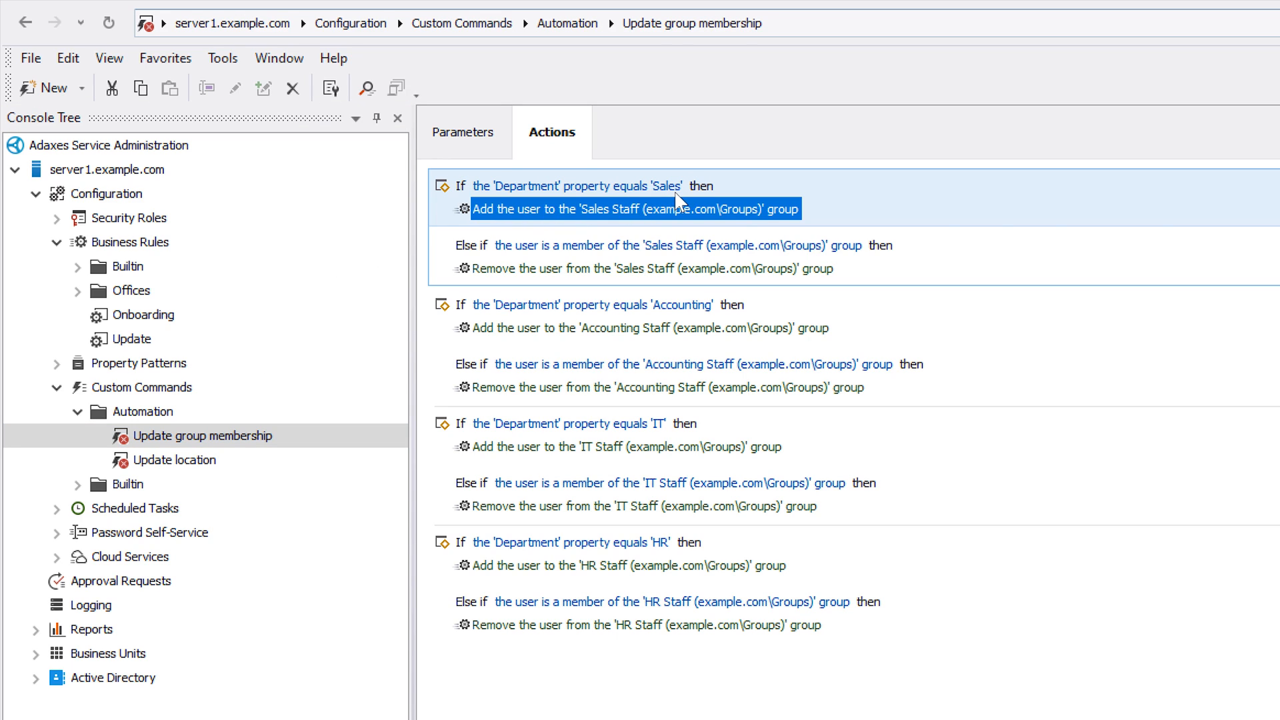
{"action": "left_click", "coordinate": [653, 269]}
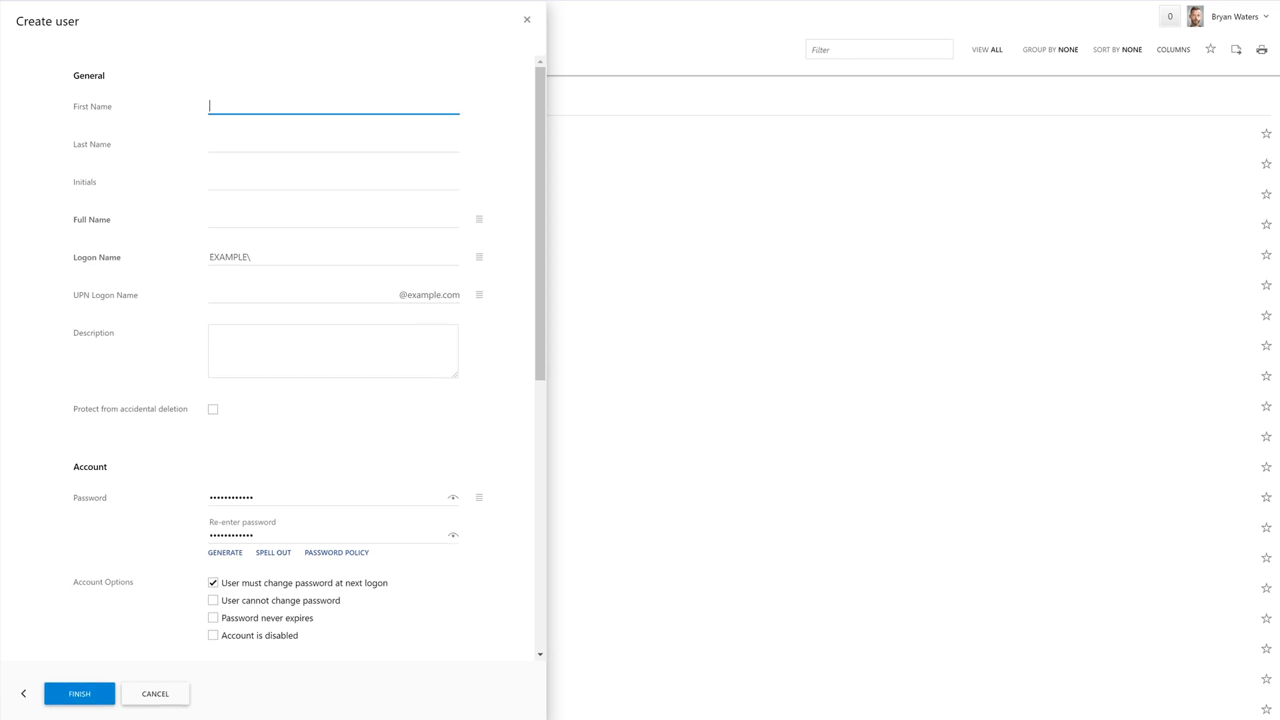
{"action": "type", "text": "Hay"}
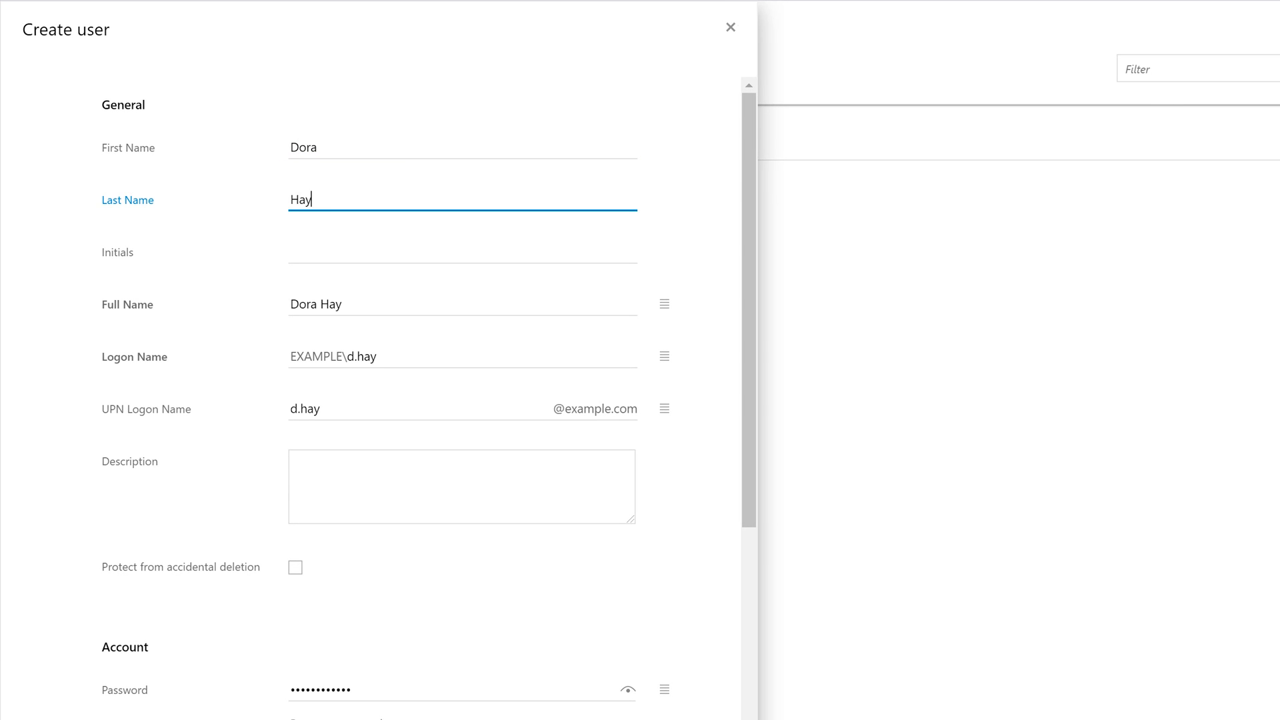
{"action": "type", "text": "es"}
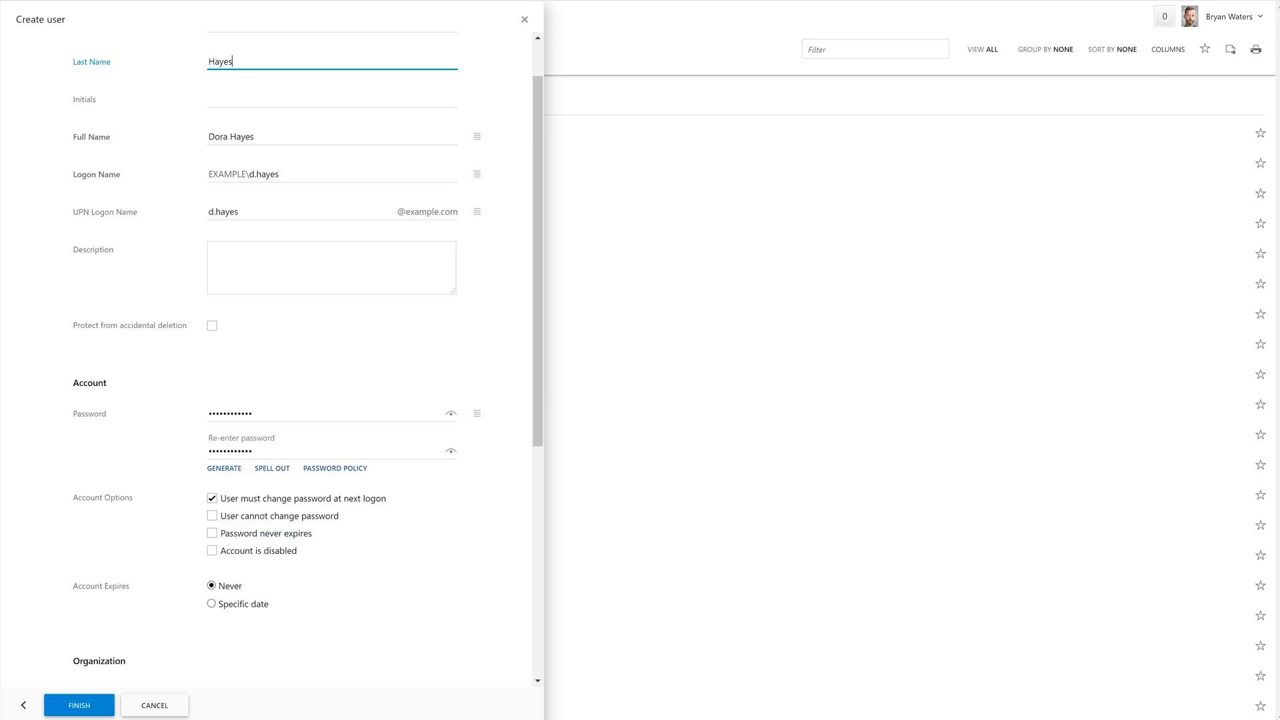
{"action": "left_click", "coordinate": [79, 705]}
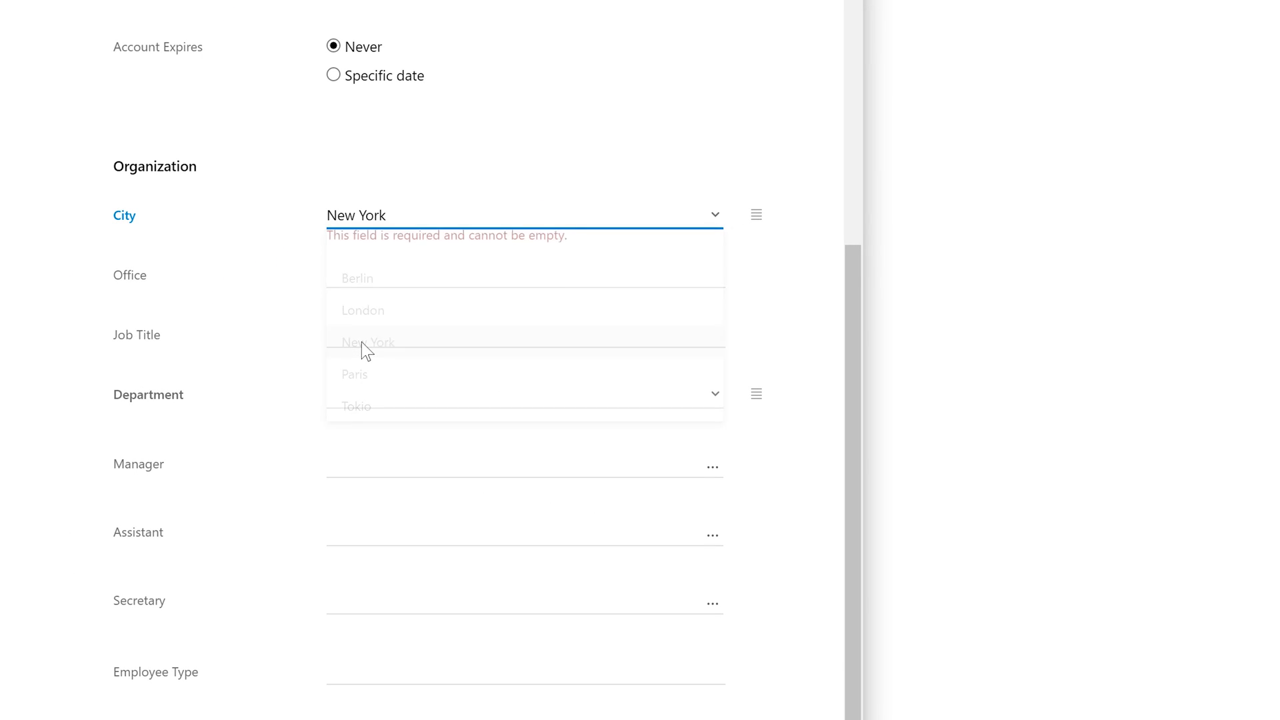
{"action": "left_click", "coordinate": [714, 393]}
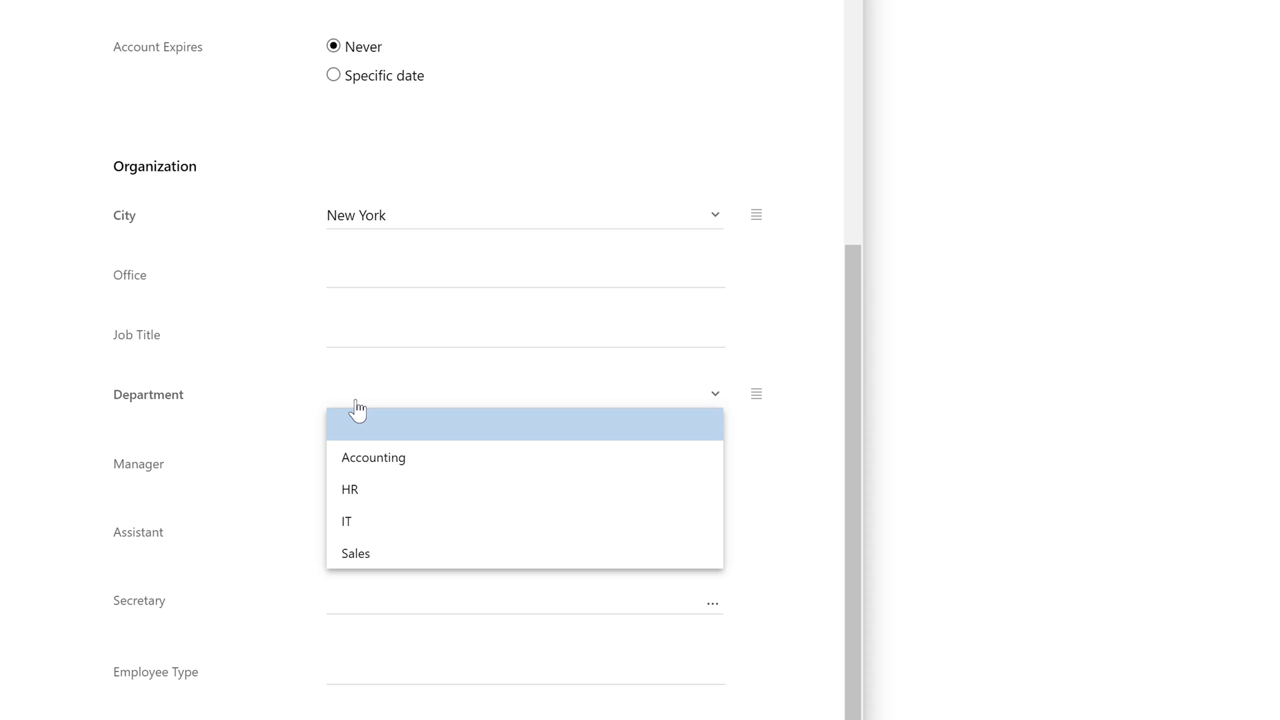
{"action": "left_click", "coordinate": [355, 553]}
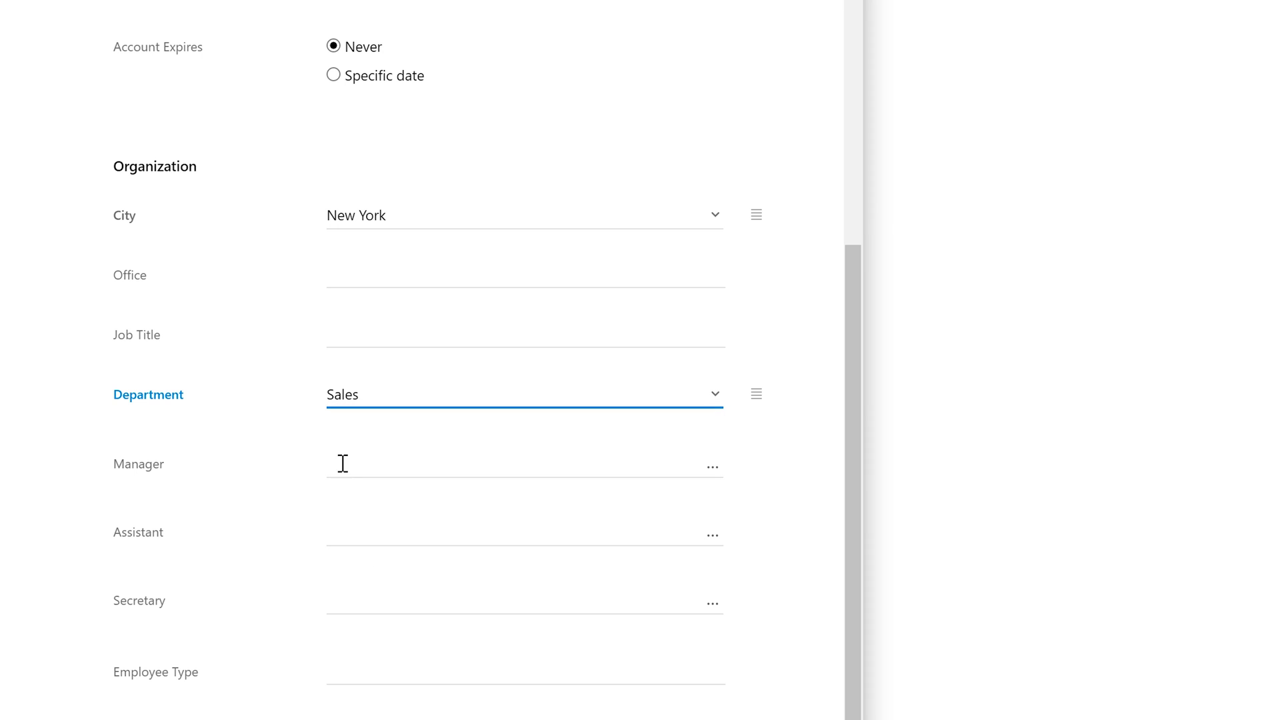
{"action": "type", "text": "Alexander Holt"}
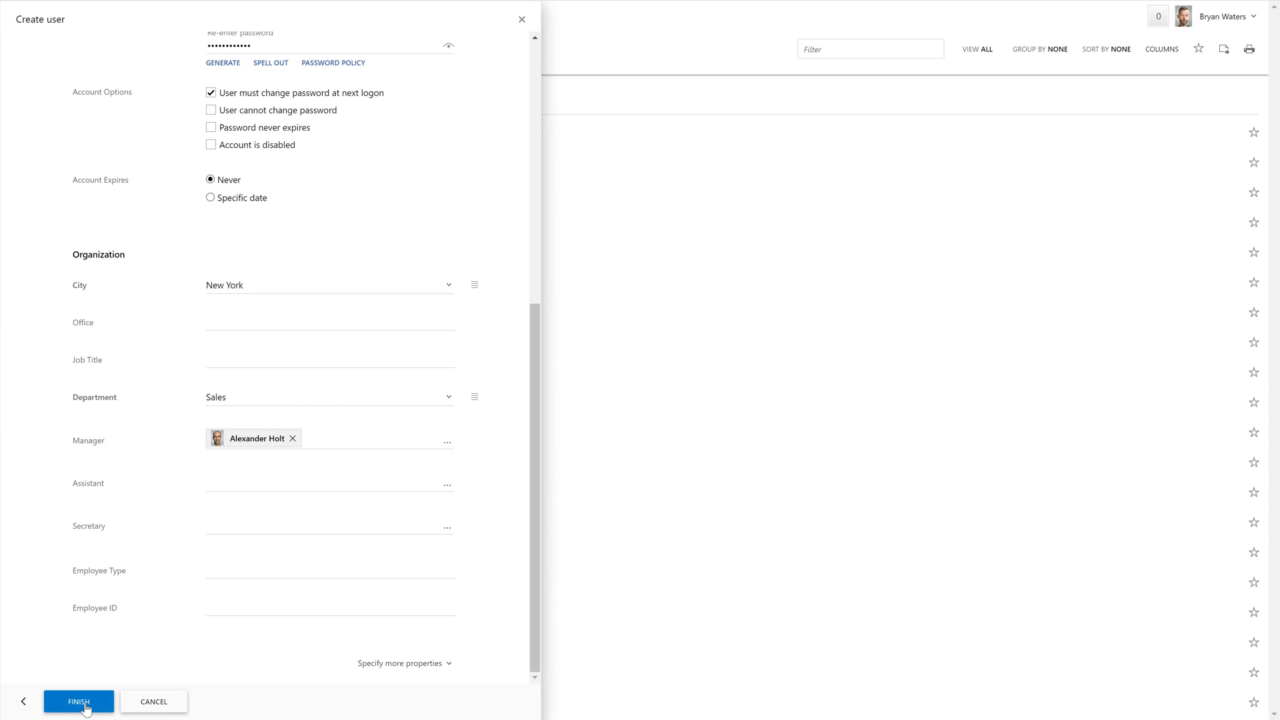
{"action": "left_click", "coordinate": [79, 701]}
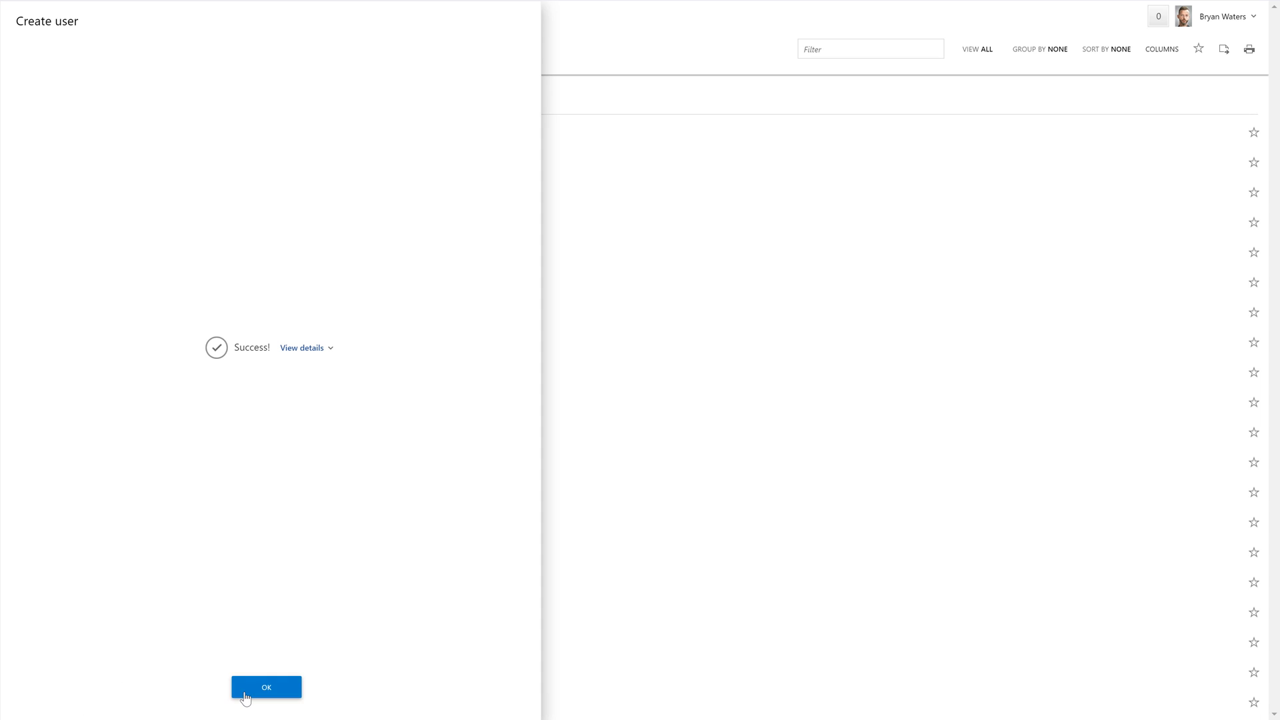
{"action": "left_click", "coordinate": [266, 687]}
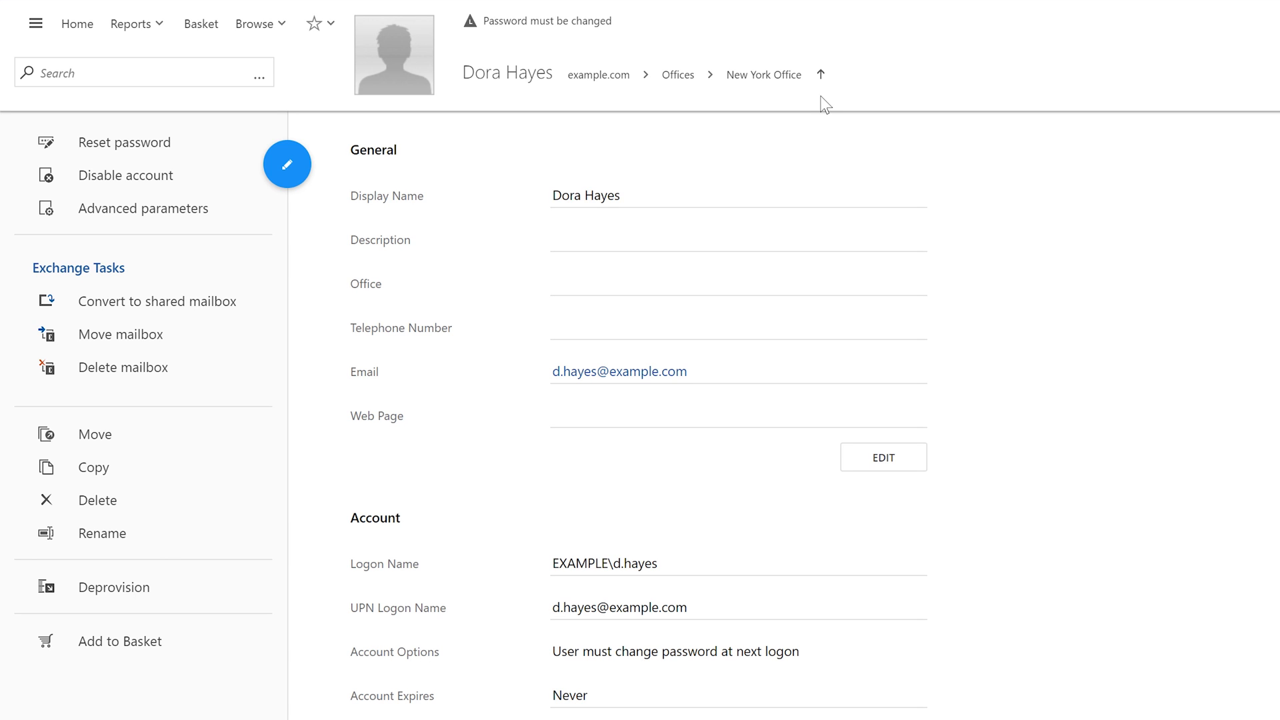
{"action": "scroll", "scroll_direction": "down", "scroll_amount": 3}
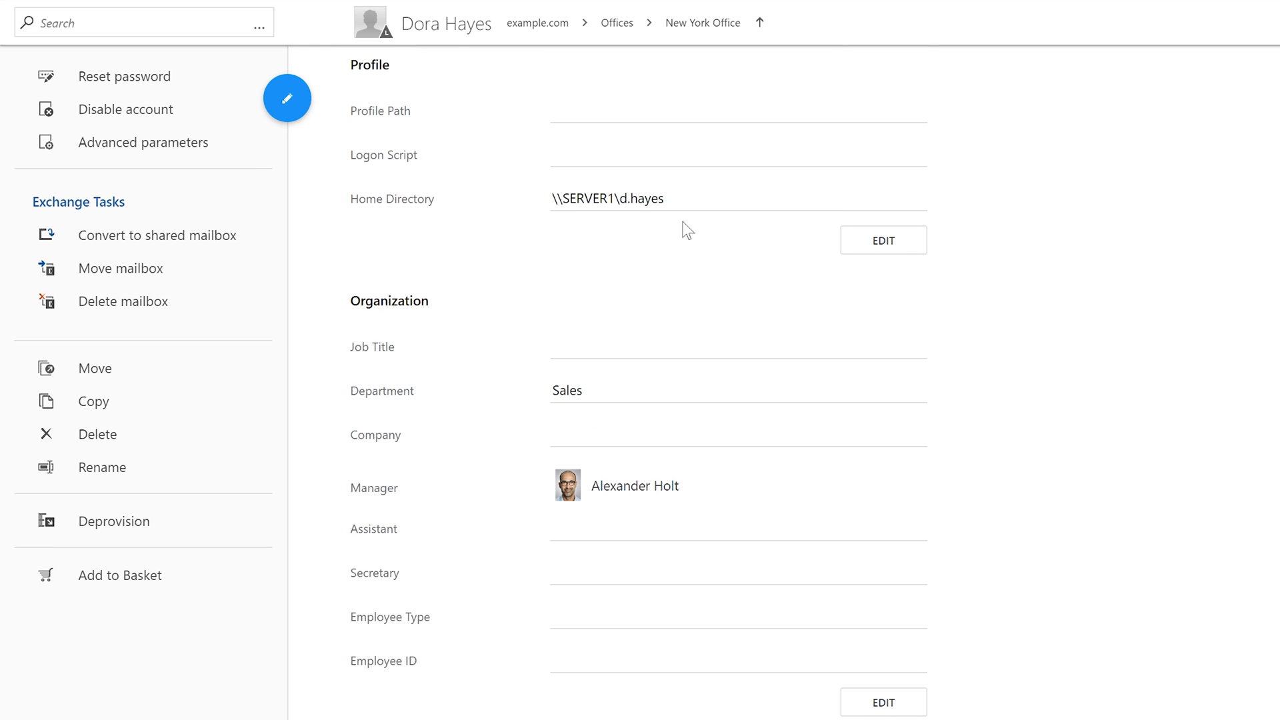
{"action": "scroll", "scroll_direction": "down", "scroll_amount": 3}
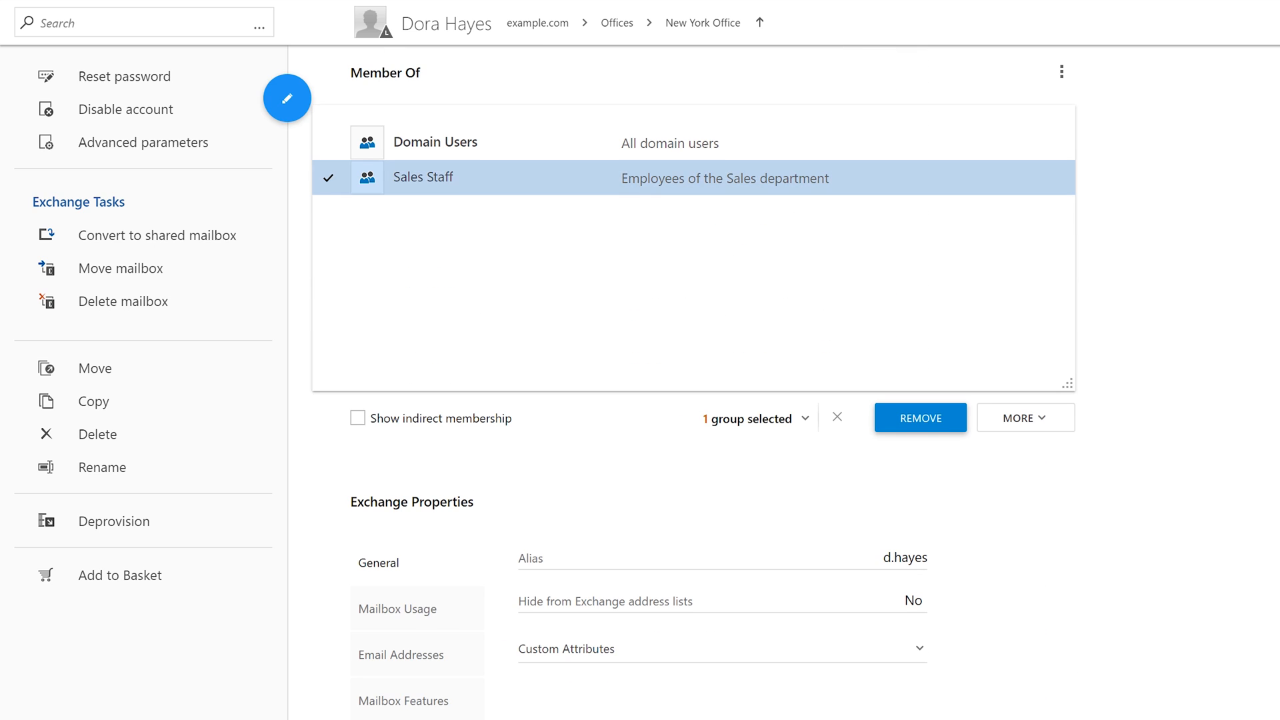
{"action": "scroll", "scroll_direction": "down", "scroll_amount": 3}
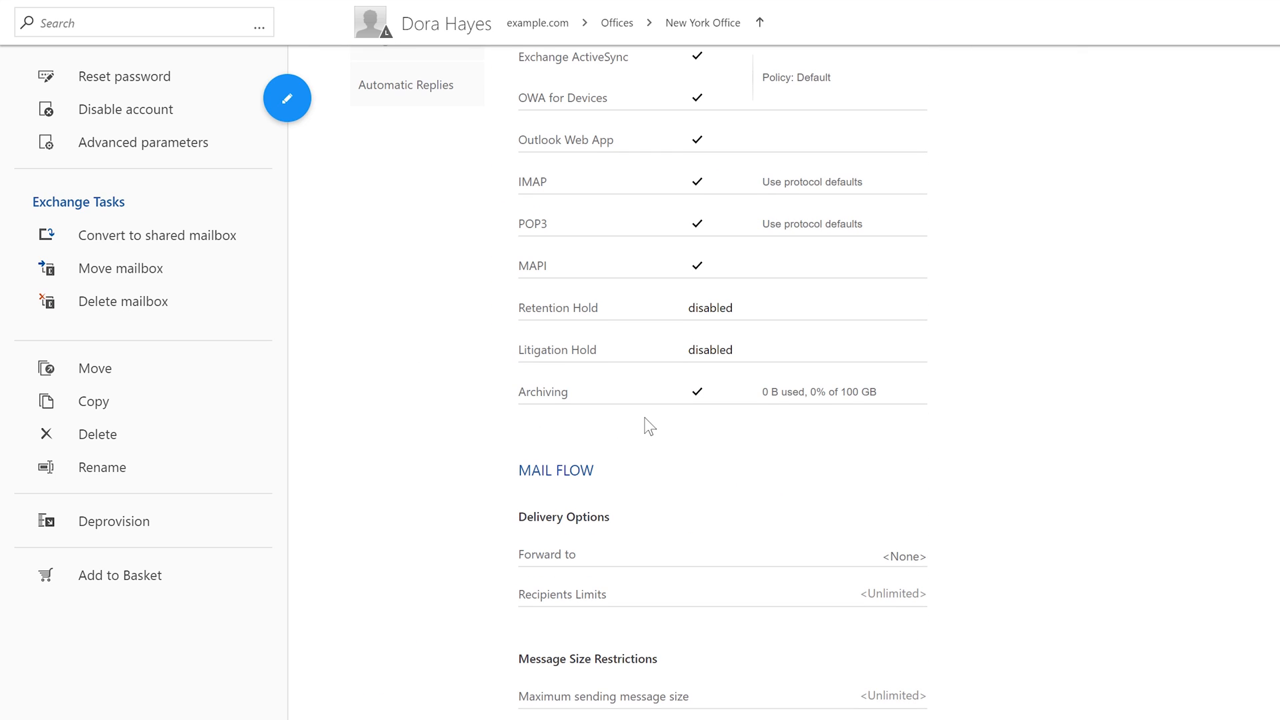
{"action": "scroll", "scroll_direction": "down", "scroll_amount": 3}
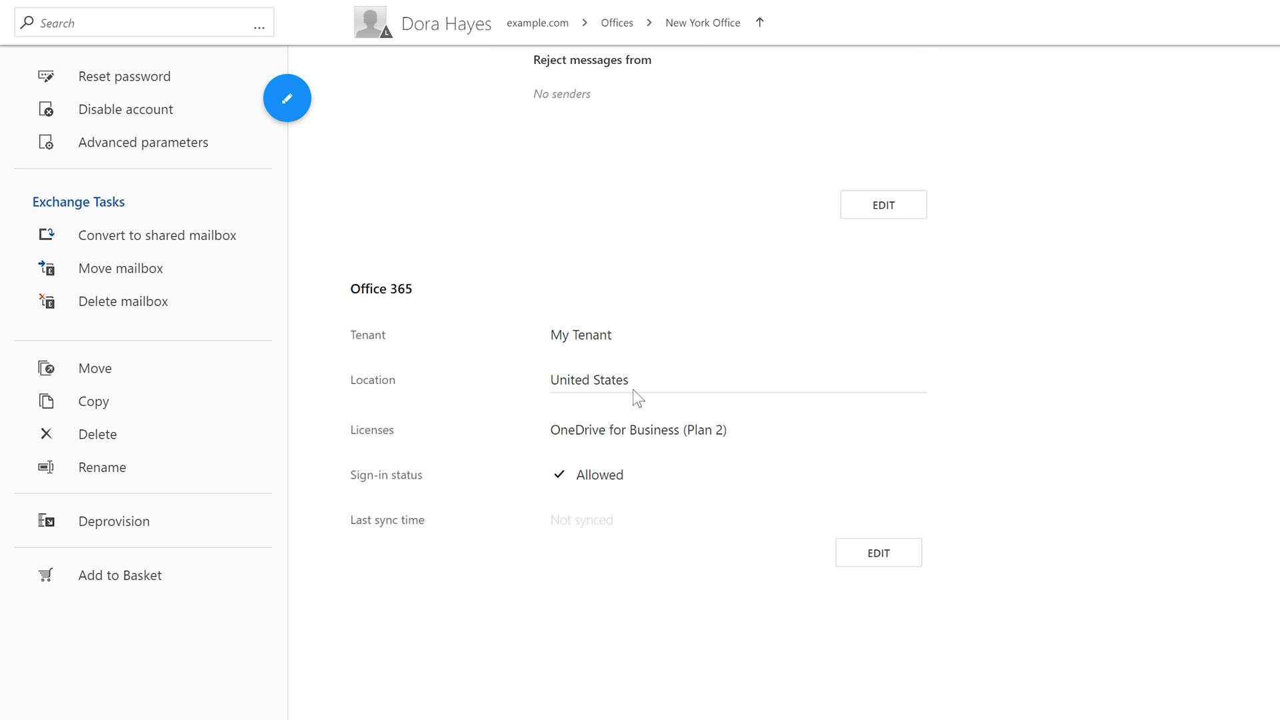
{"action": "mouse_move", "coordinate": [681, 298]}
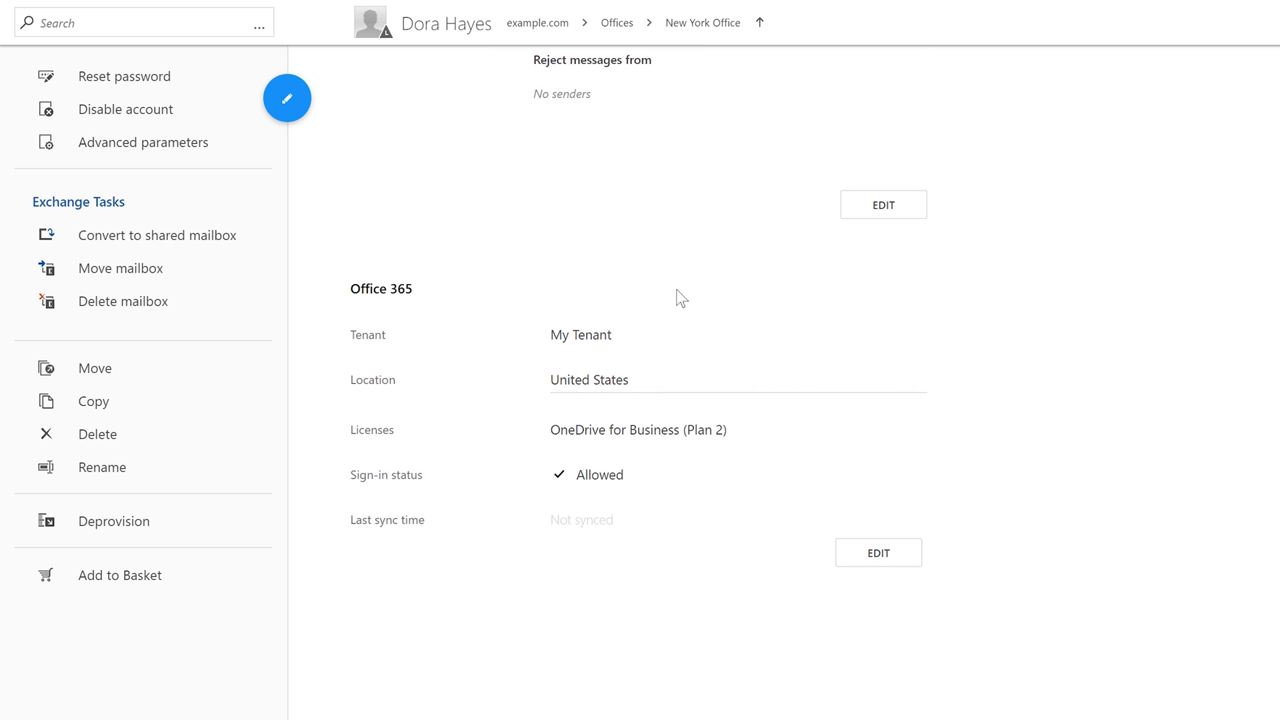
{"action": "mouse_move", "coordinate": [577, 453]}
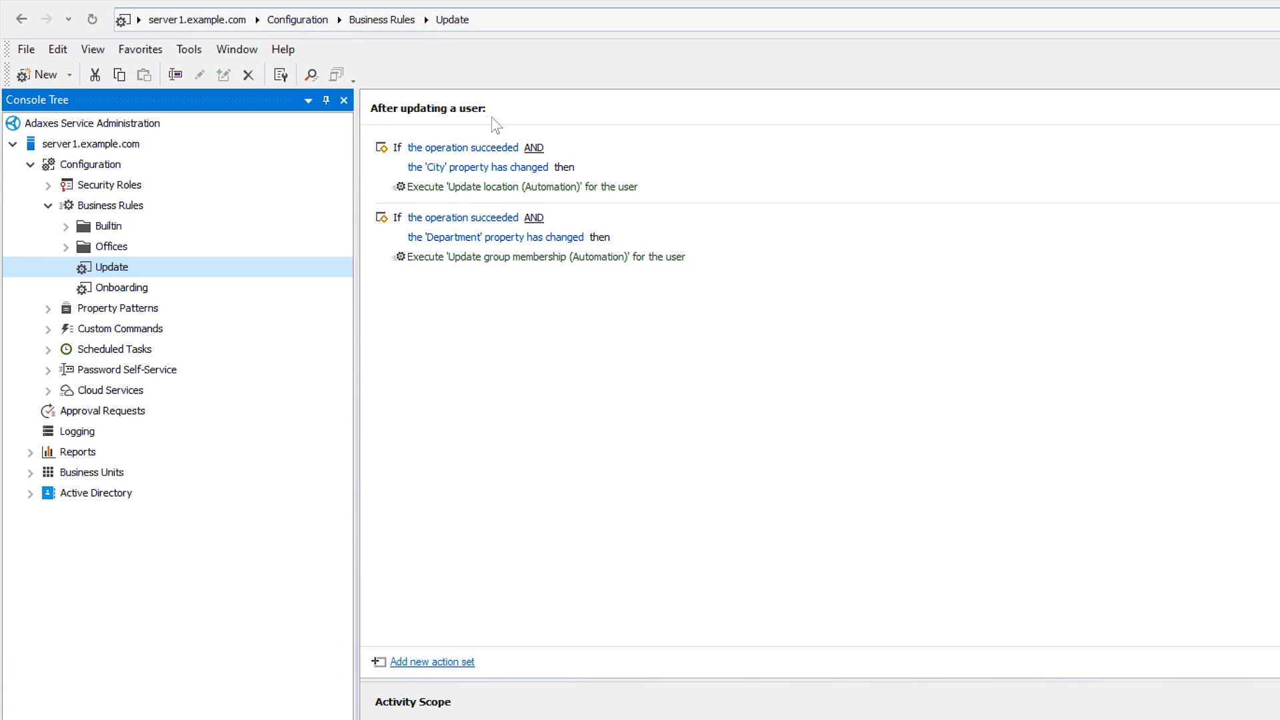
{"action": "left_click", "coordinate": [479, 167]}
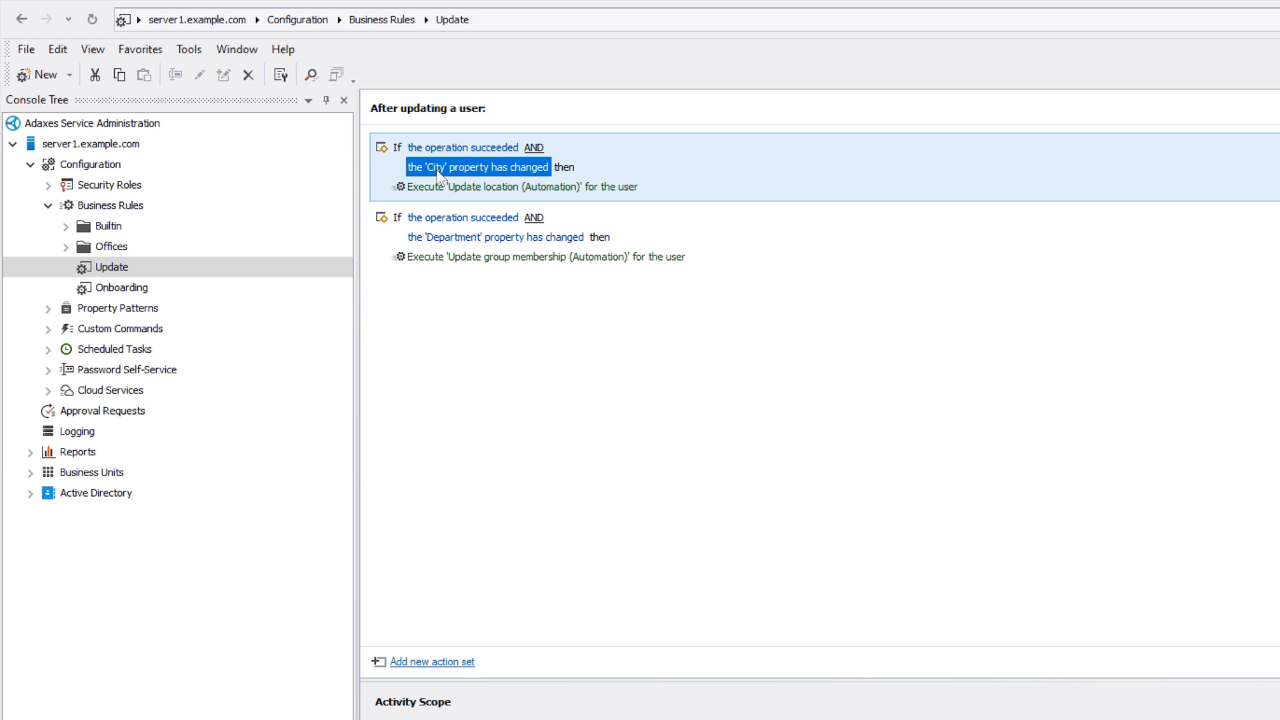
{"action": "left_click", "coordinate": [496, 236]}
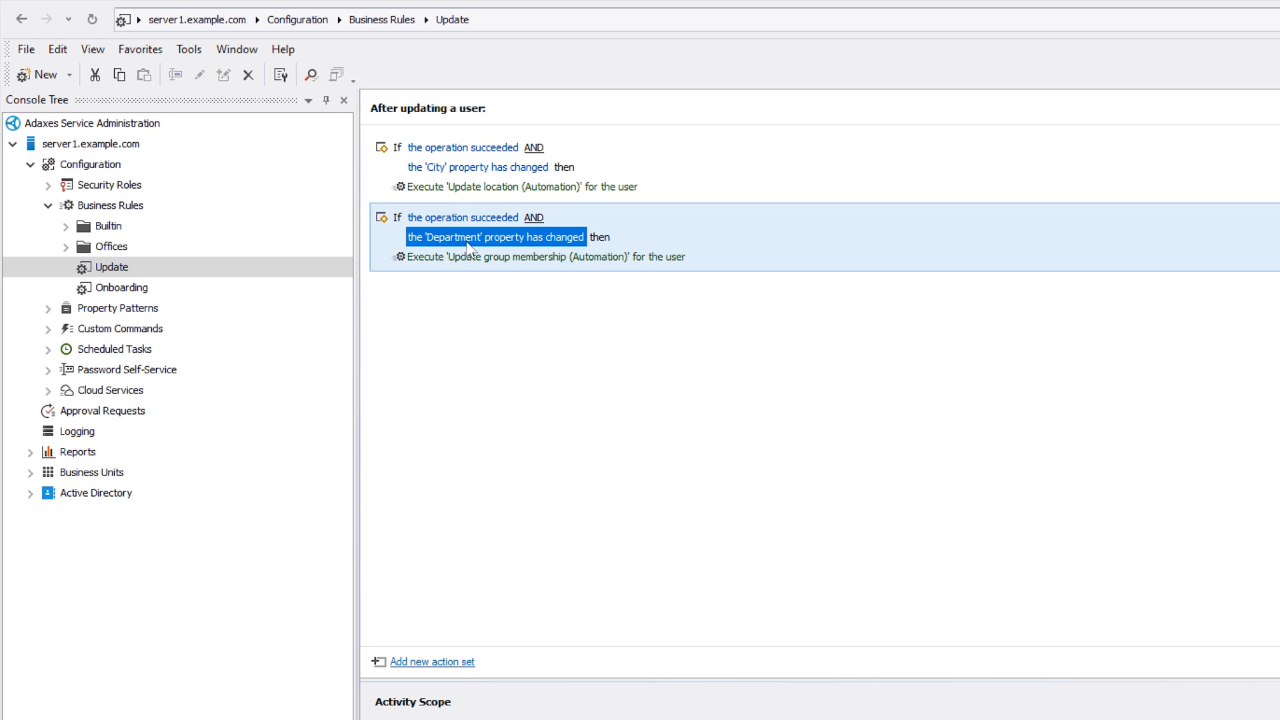
{"action": "left_click", "coordinate": [521, 186]}
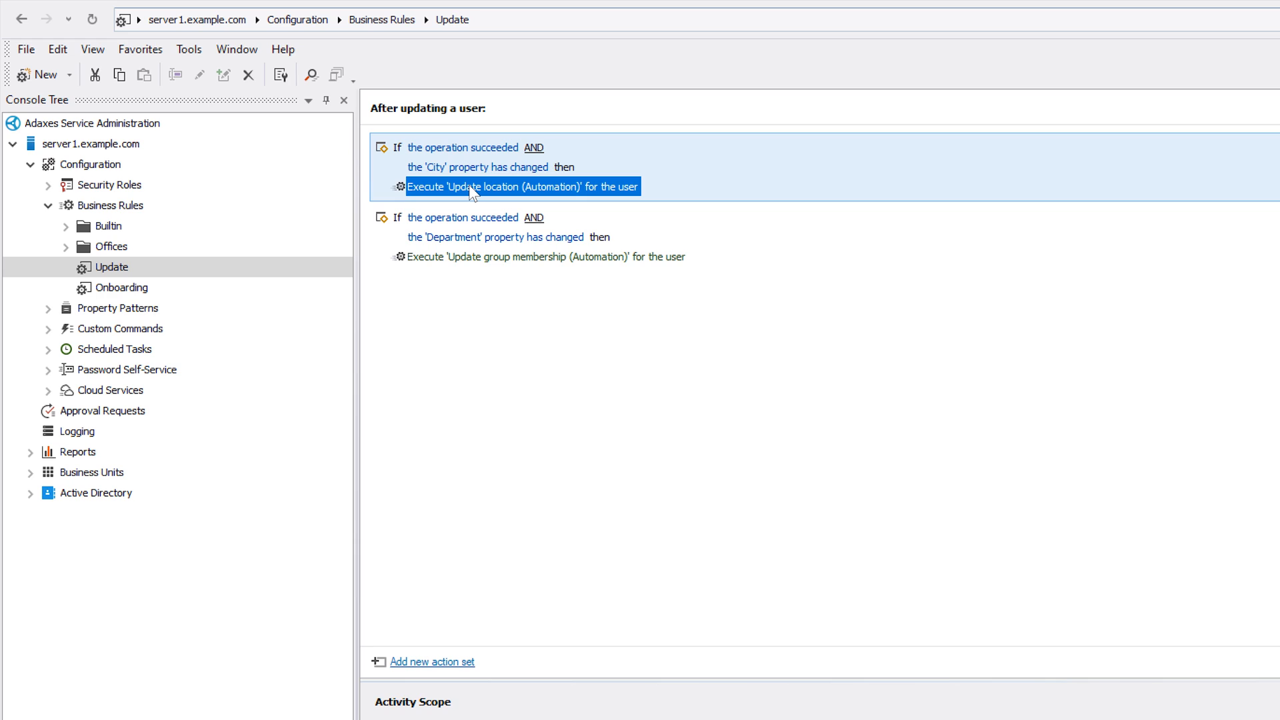
{"action": "left_click", "coordinate": [546, 256]}
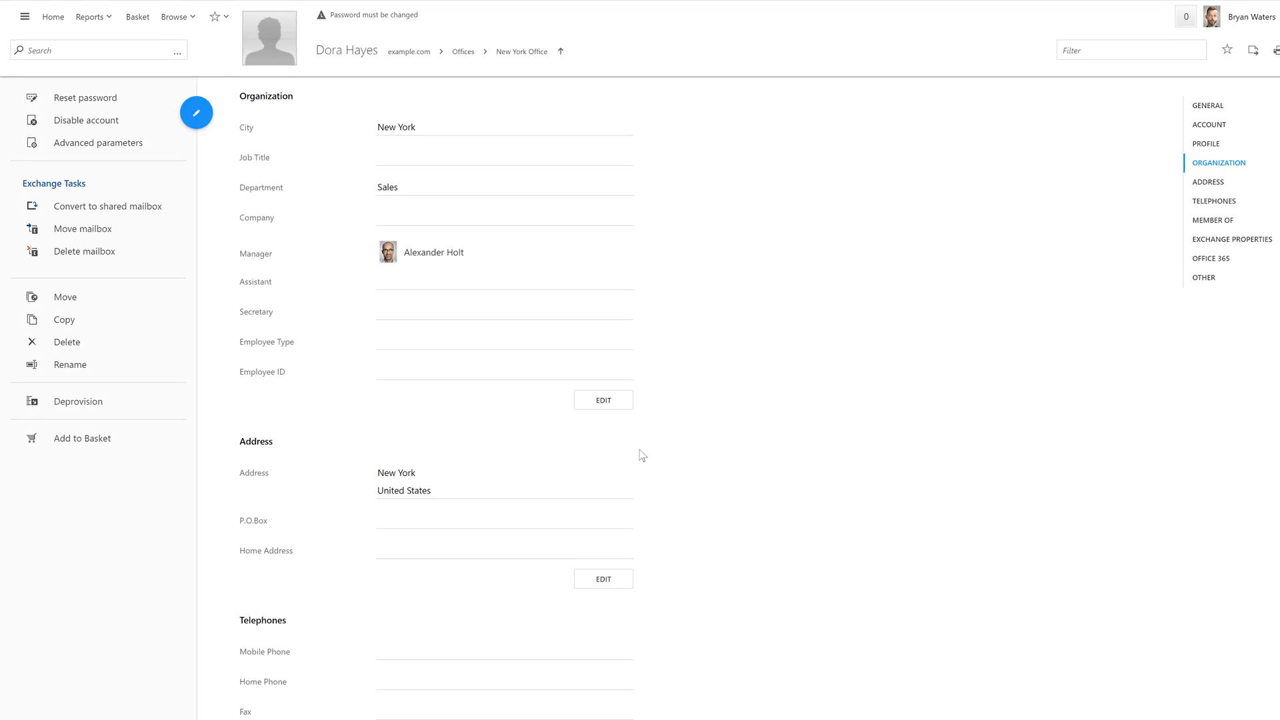
{"action": "left_click", "coordinate": [603, 400]}
{"action": "type", "text": "London"}
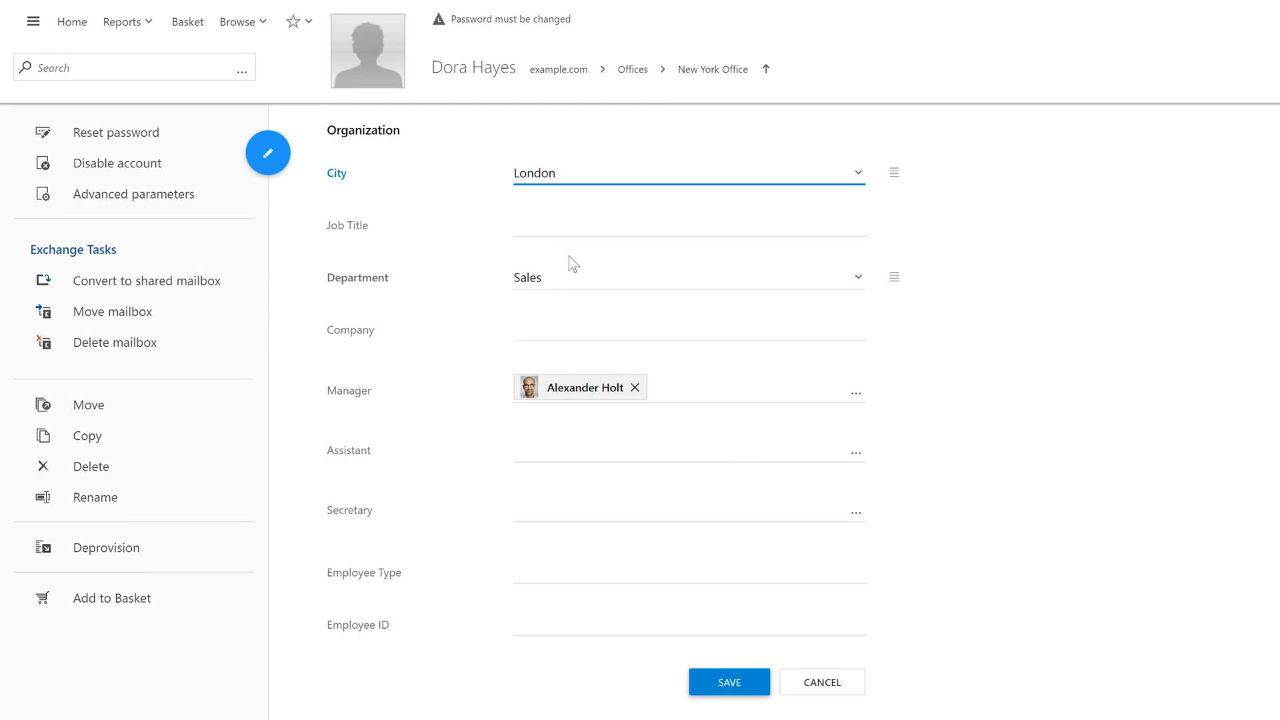
{"action": "left_click", "coordinate": [857, 277]}
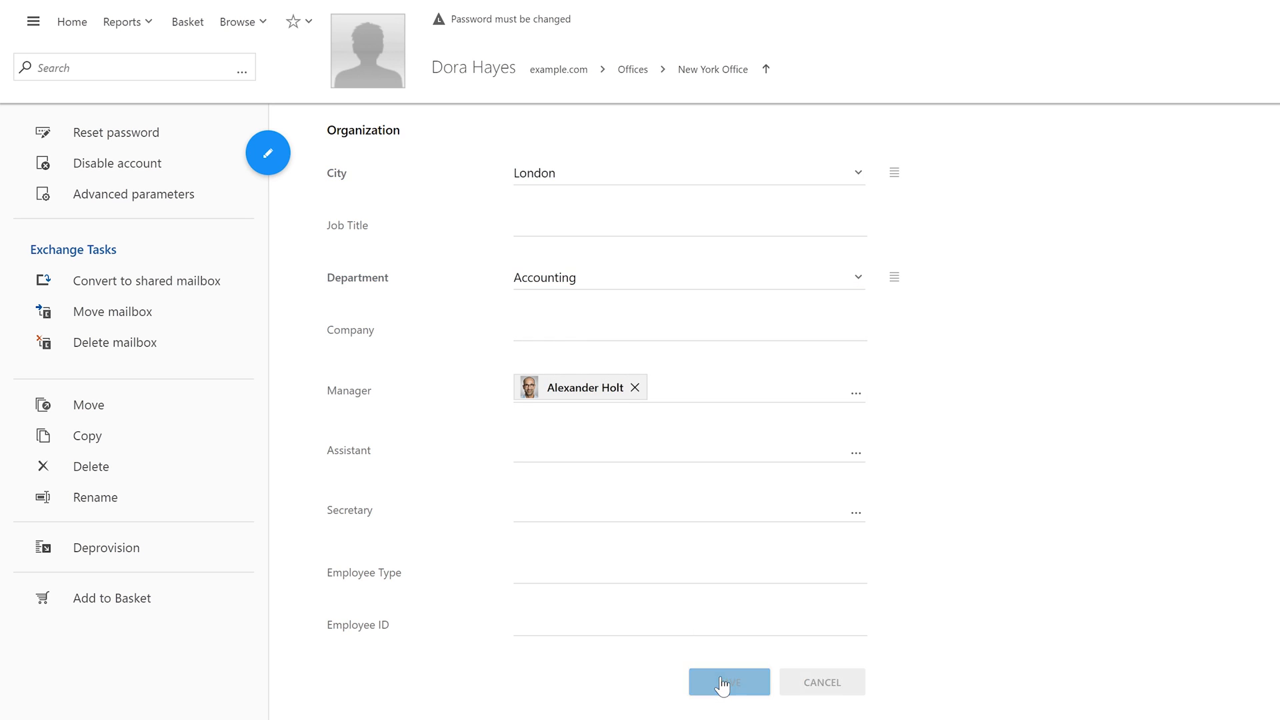
{"action": "left_click", "coordinate": [728, 681]}
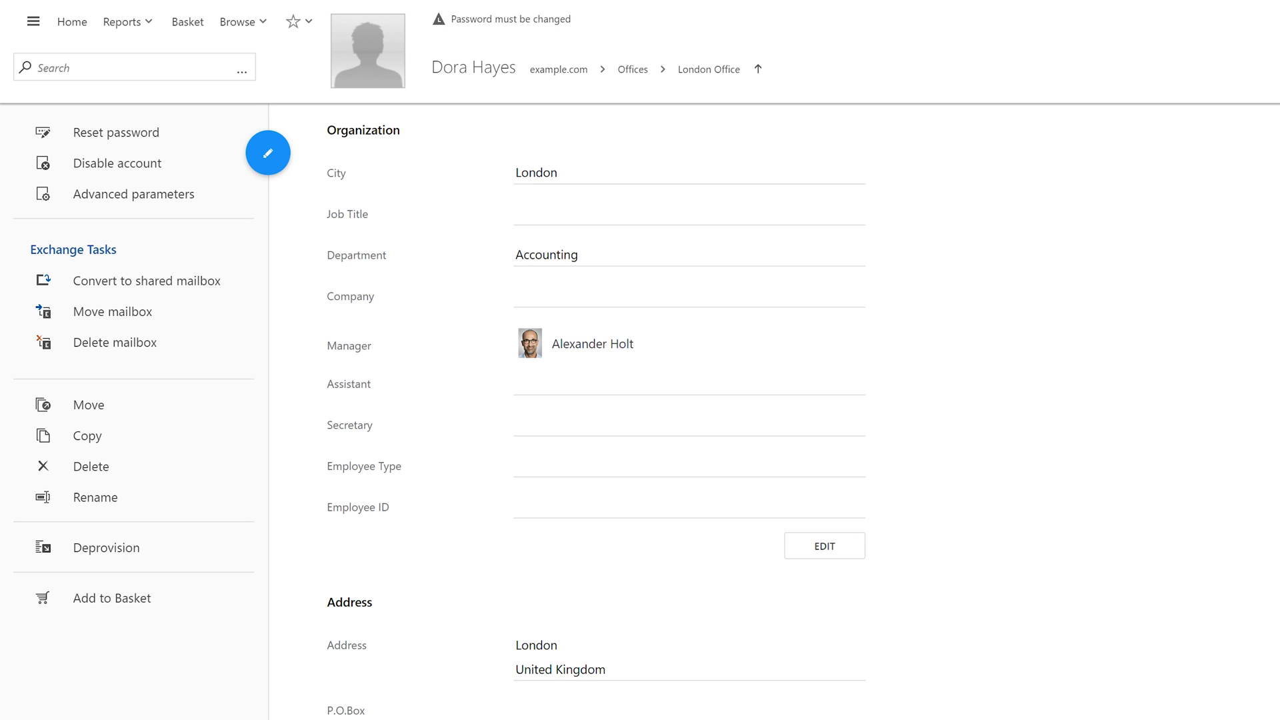
{"action": "mouse_move", "coordinate": [659, 101]}
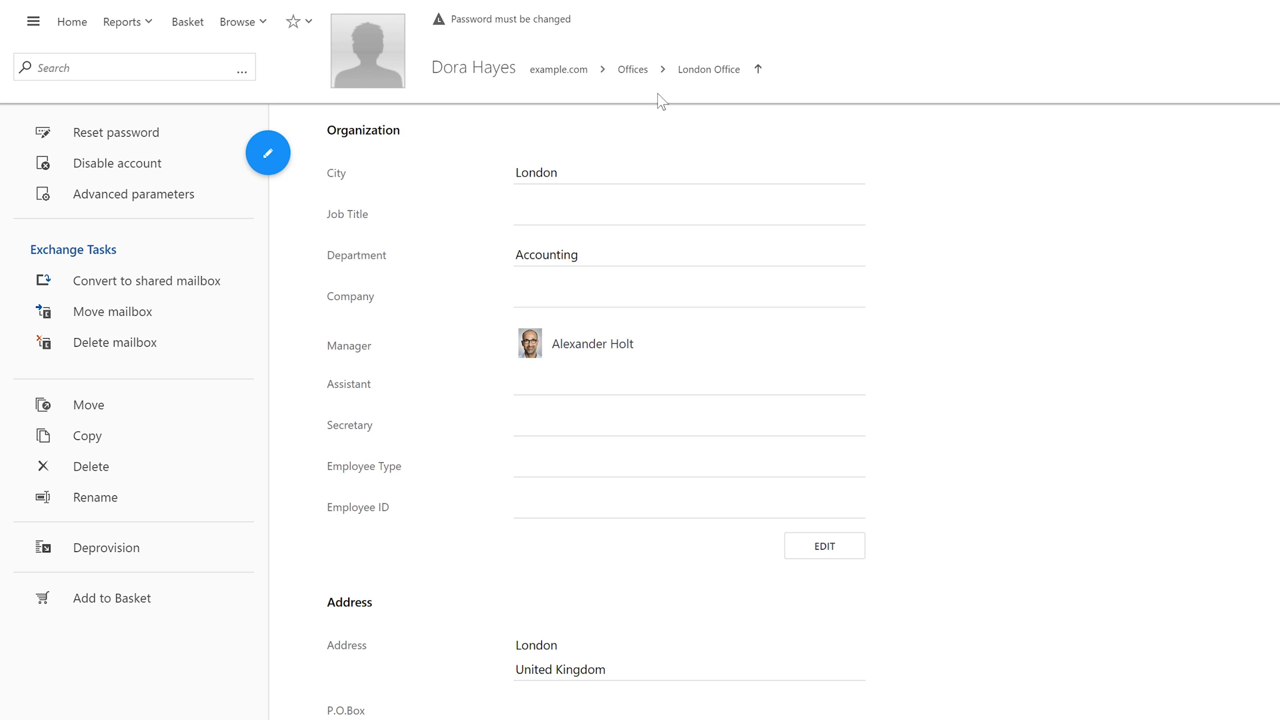
{"action": "scroll", "scroll_direction": "down", "scroll_amount": 3}
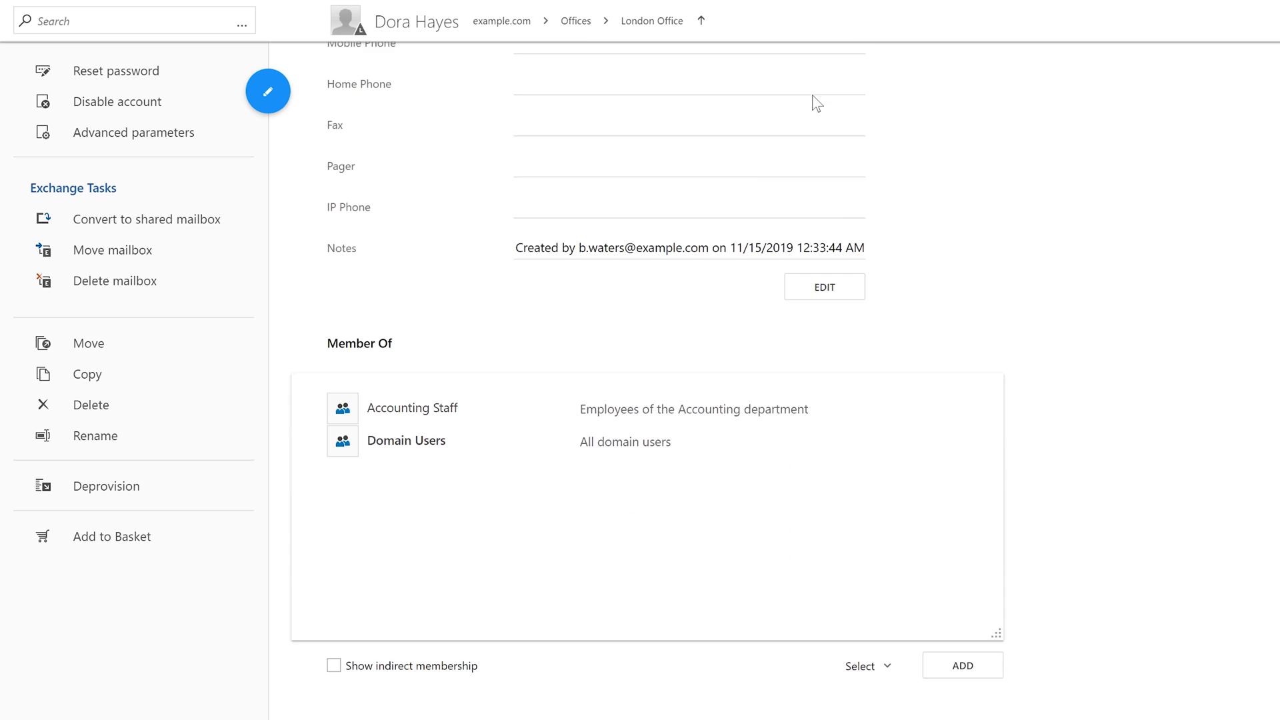
{"action": "scroll", "scroll_direction": "down", "scroll_amount": 3}
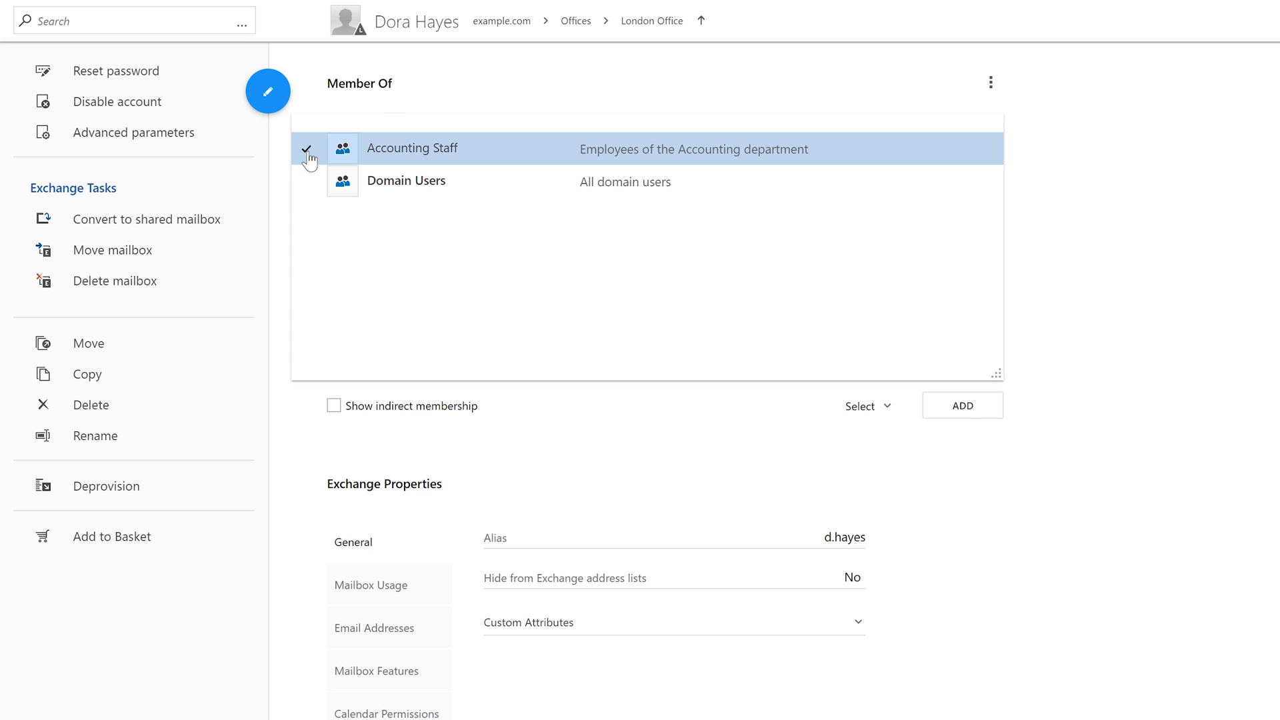
{"action": "left_click", "coordinate": [309, 156]}
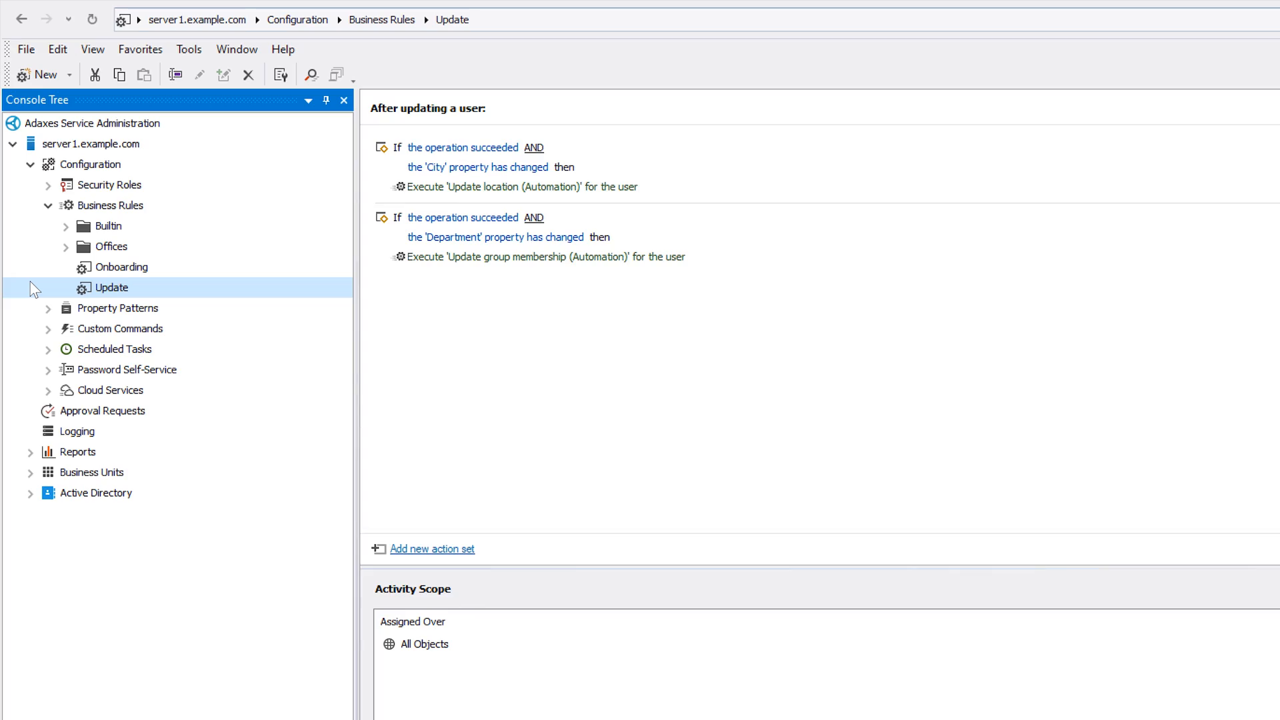
View the Update business rule in the Console Tree.
{"action": "left_click", "coordinate": [126, 266]}
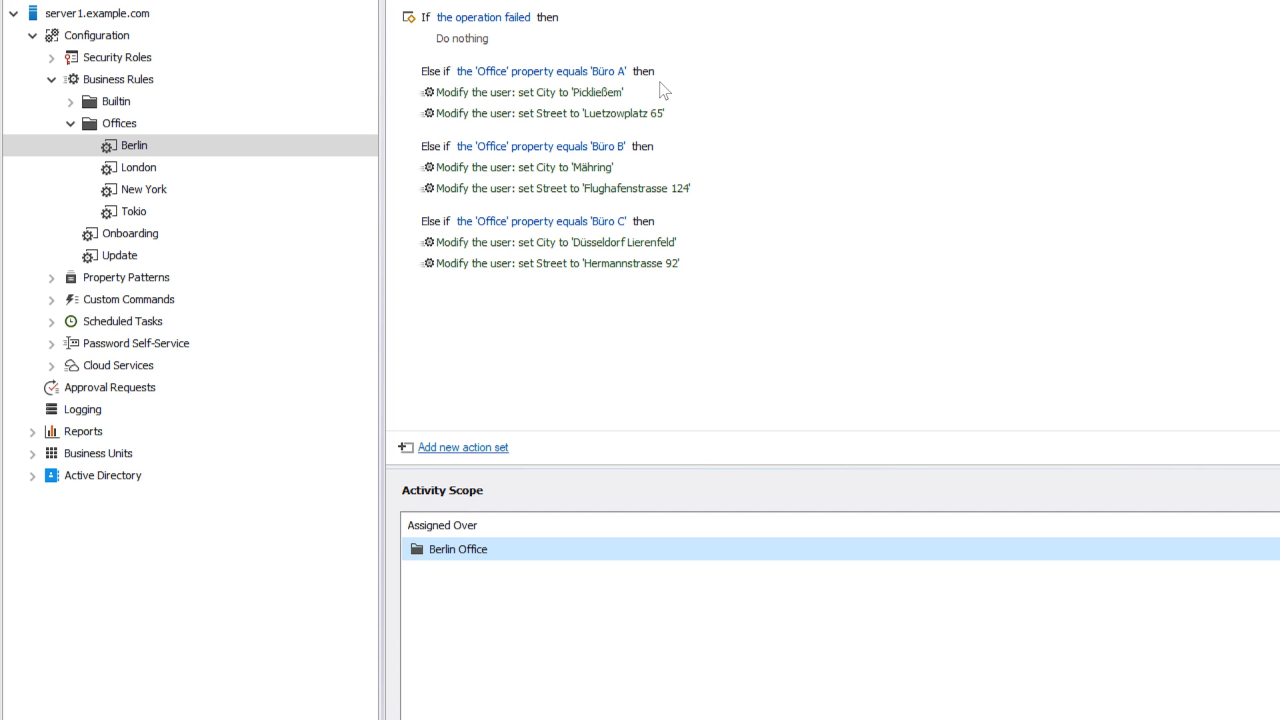
{"action": "mouse_move", "coordinate": [439, 320]}
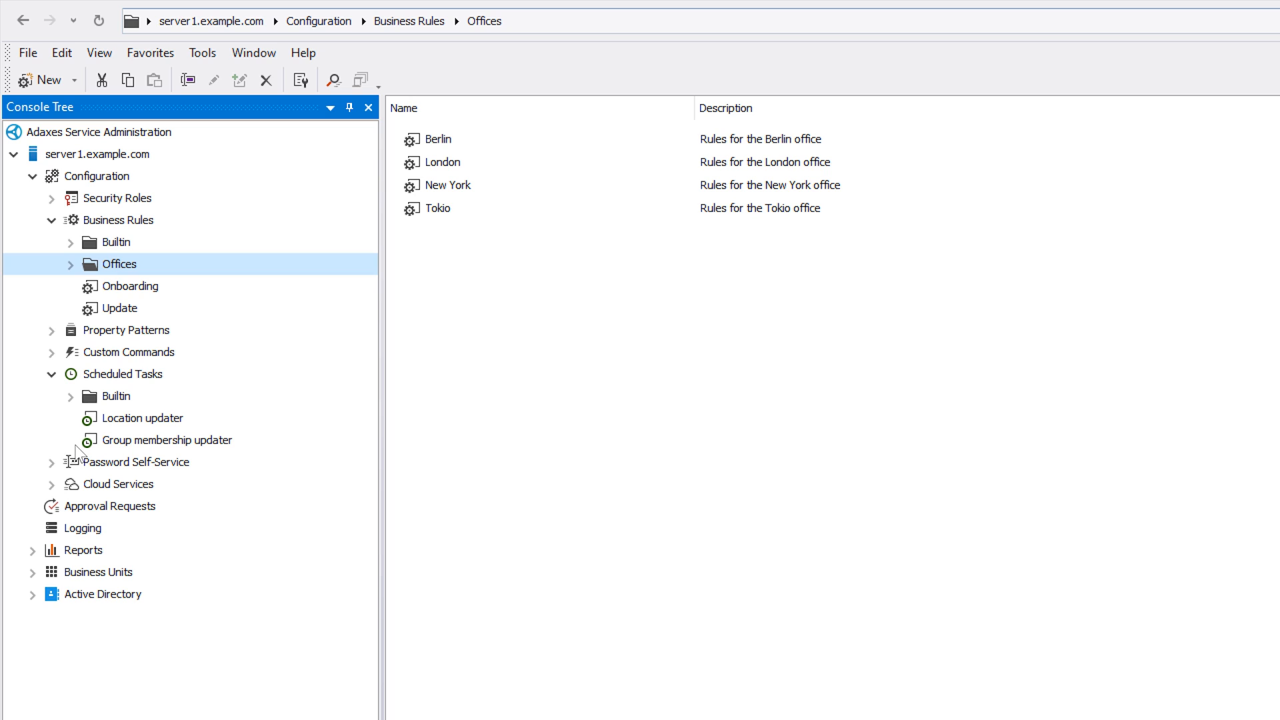
View the Group membership updater and Location updater scheduled tasks.
{"action": "left_click", "coordinate": [167, 439]}
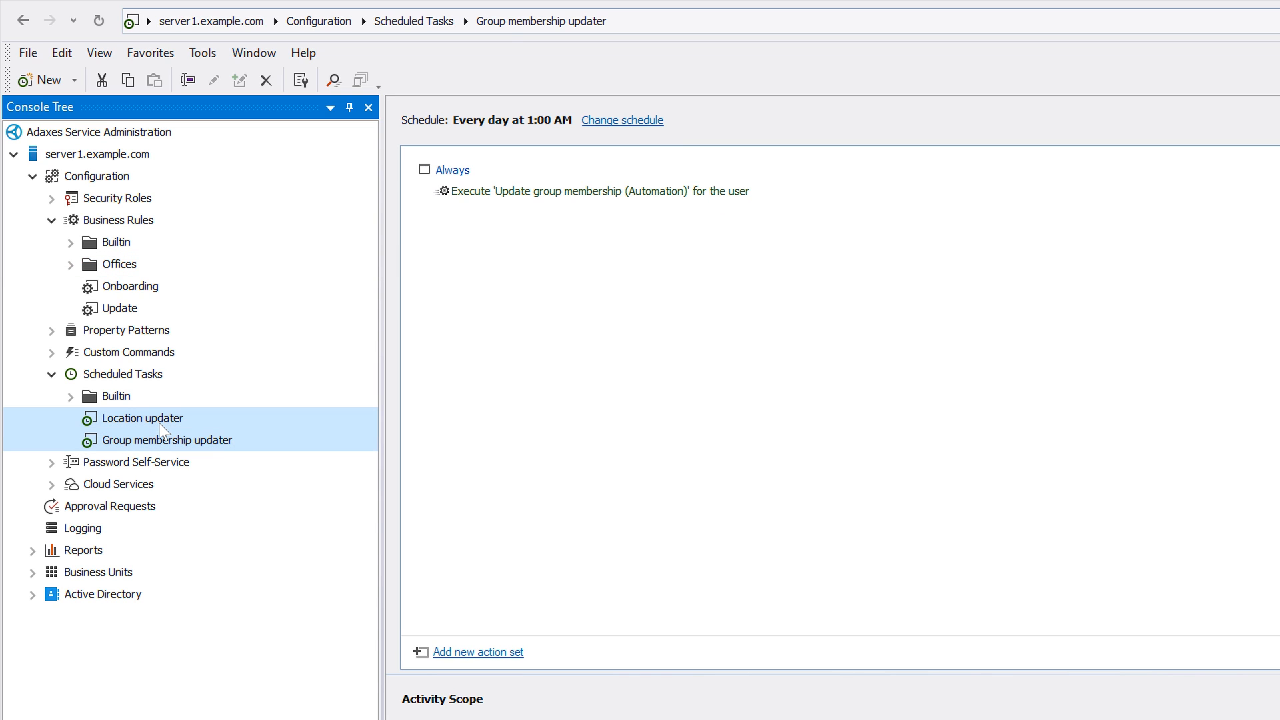
{"action": "left_click", "coordinate": [144, 418]}
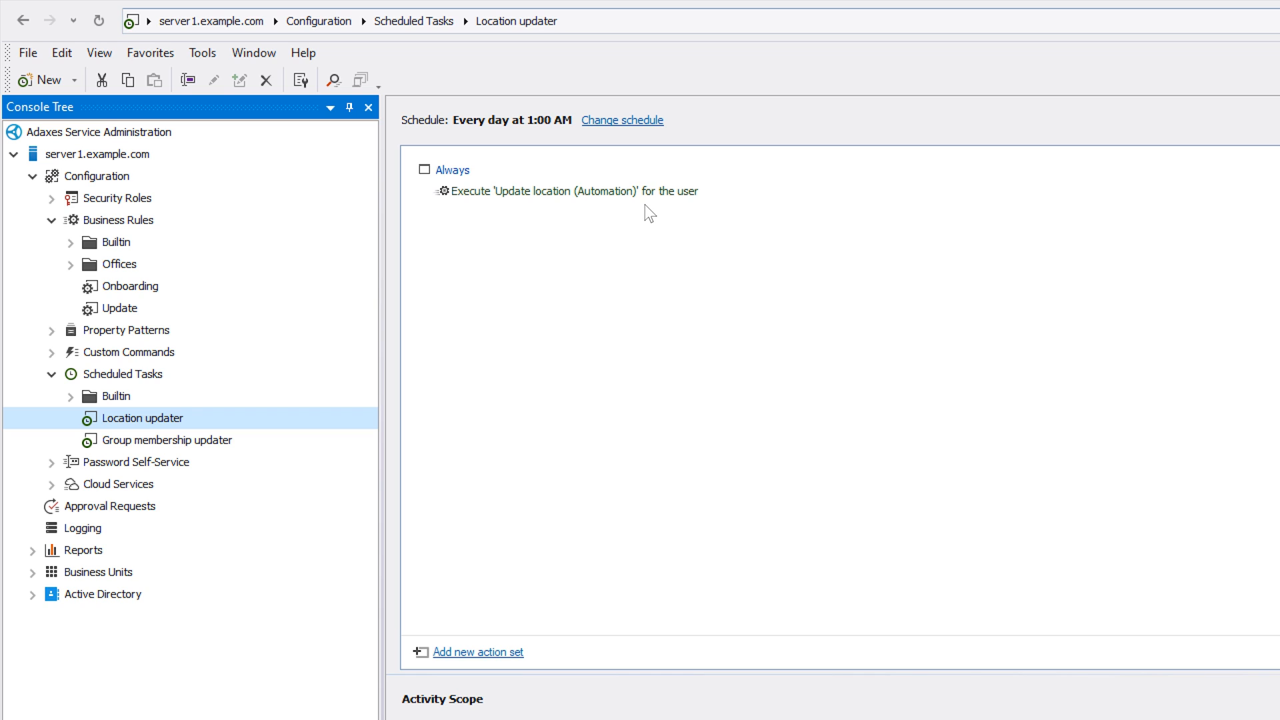
{"action": "mouse_move", "coordinate": [65, 332]}
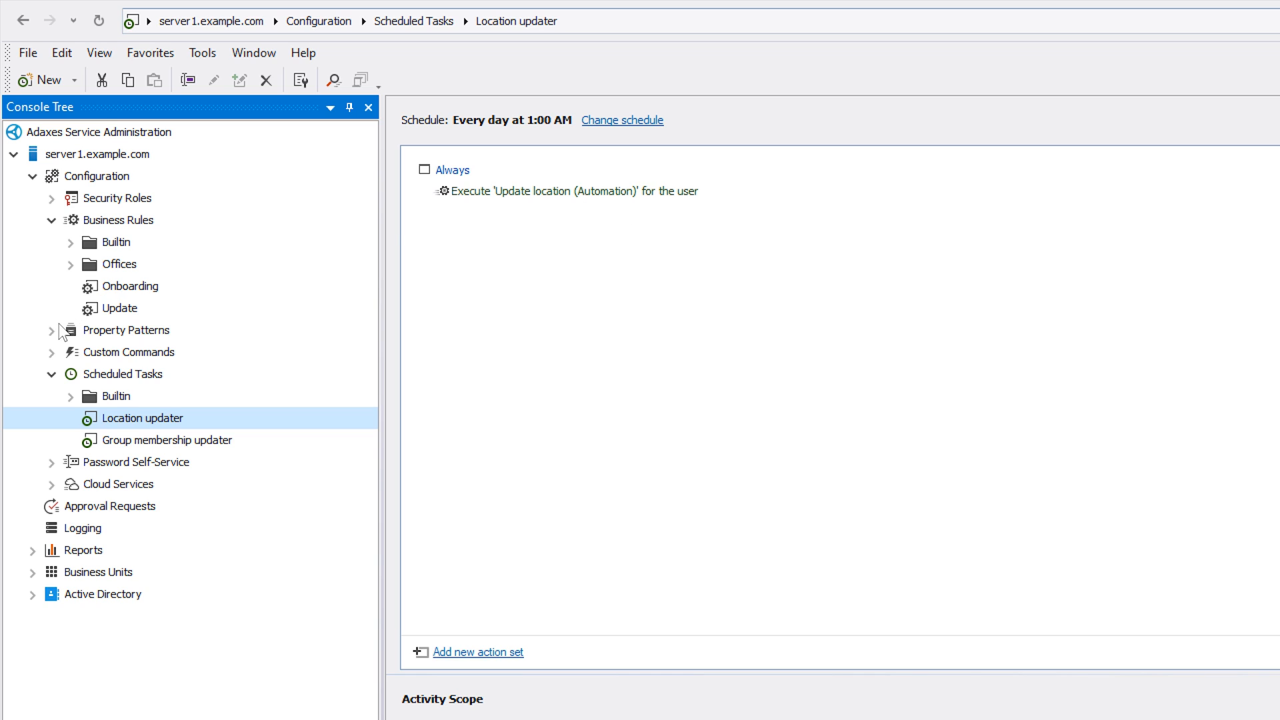
{"action": "left_click", "coordinate": [51, 352]}
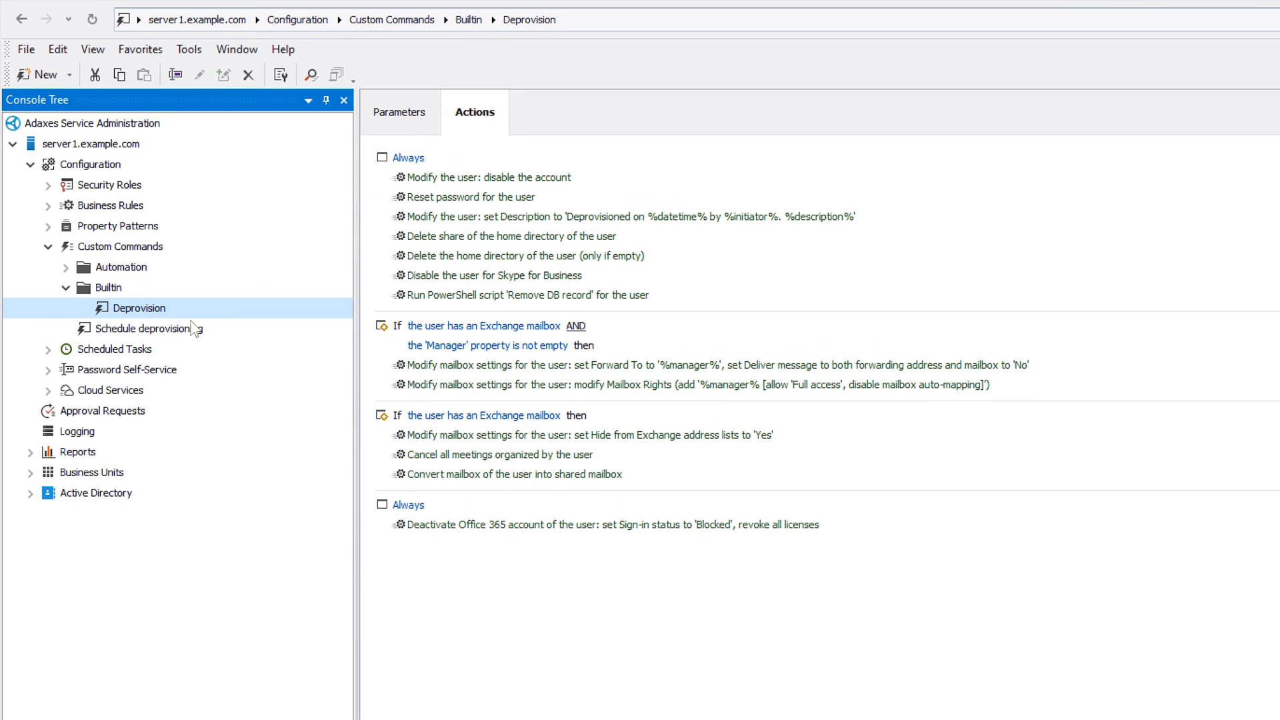
{"action": "mouse_move", "coordinate": [188, 328]}
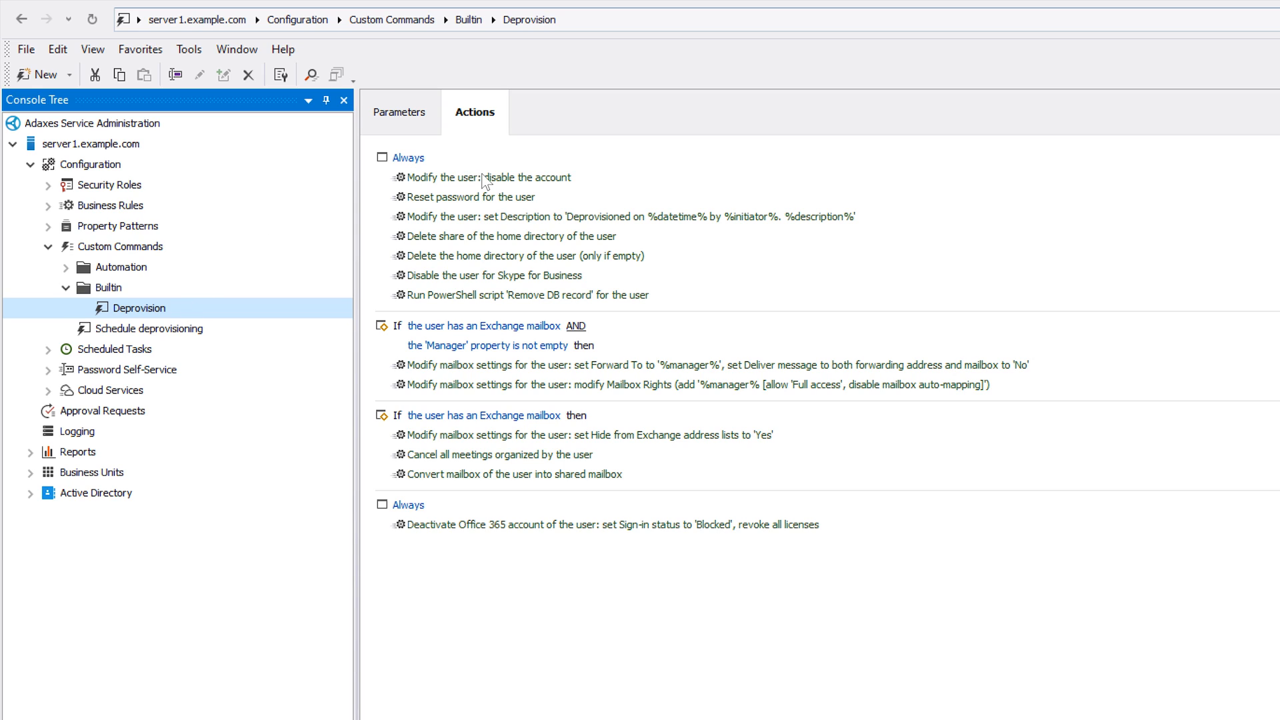
{"action": "left_click", "coordinate": [486, 177]}
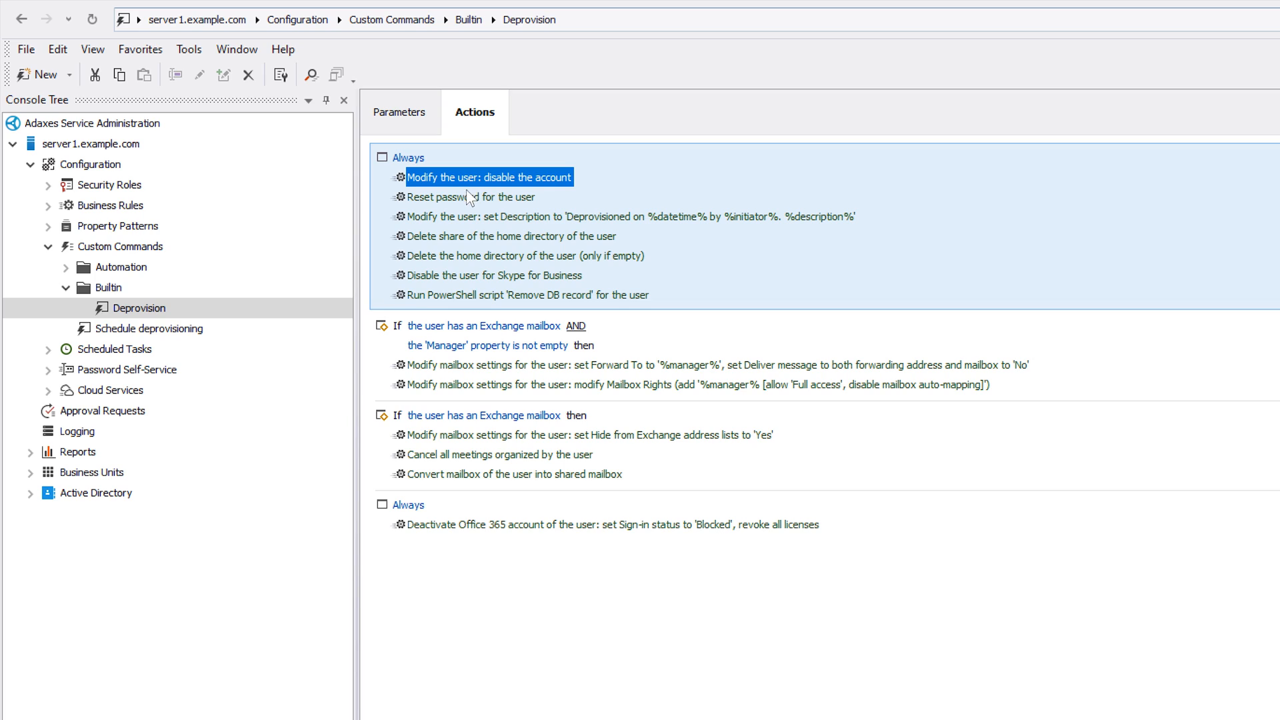
{"action": "left_click", "coordinate": [468, 196]}
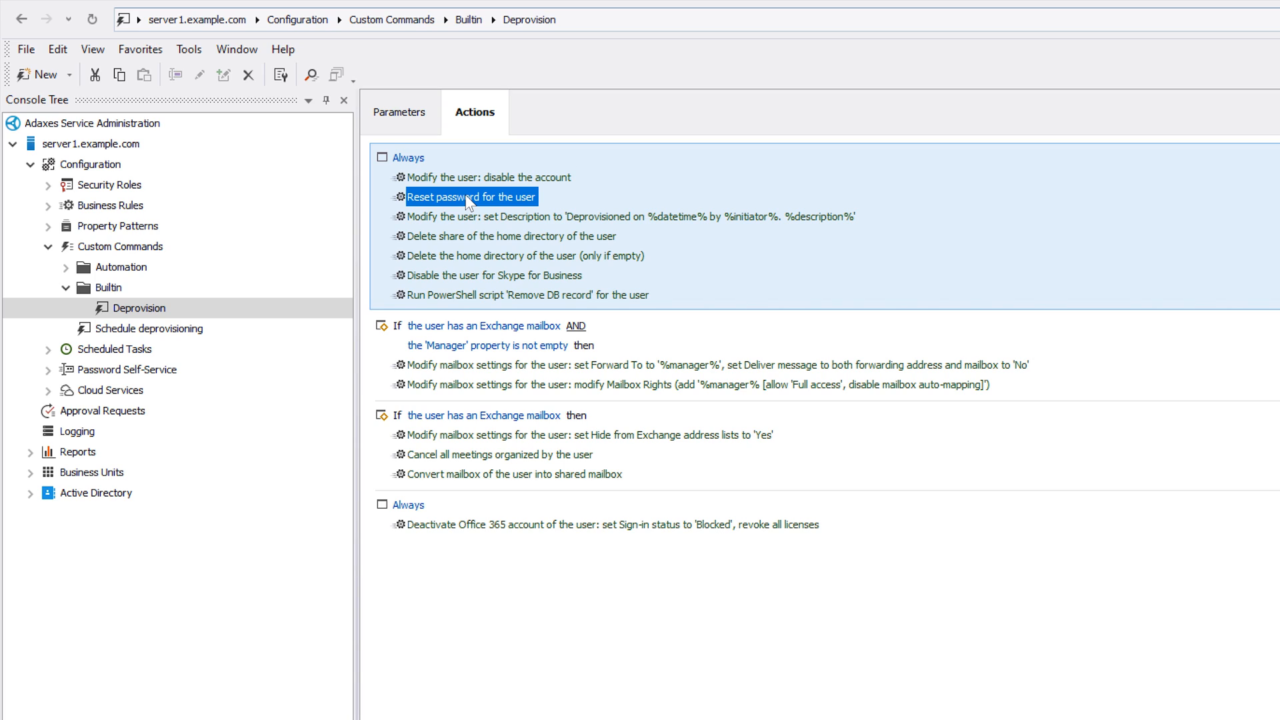
{"action": "left_click", "coordinate": [510, 236]}
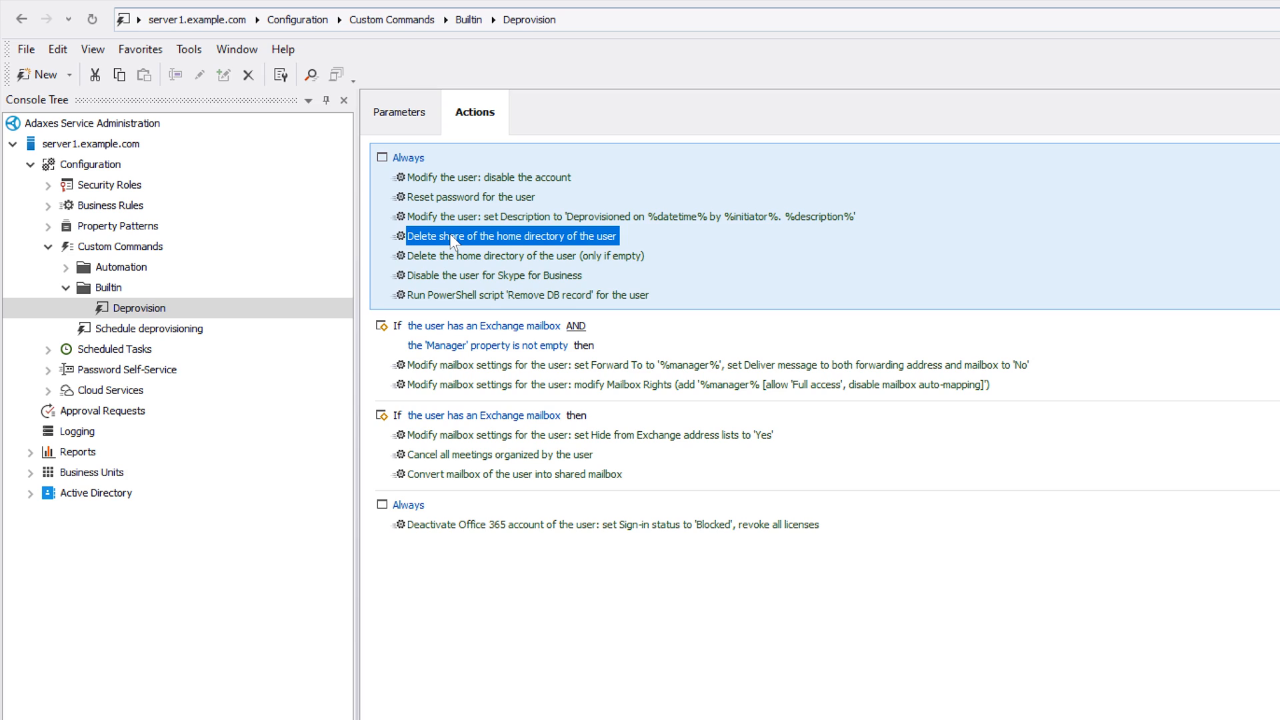
{"action": "left_click", "coordinate": [522, 255]}
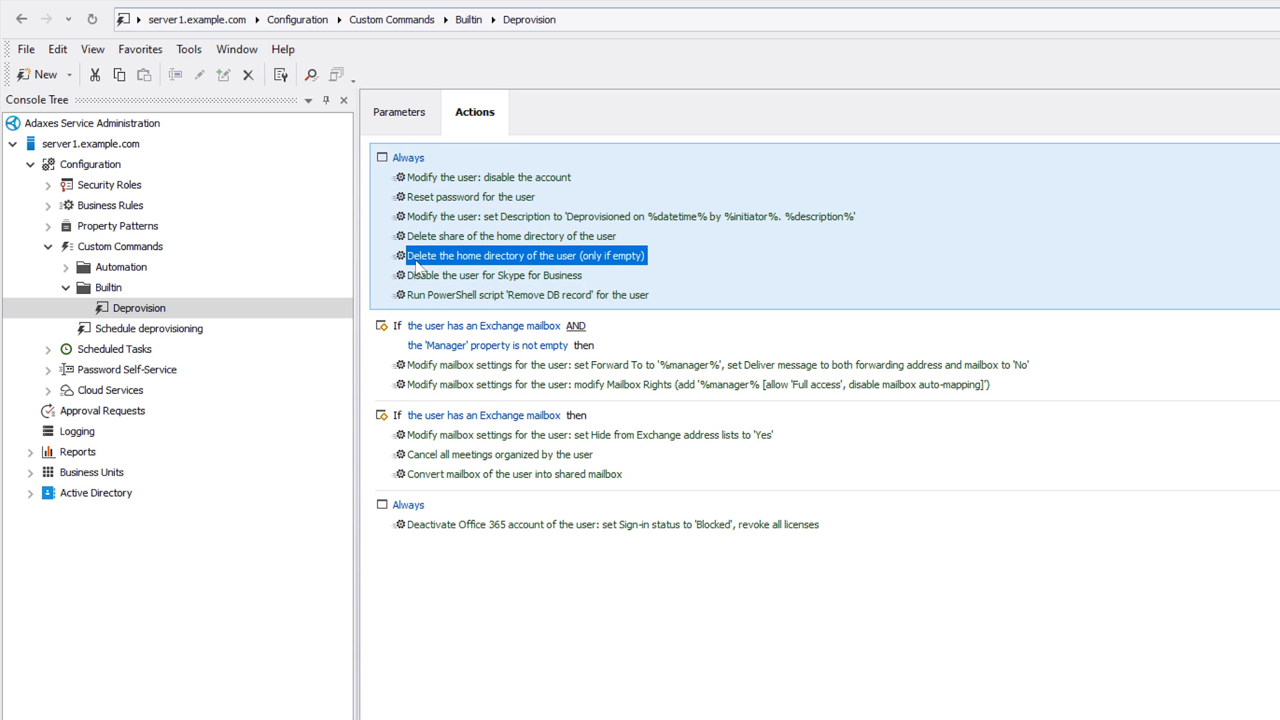
{"action": "left_click", "coordinate": [526, 295]}
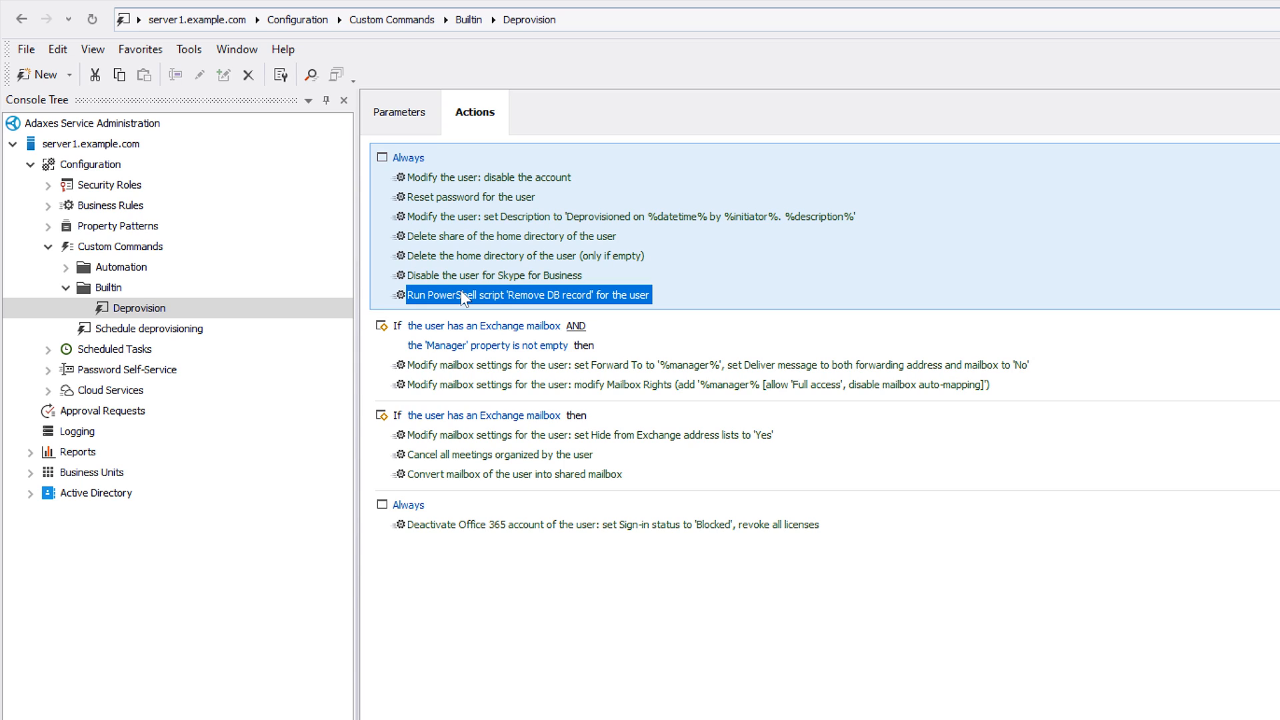
{"action": "left_click", "coordinate": [716, 364]}
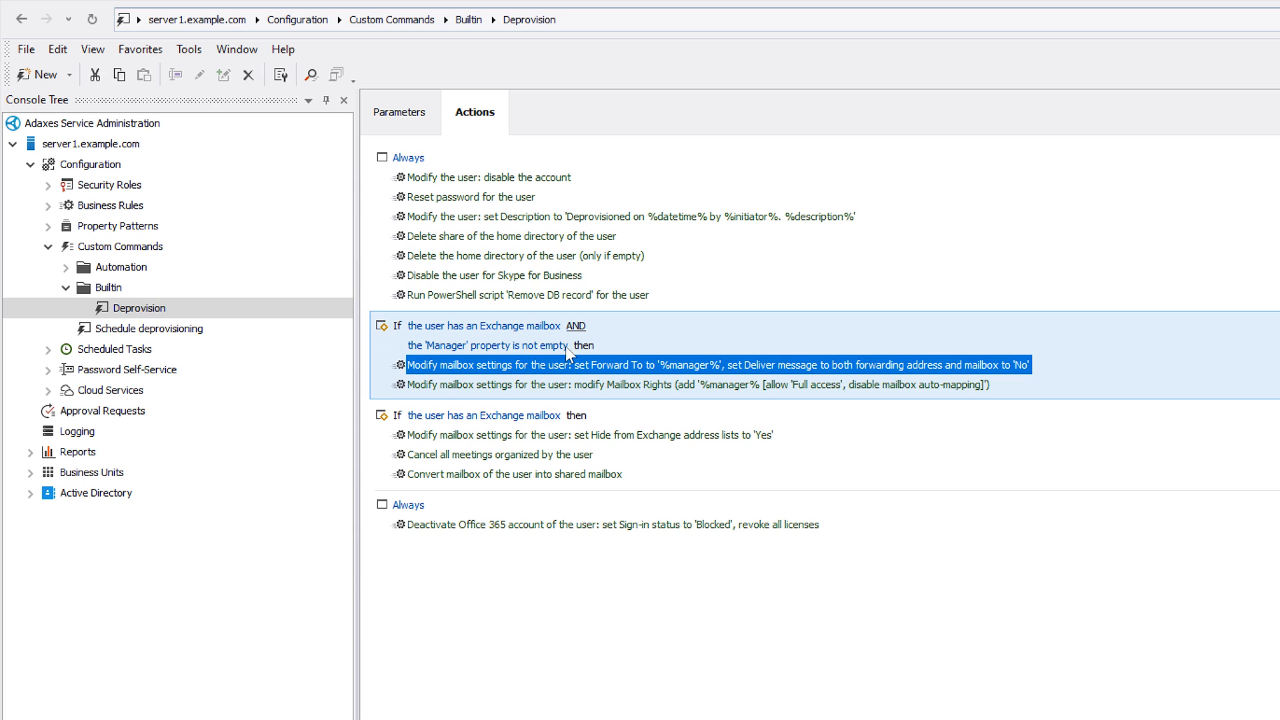
{"action": "left_click", "coordinate": [694, 384]}
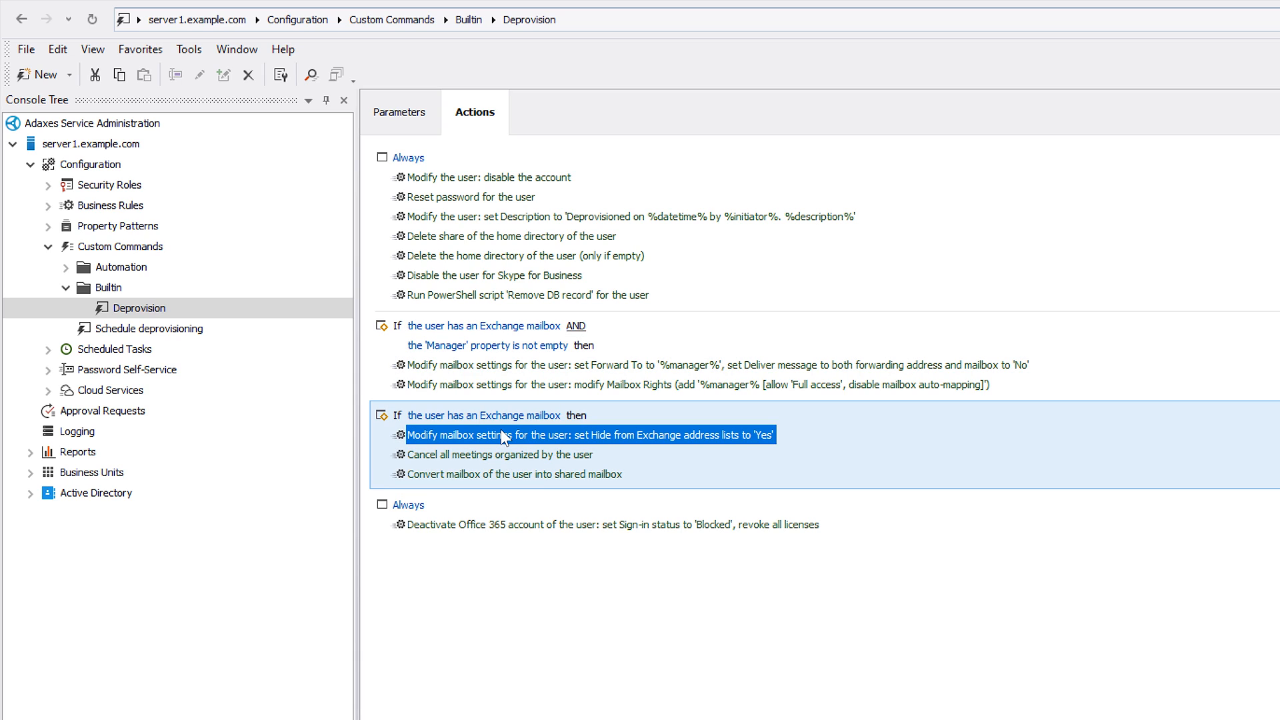
{"action": "left_click", "coordinate": [499, 454]}
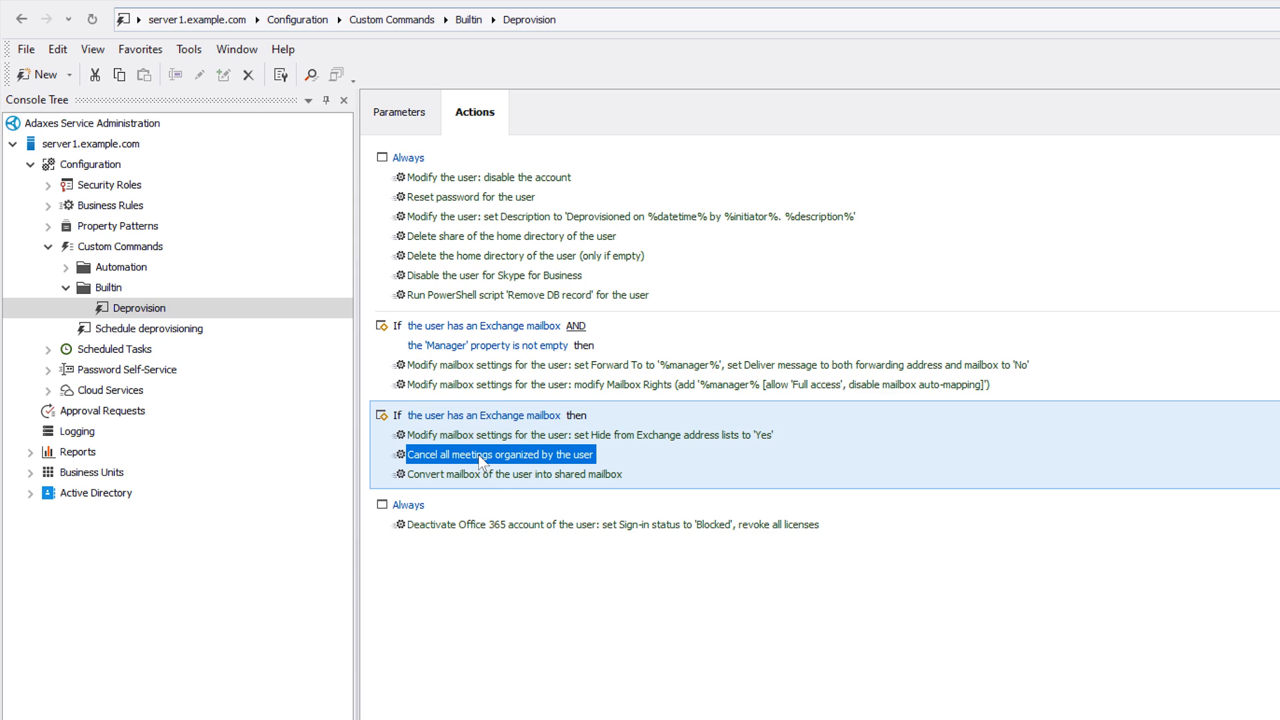
{"action": "left_click", "coordinate": [513, 474]}
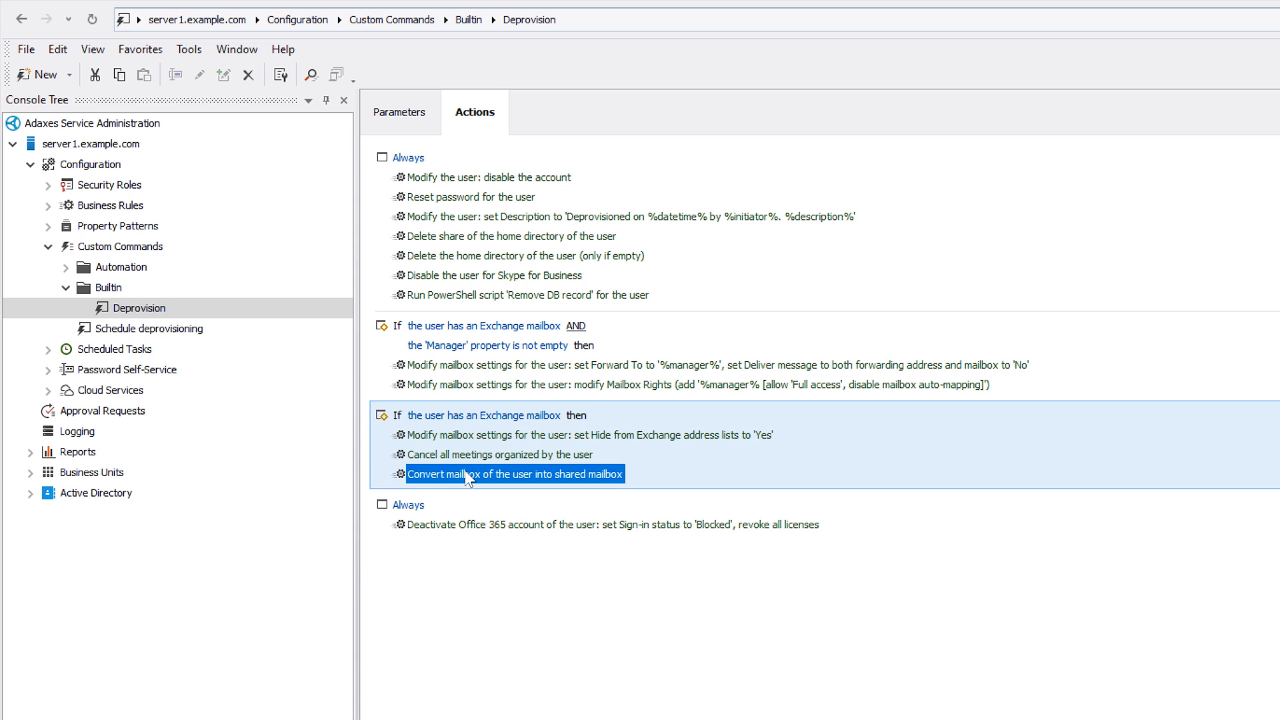
{"action": "left_click", "coordinate": [610, 524]}
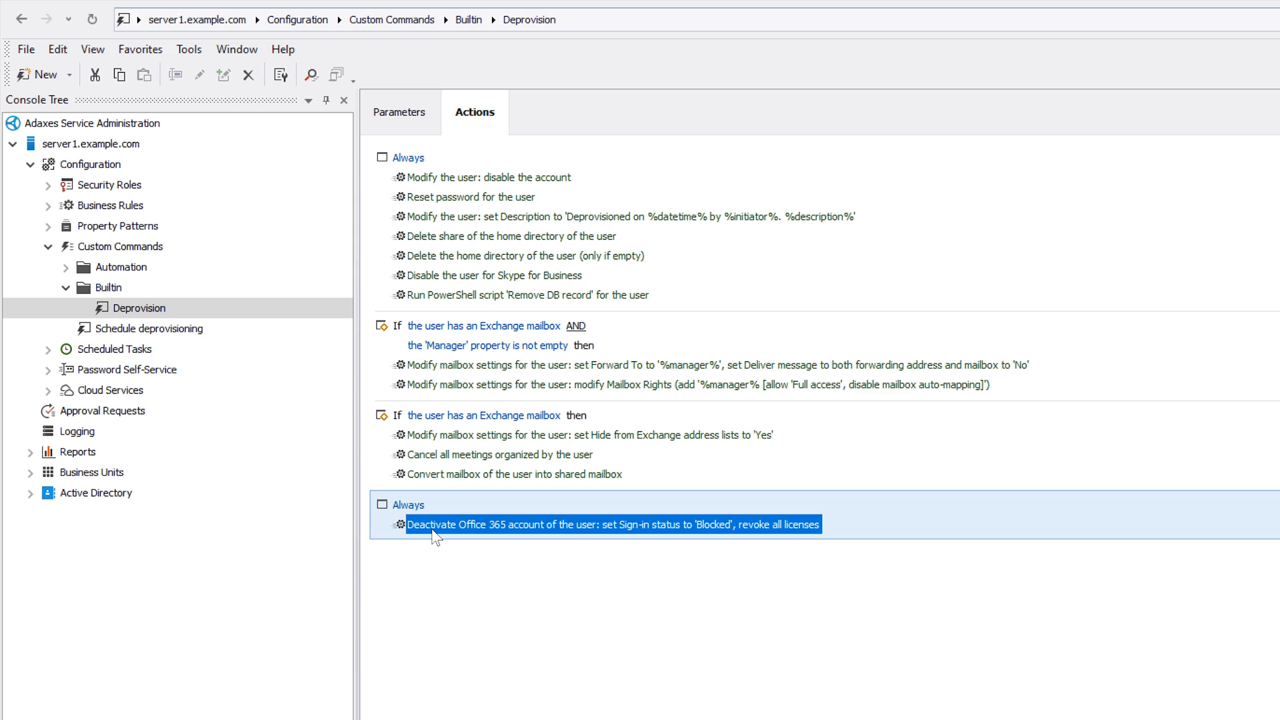
{"action": "mouse_move", "coordinate": [735, 548]}
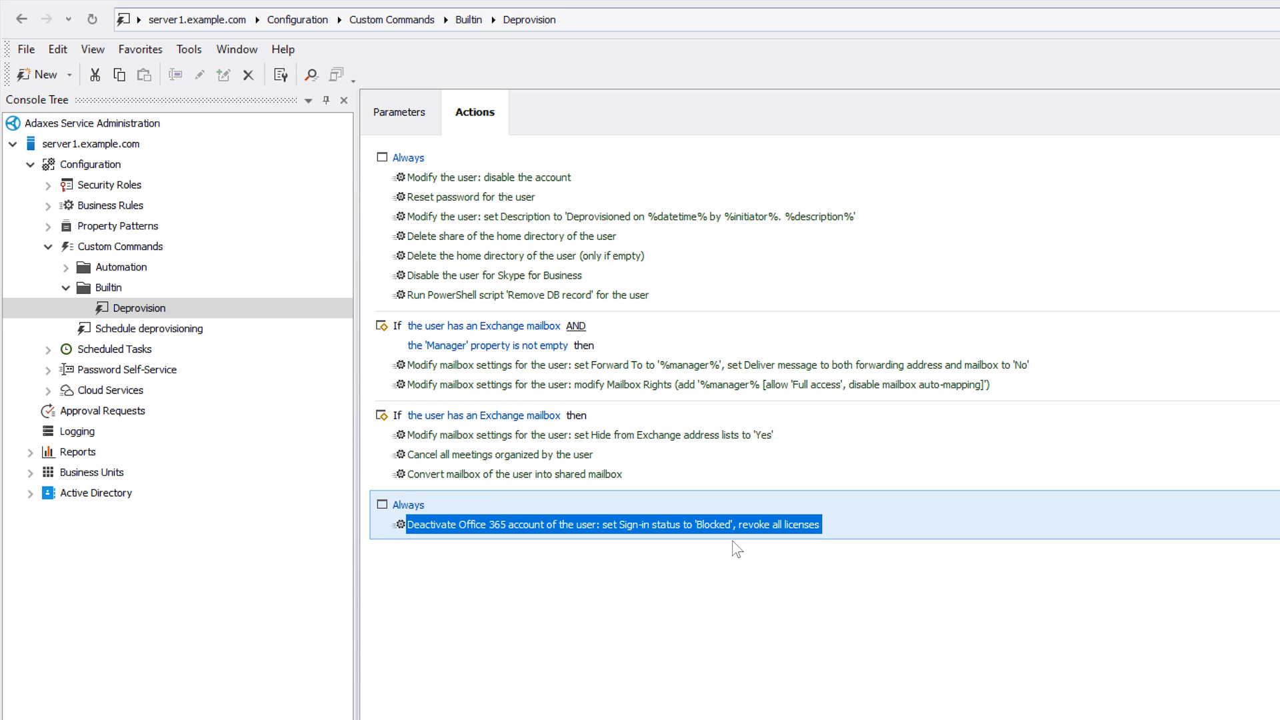
Add Deprovision actions: move to Terminated Accounts, remove from all groups, record termination date.
{"action": "right_click", "coordinate": [407, 158]}
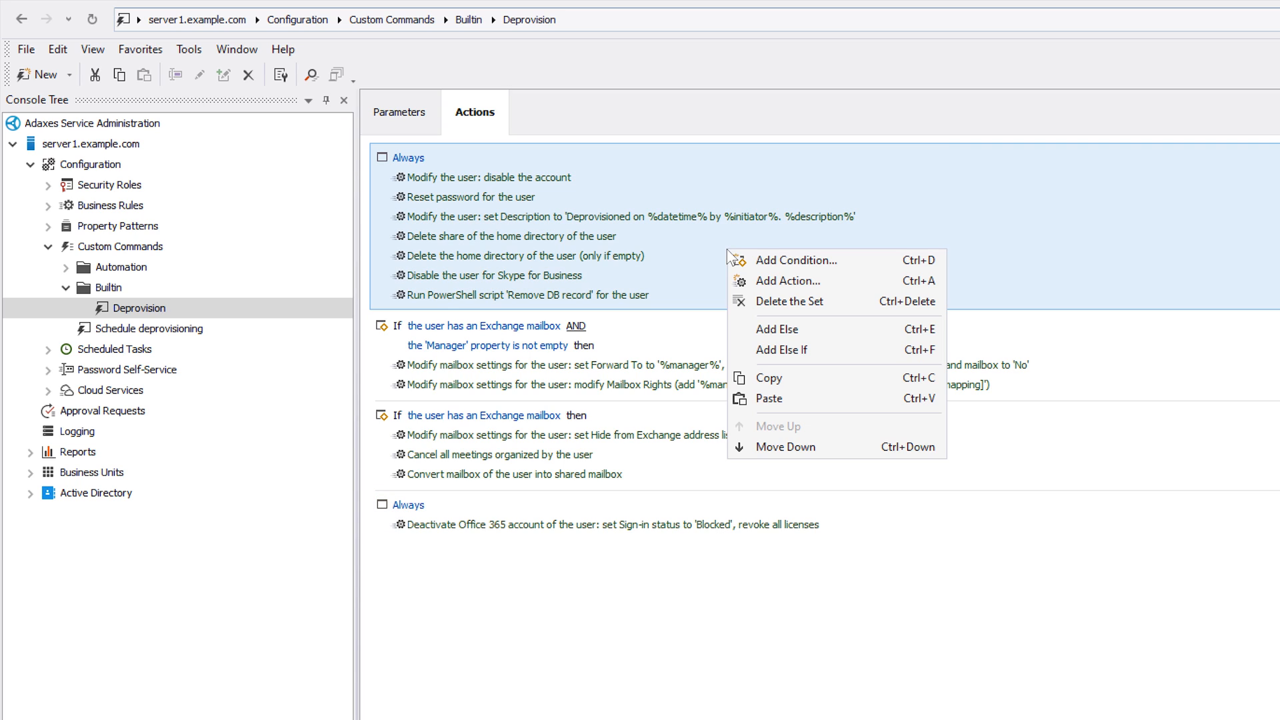
{"action": "left_click", "coordinate": [788, 280]}
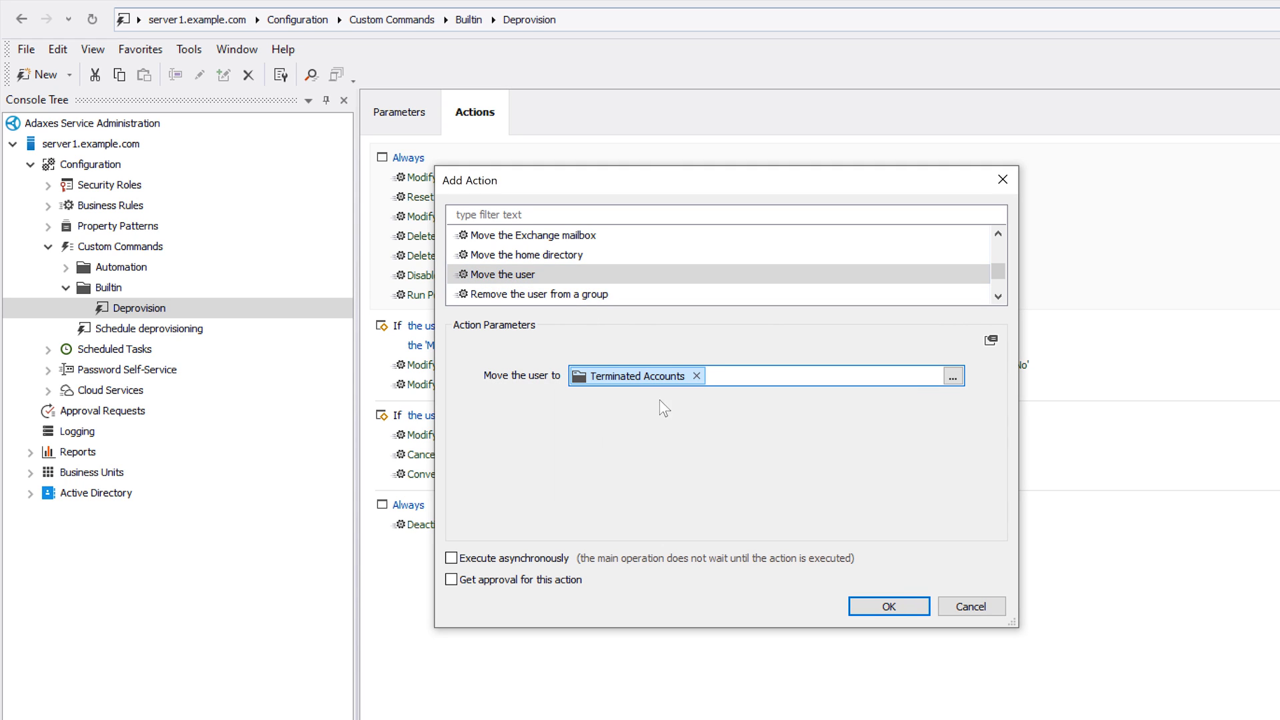
{"action": "left_click", "coordinate": [887, 606]}
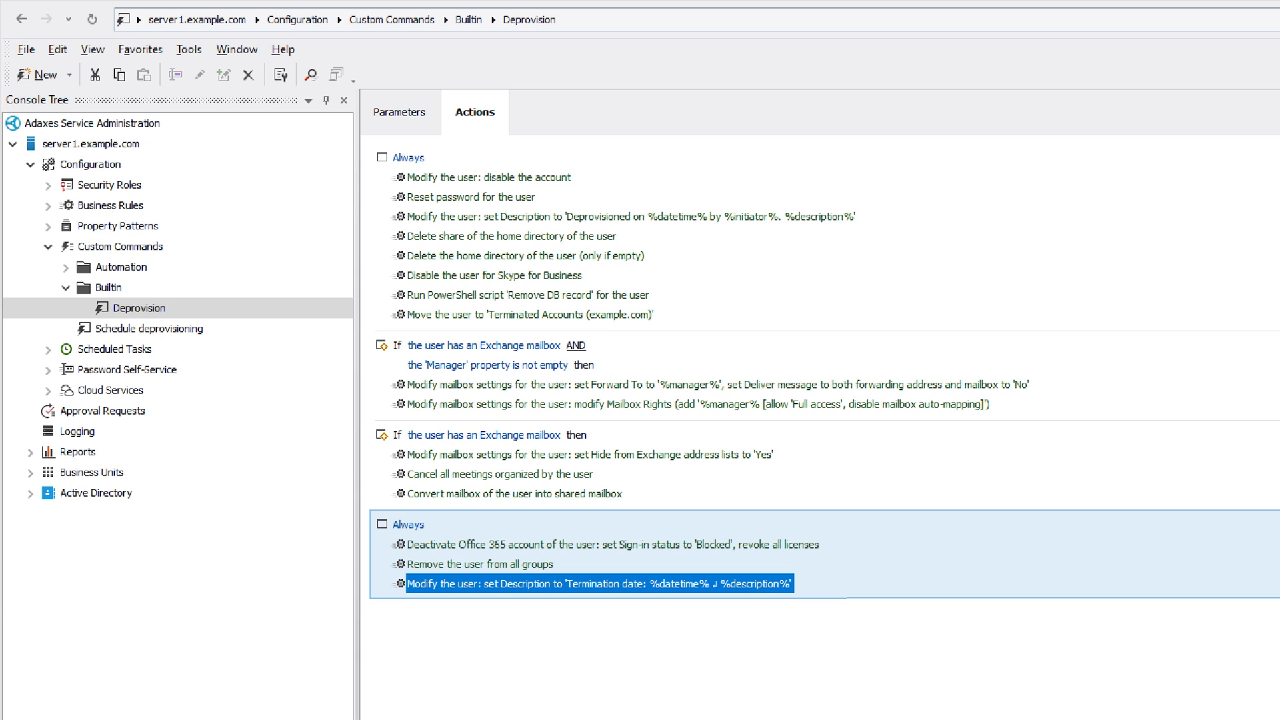
{"action": "left_click", "coordinate": [560, 603]}
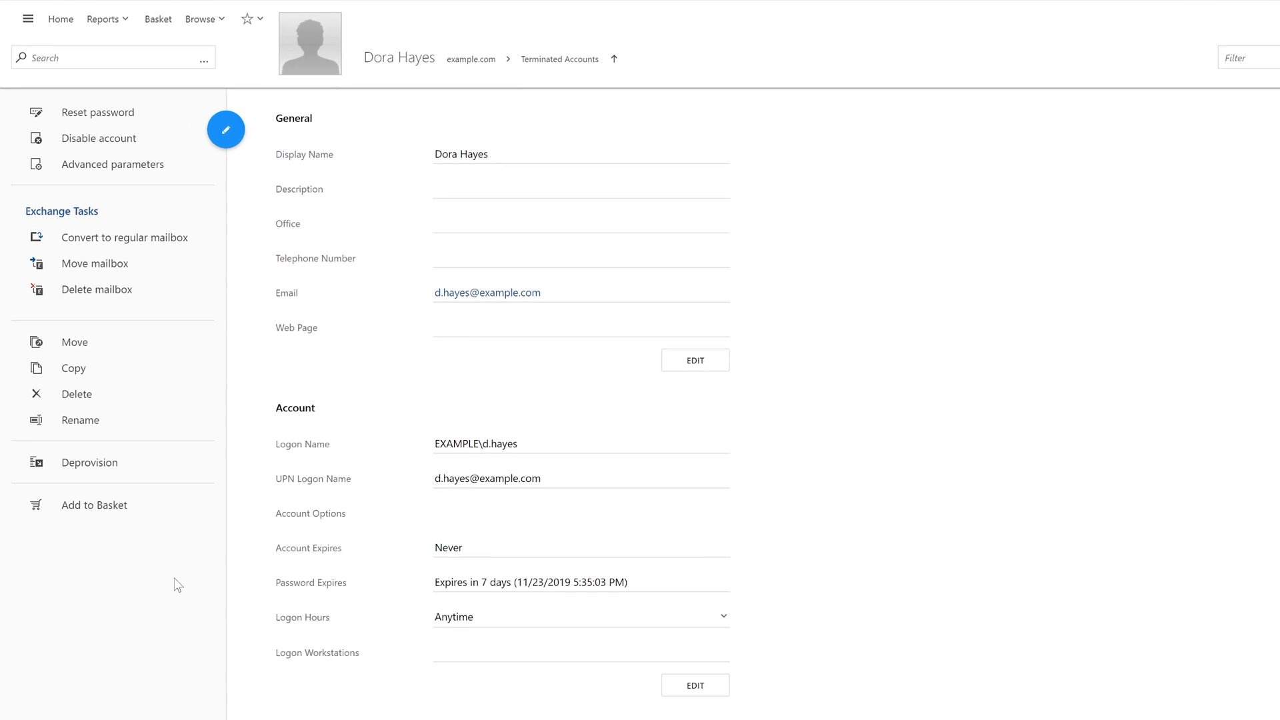
{"action": "left_click", "coordinate": [88, 462]}
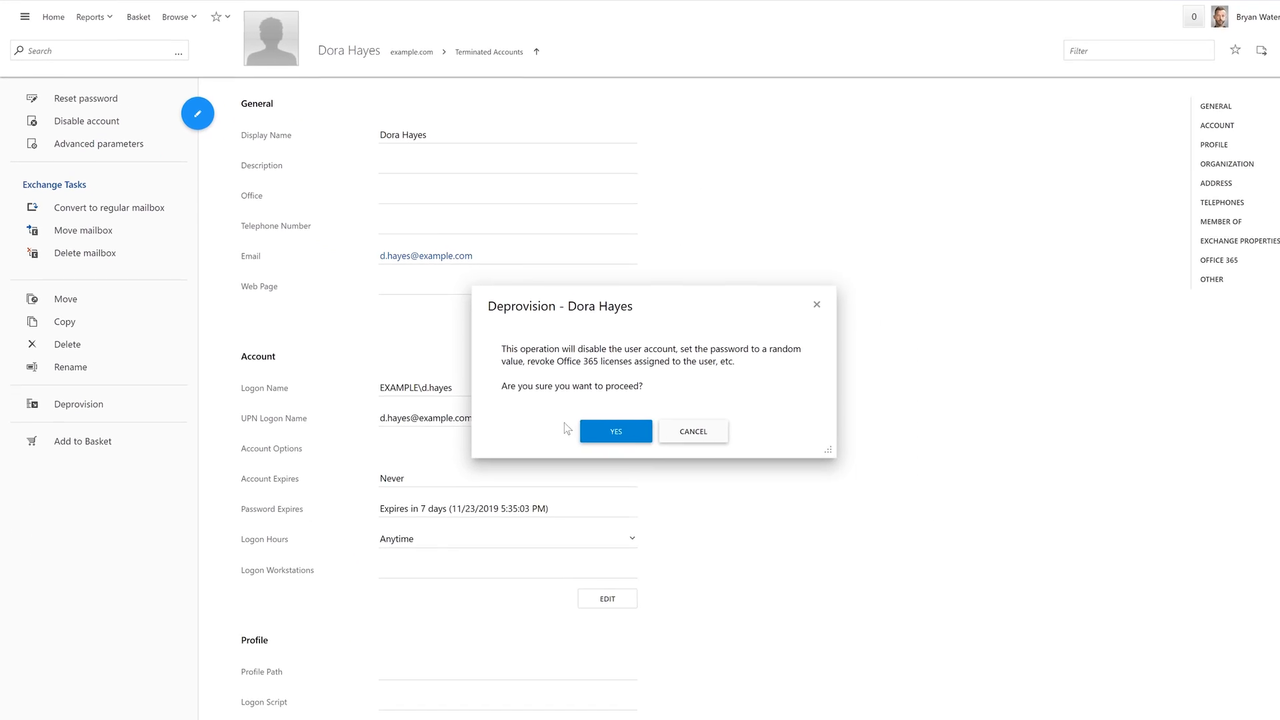
{"action": "left_click", "coordinate": [615, 432]}
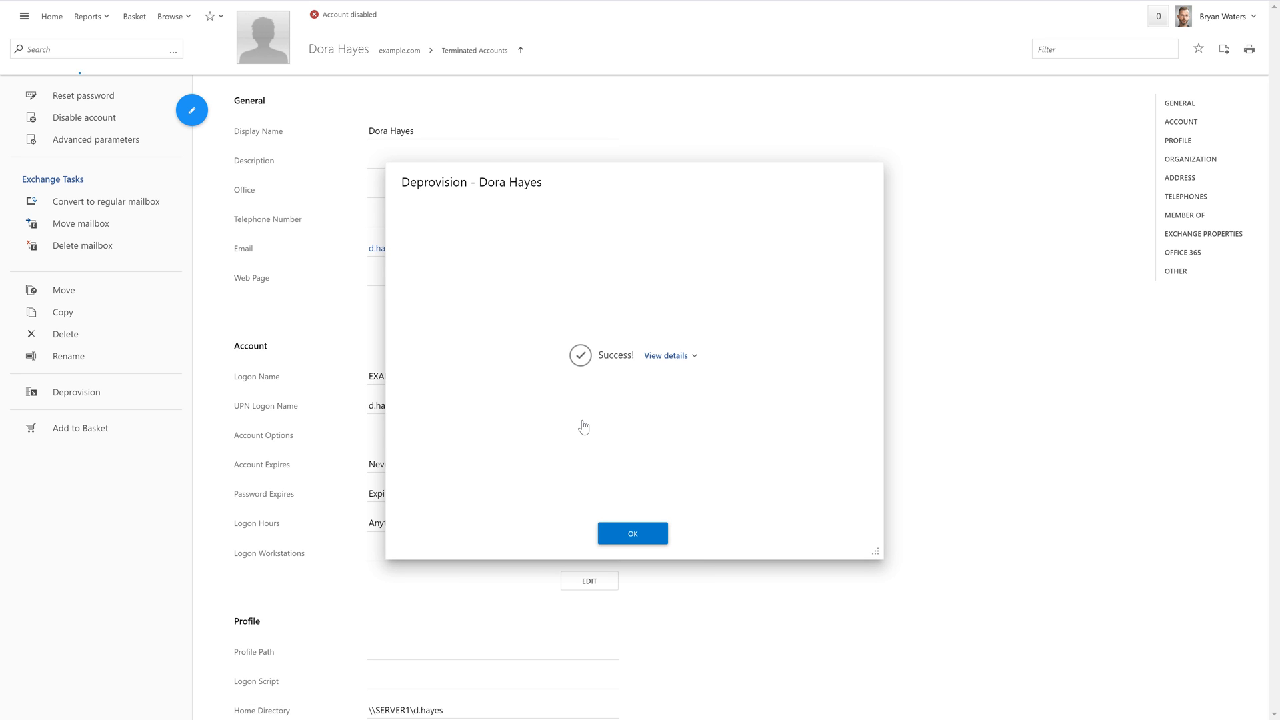
{"action": "left_click", "coordinate": [632, 533]}
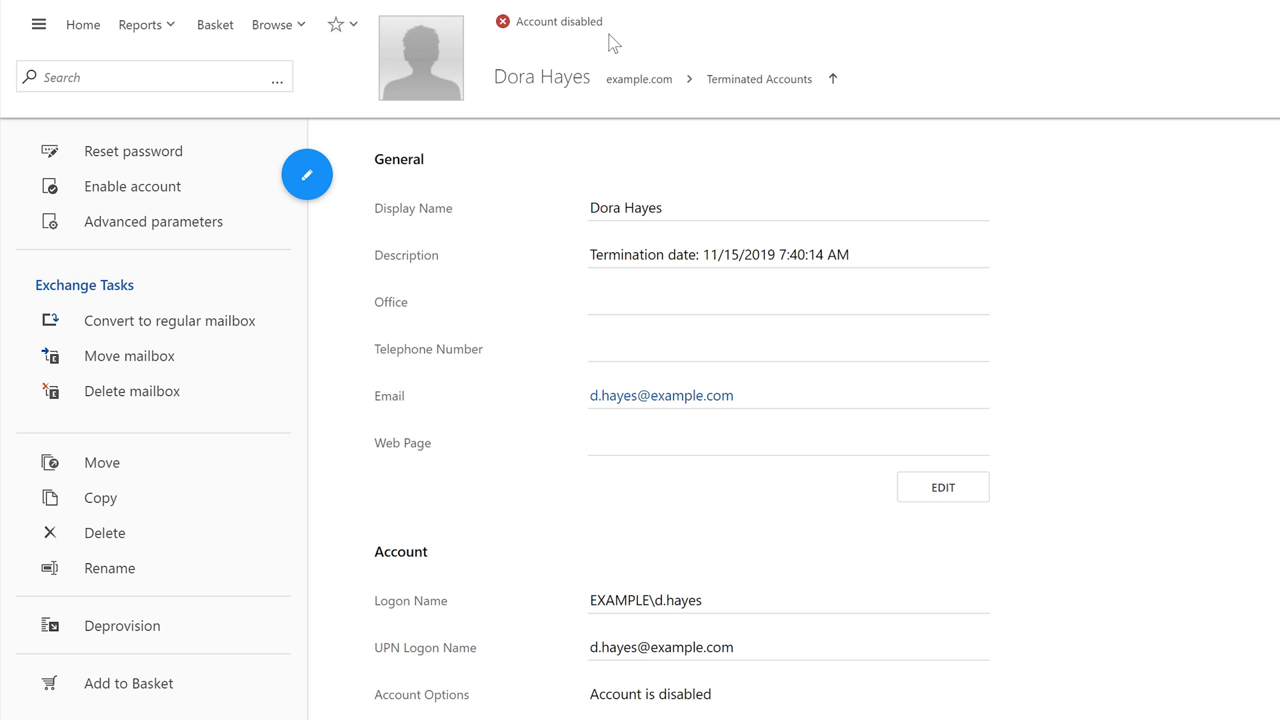
{"action": "scroll", "scroll_direction": "down", "scroll_amount": 3}
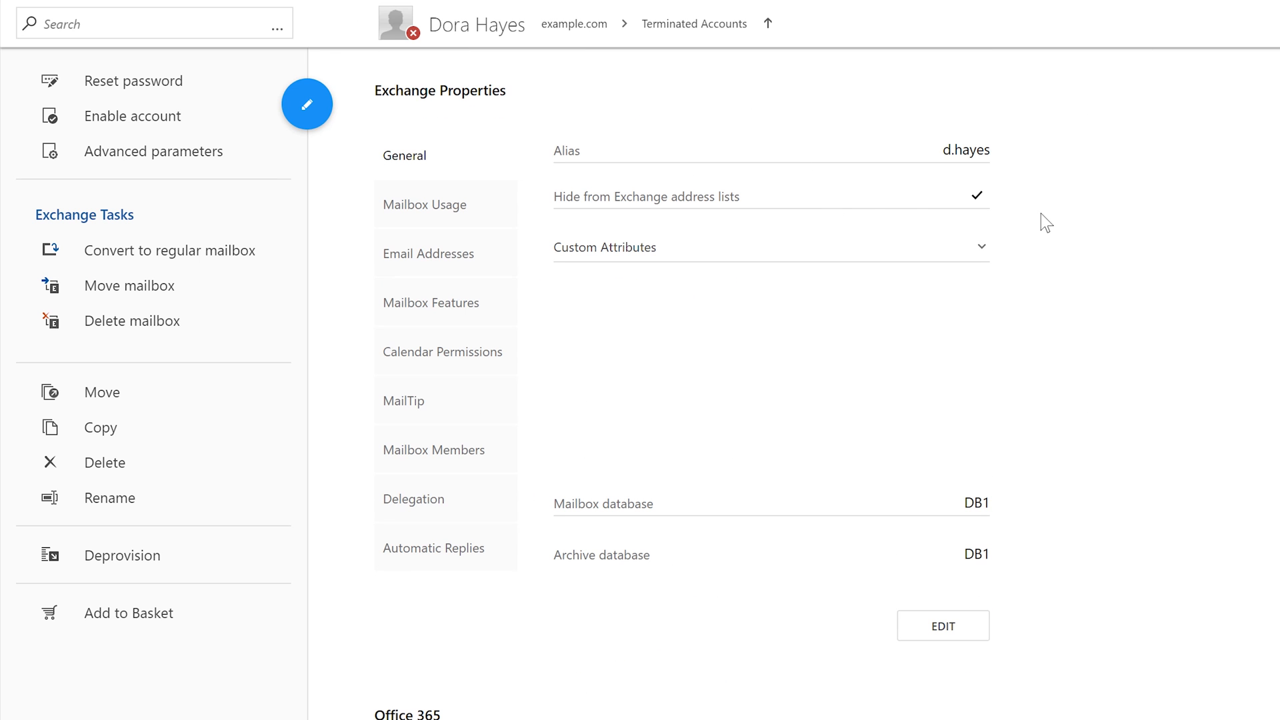
{"action": "scroll", "scroll_direction": "down", "scroll_amount": 3}
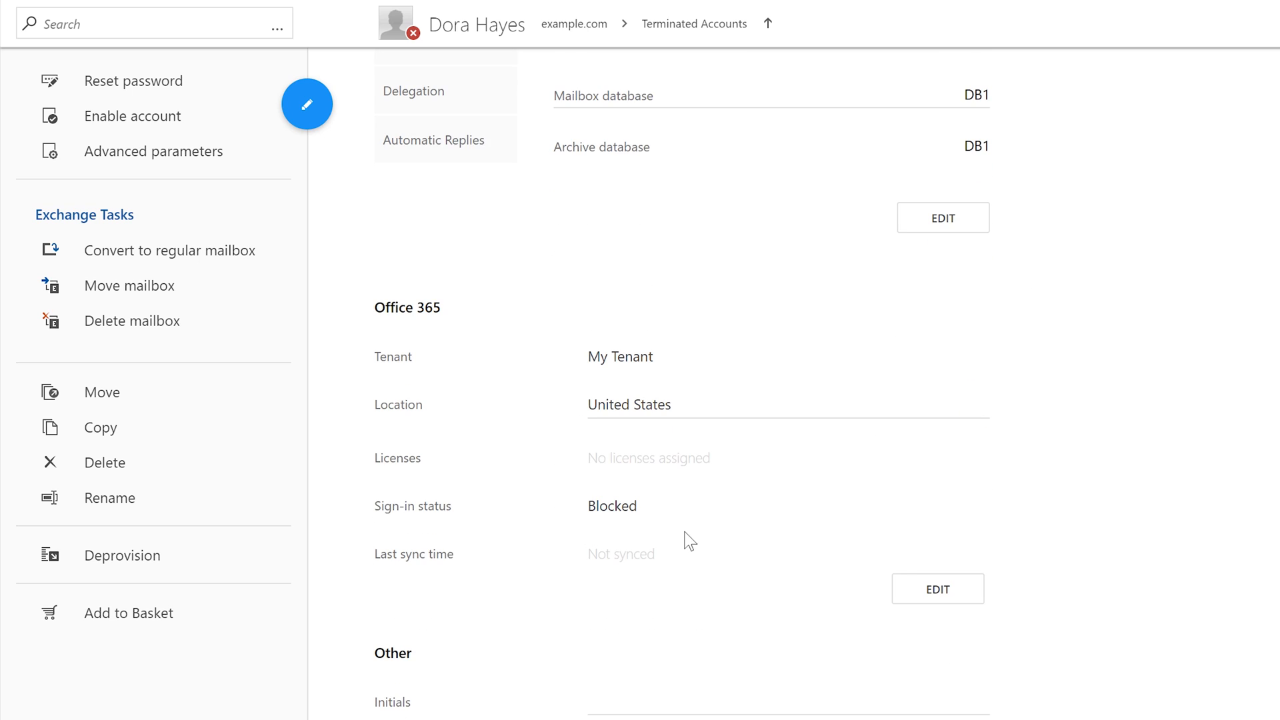
{"action": "mouse_move", "coordinate": [560, 488]}
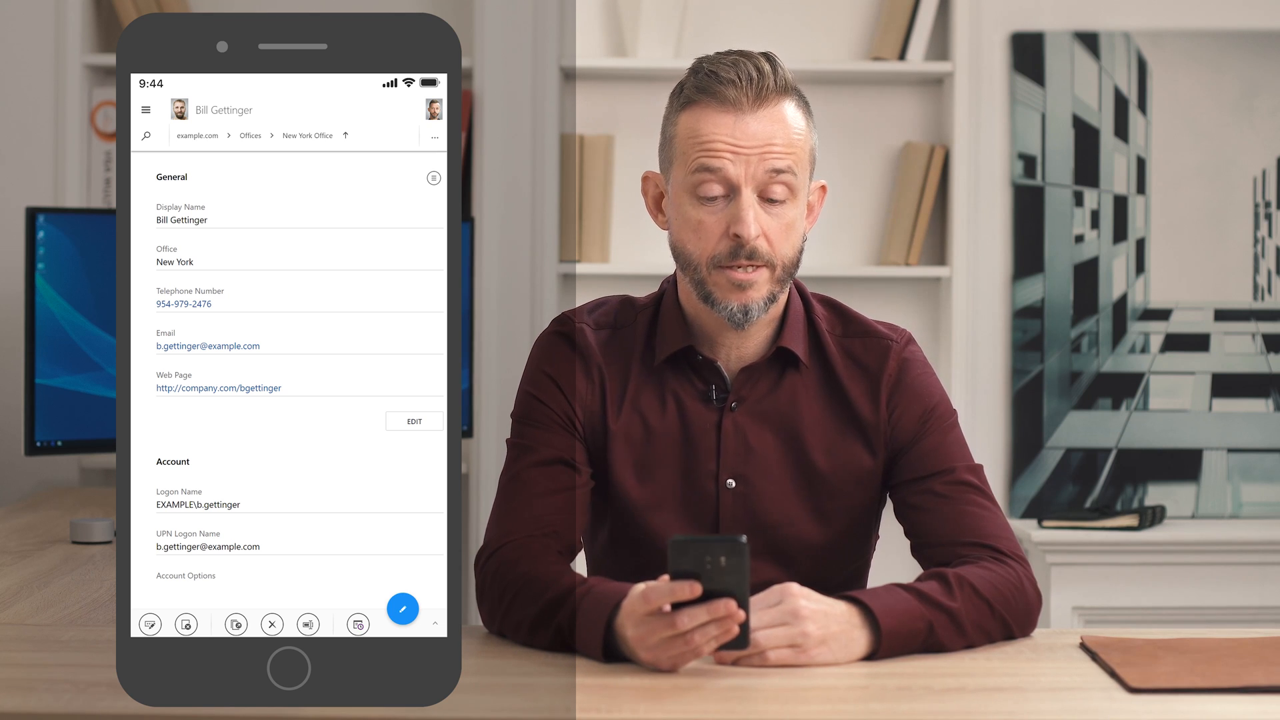
{"action": "left_click", "coordinate": [236, 618]}
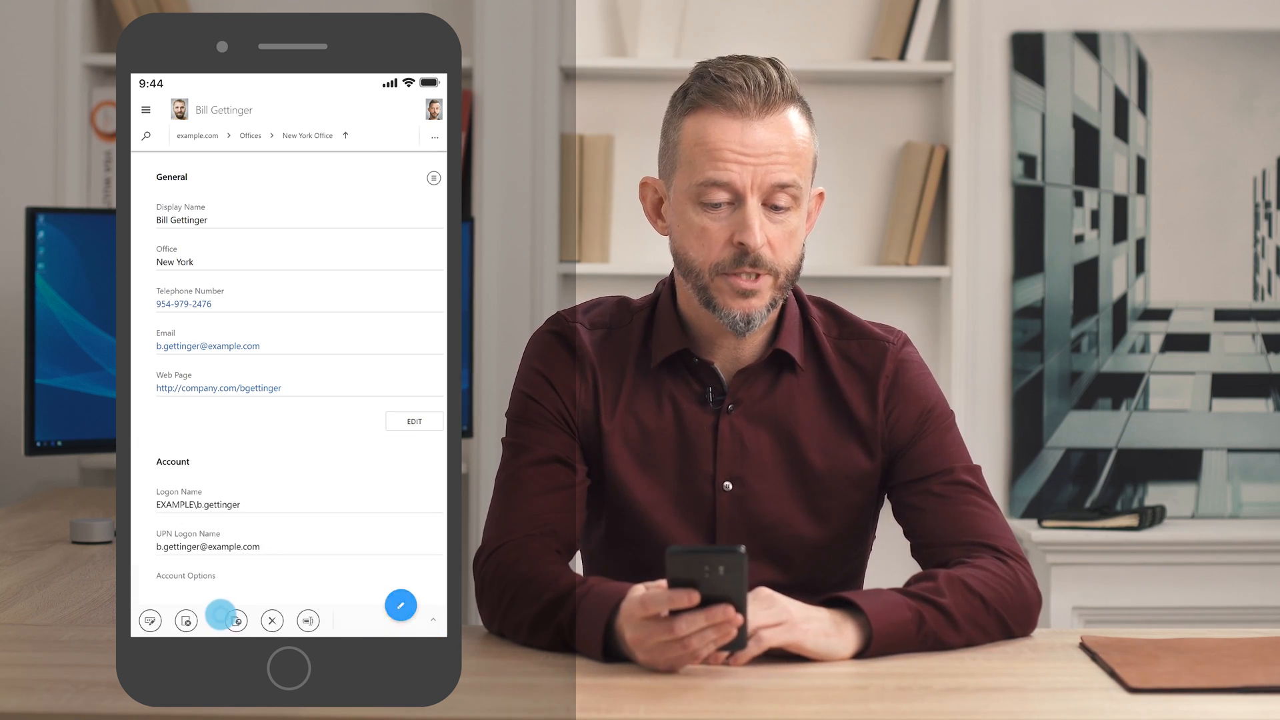
{"action": "left_click", "coordinate": [236, 620]}
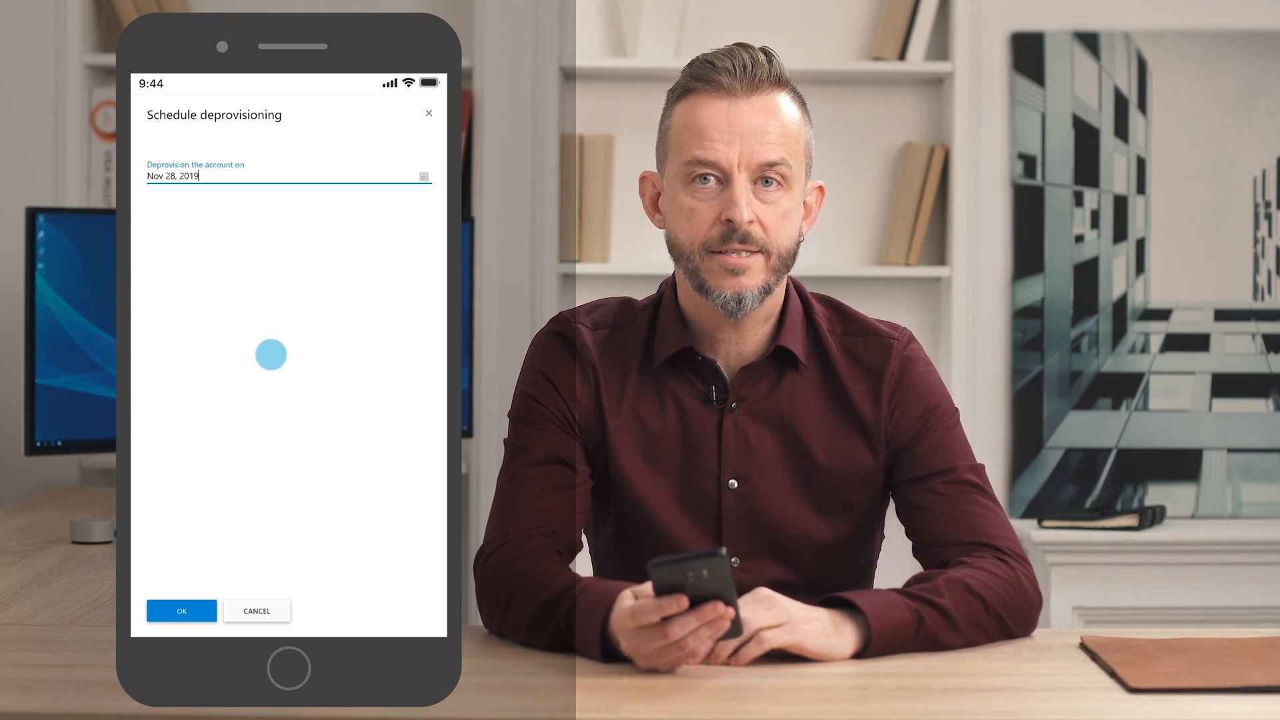
{"action": "left_click", "coordinate": [181, 610]}
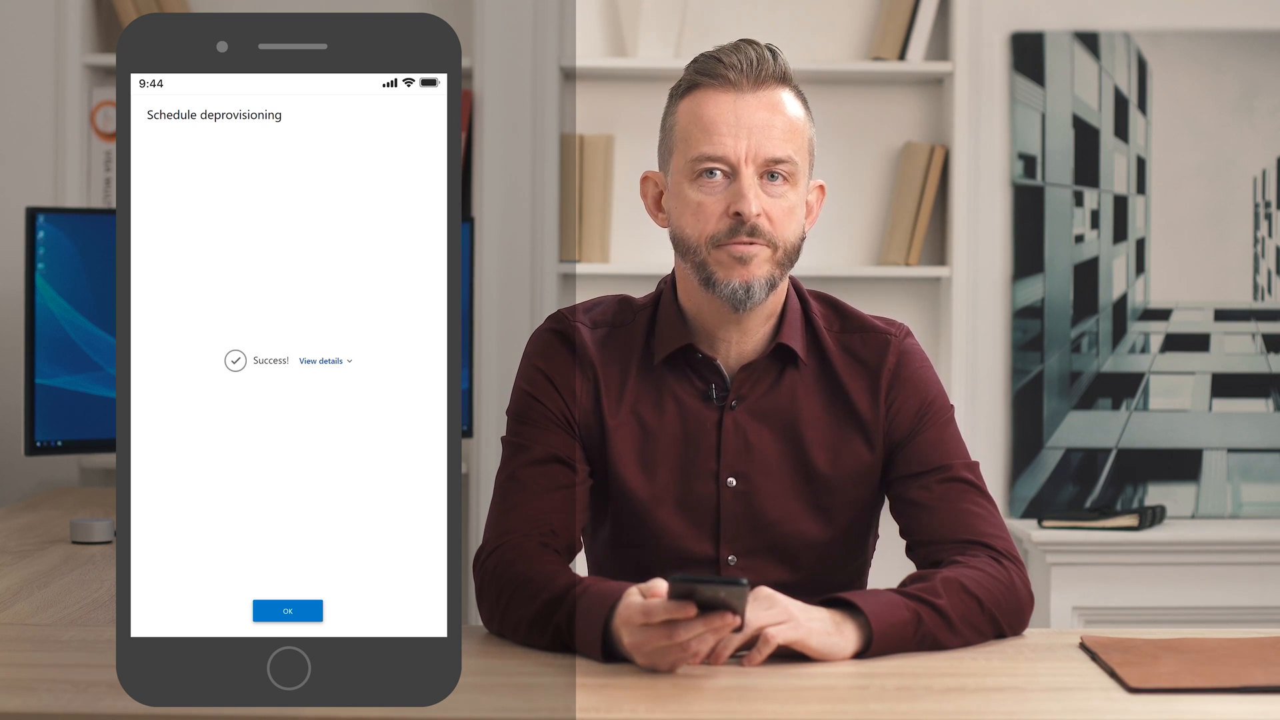
{"action": "left_click", "coordinate": [287, 610]}
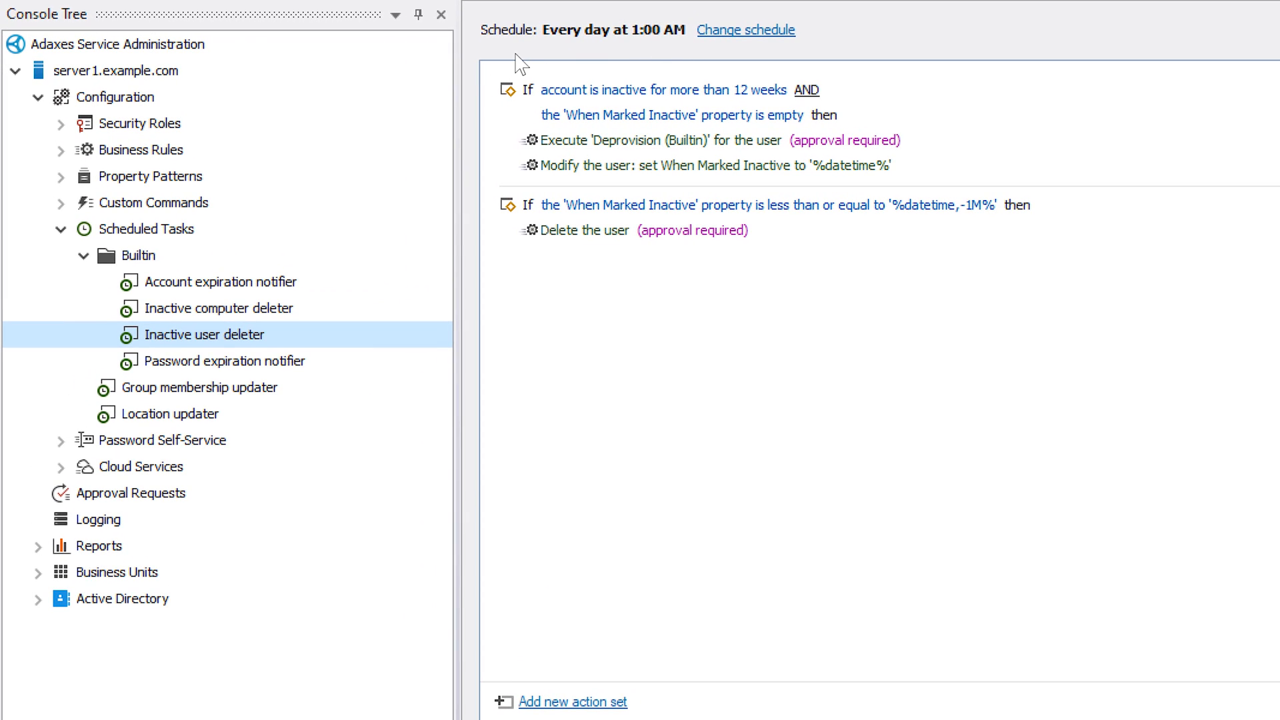
{"action": "mouse_move", "coordinate": [686, 60]}
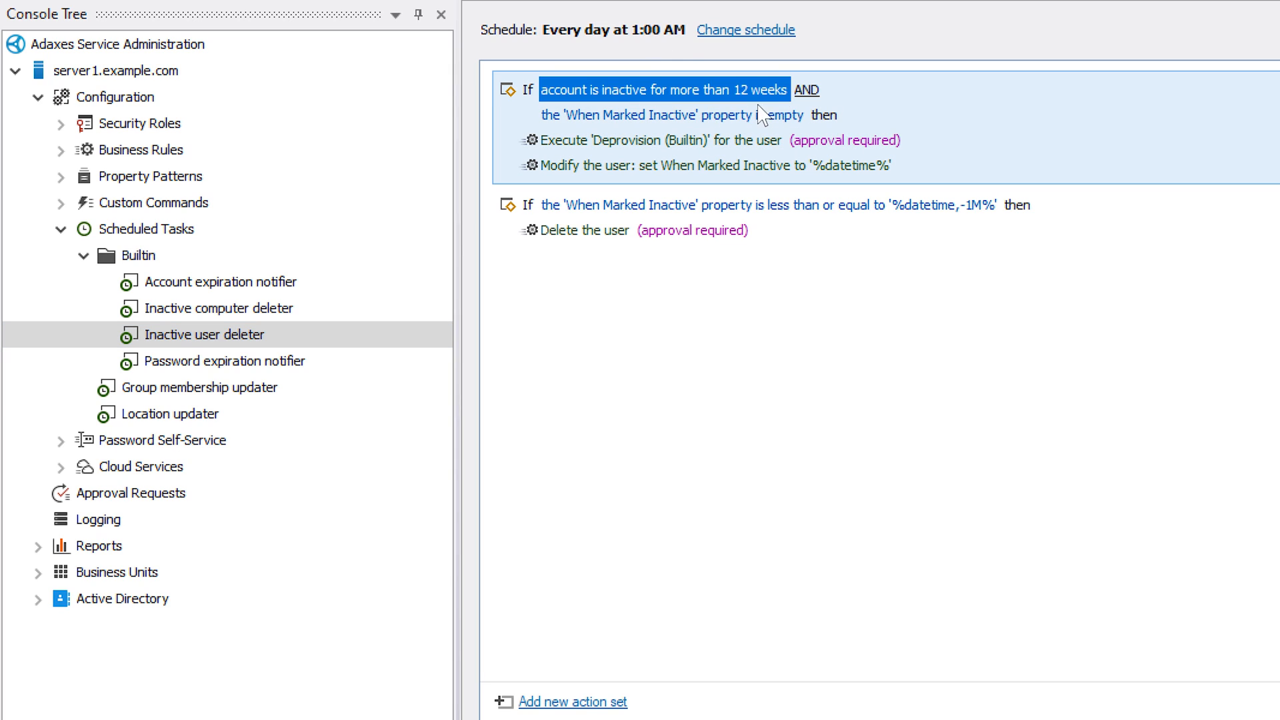
Review the Inactive user deleter's 12-week inactivity condition and its Deprovision command action.
{"action": "left_click", "coordinate": [698, 139]}
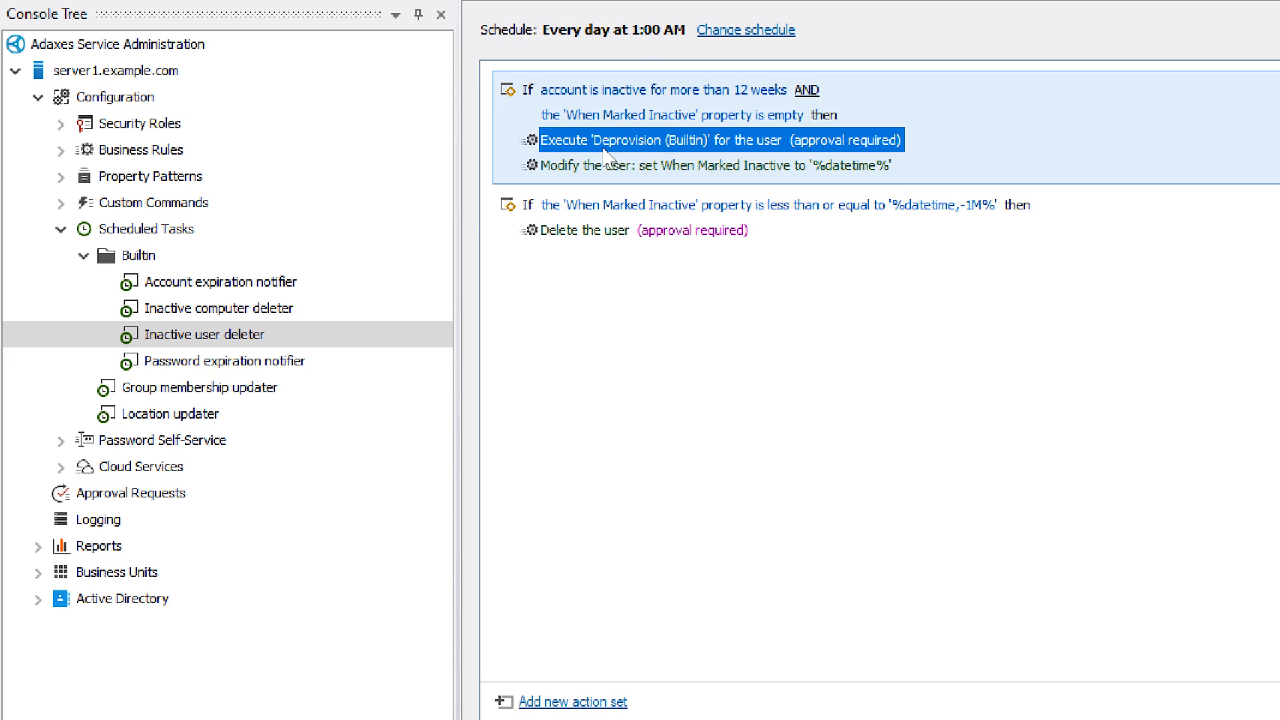
{"action": "mouse_move", "coordinate": [717, 156]}
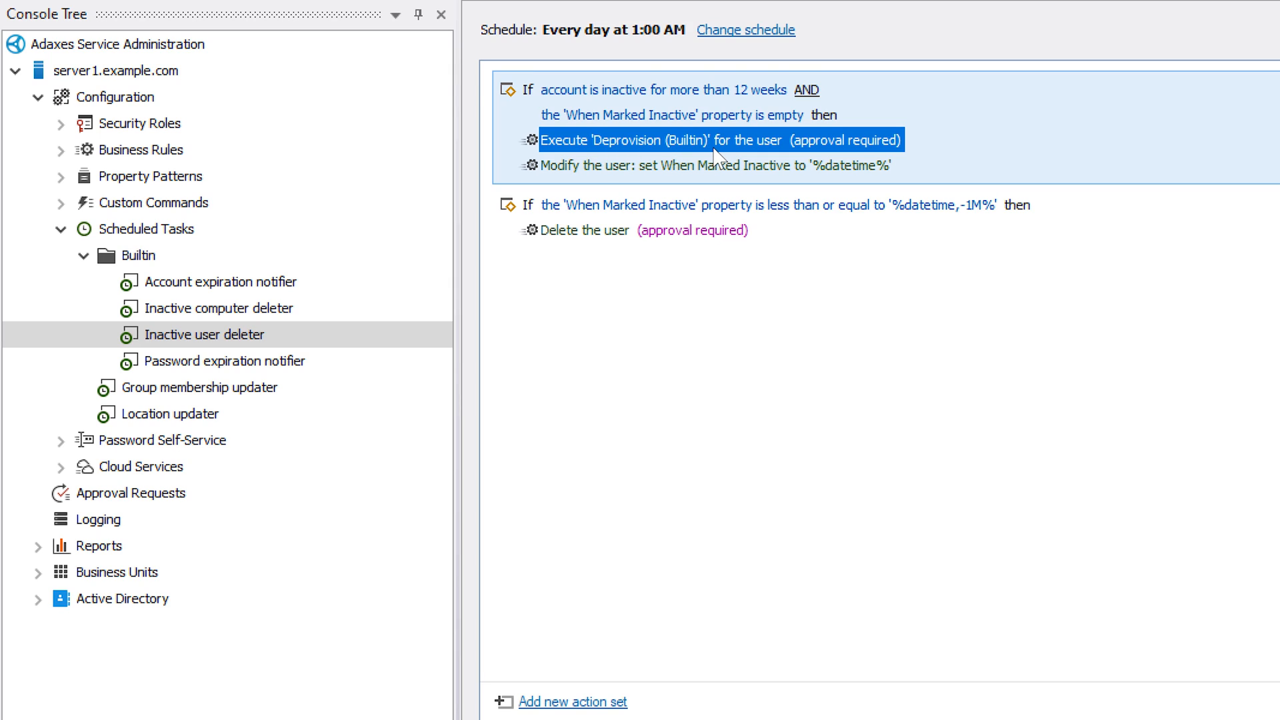
{"action": "left_click", "coordinate": [767, 204]}
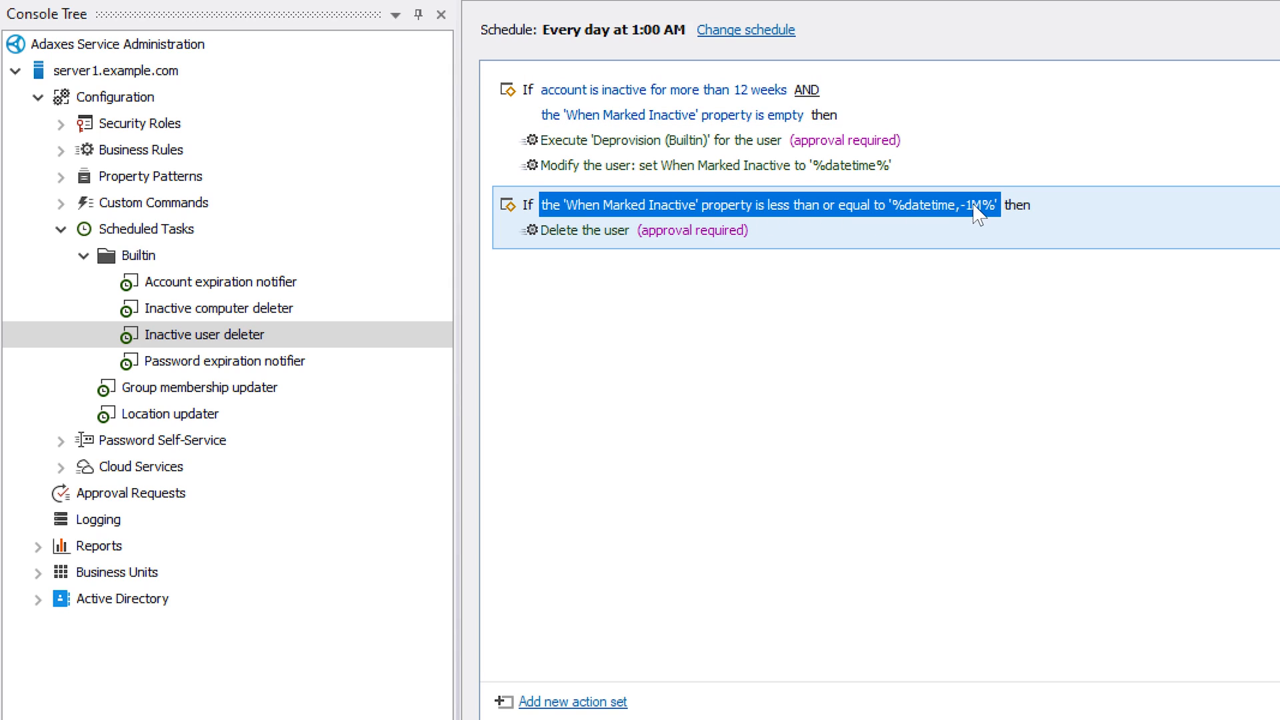
{"action": "mouse_move", "coordinate": [716, 220]}
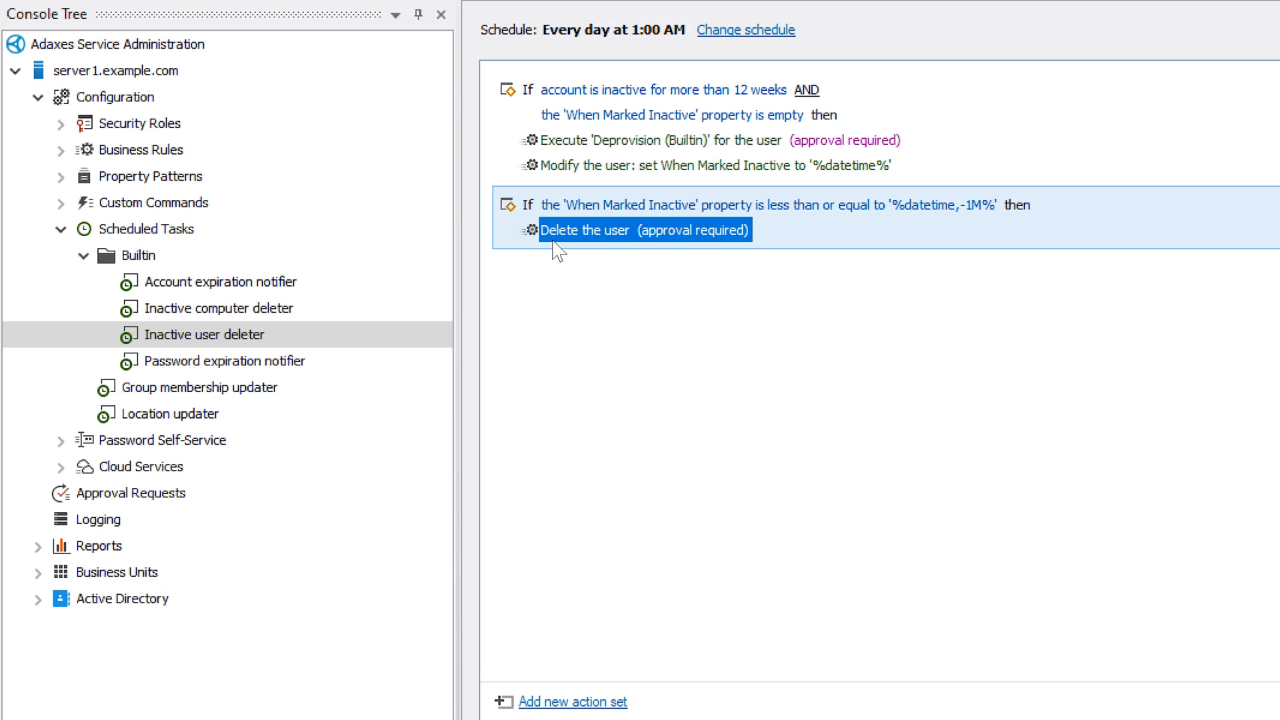
{"action": "mouse_move", "coordinate": [839, 166]}
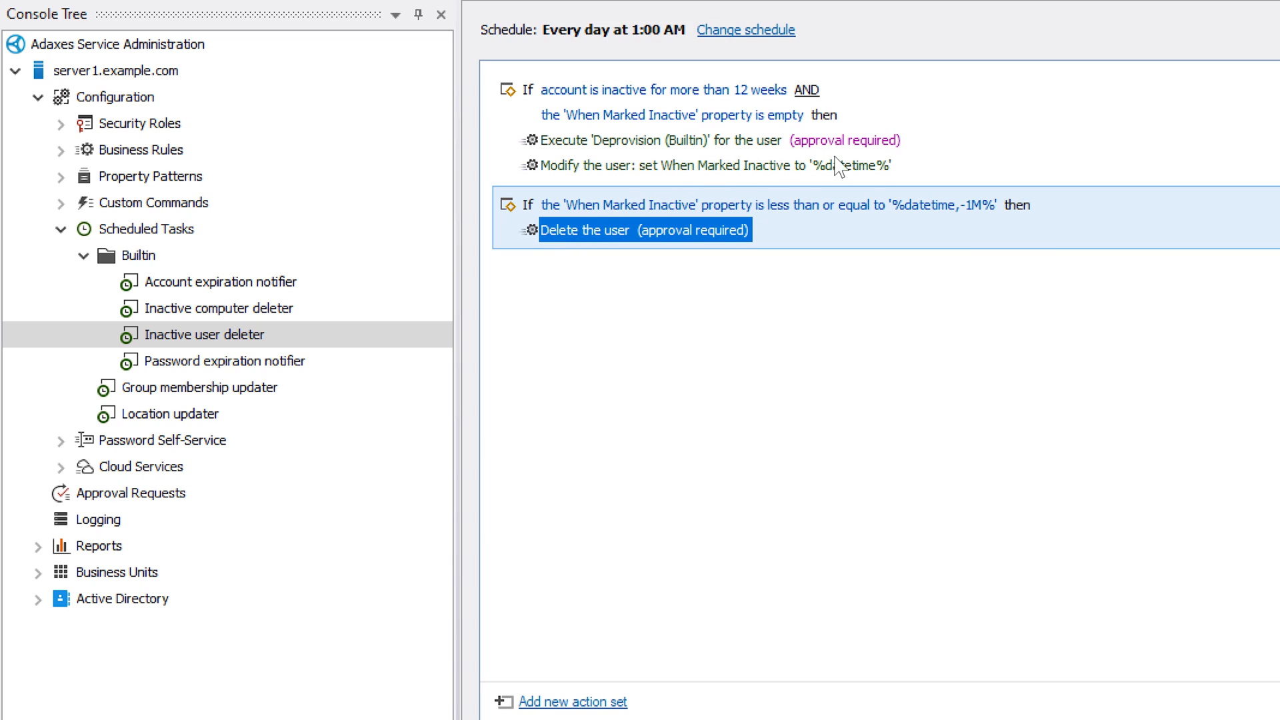